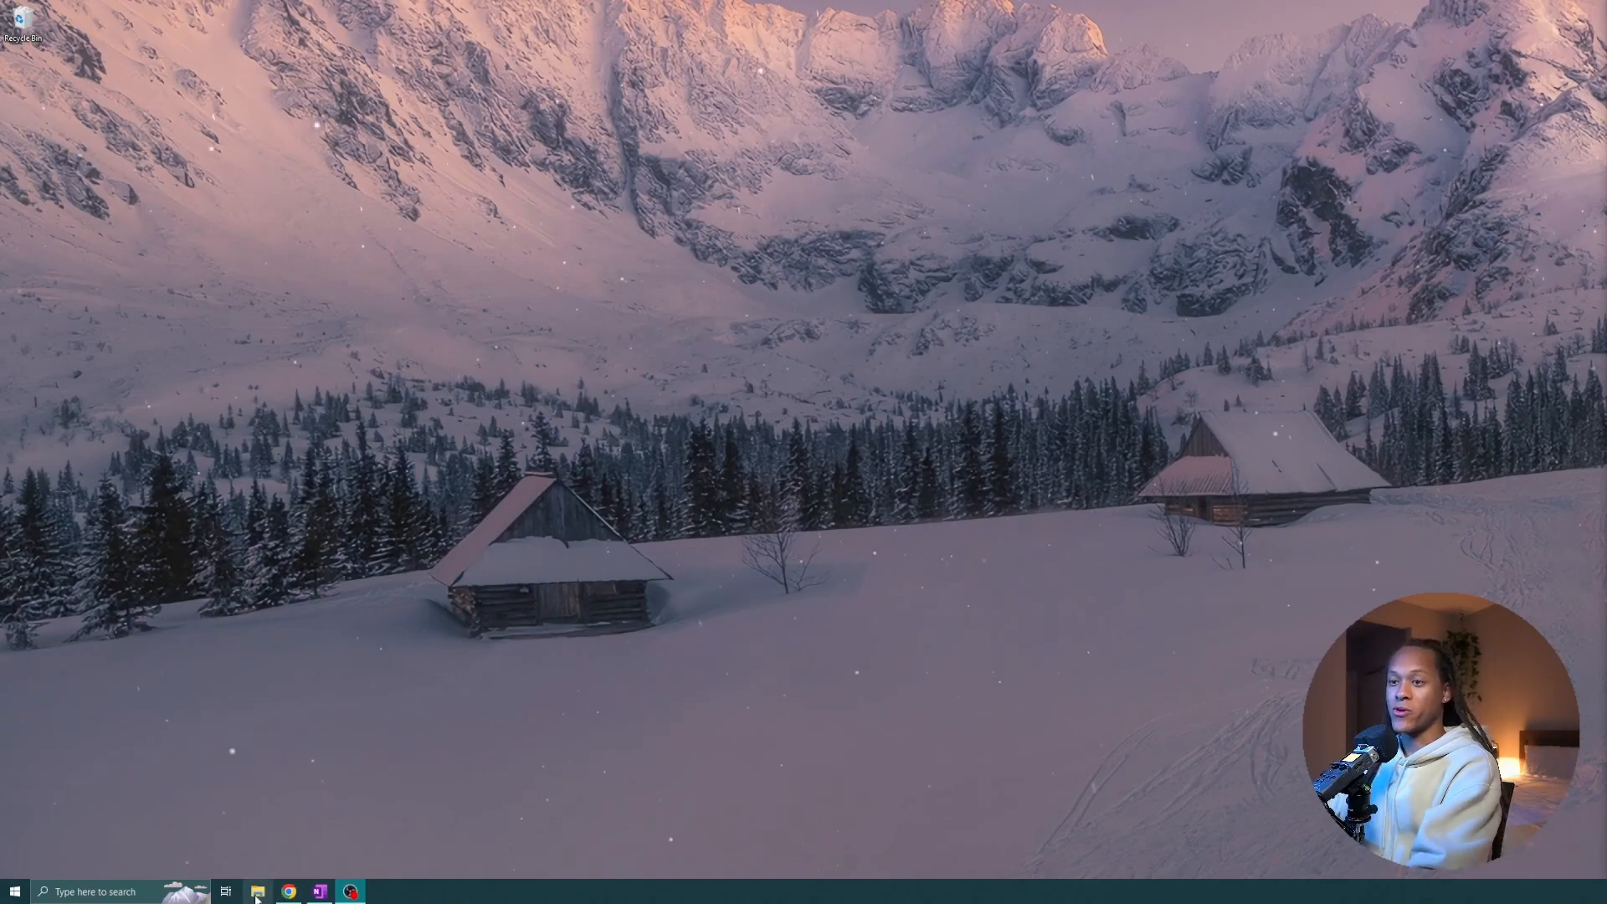
Browse from This PC into the Local Disk (C:) drive.
{"action": "left_click", "coordinate": [256, 890]}
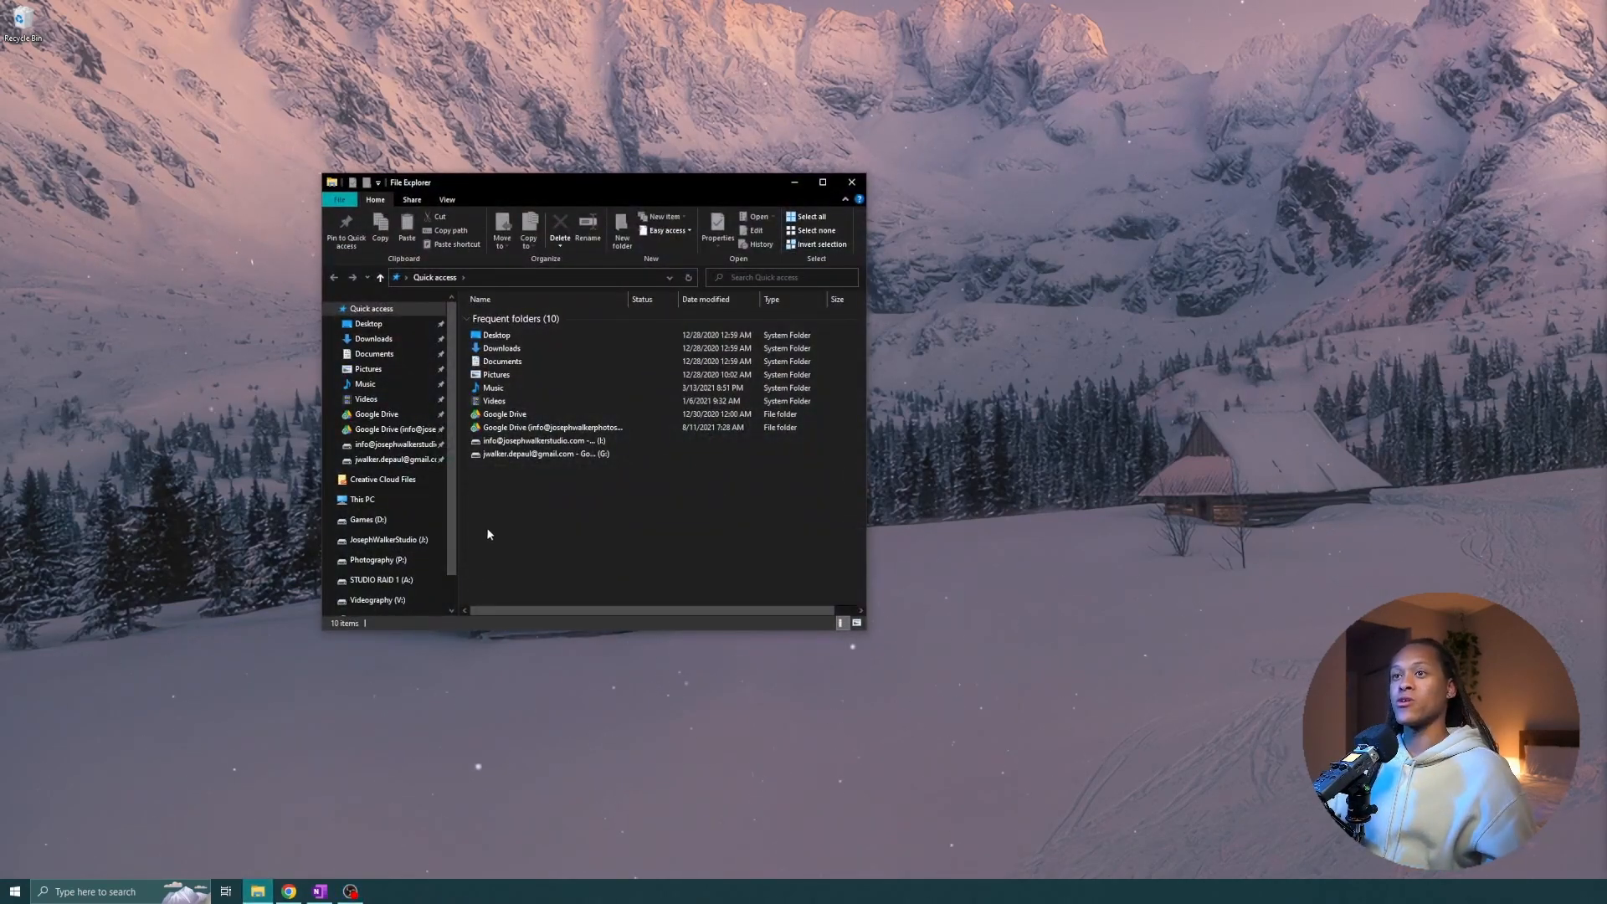
{"action": "left_click", "coordinate": [361, 499]}
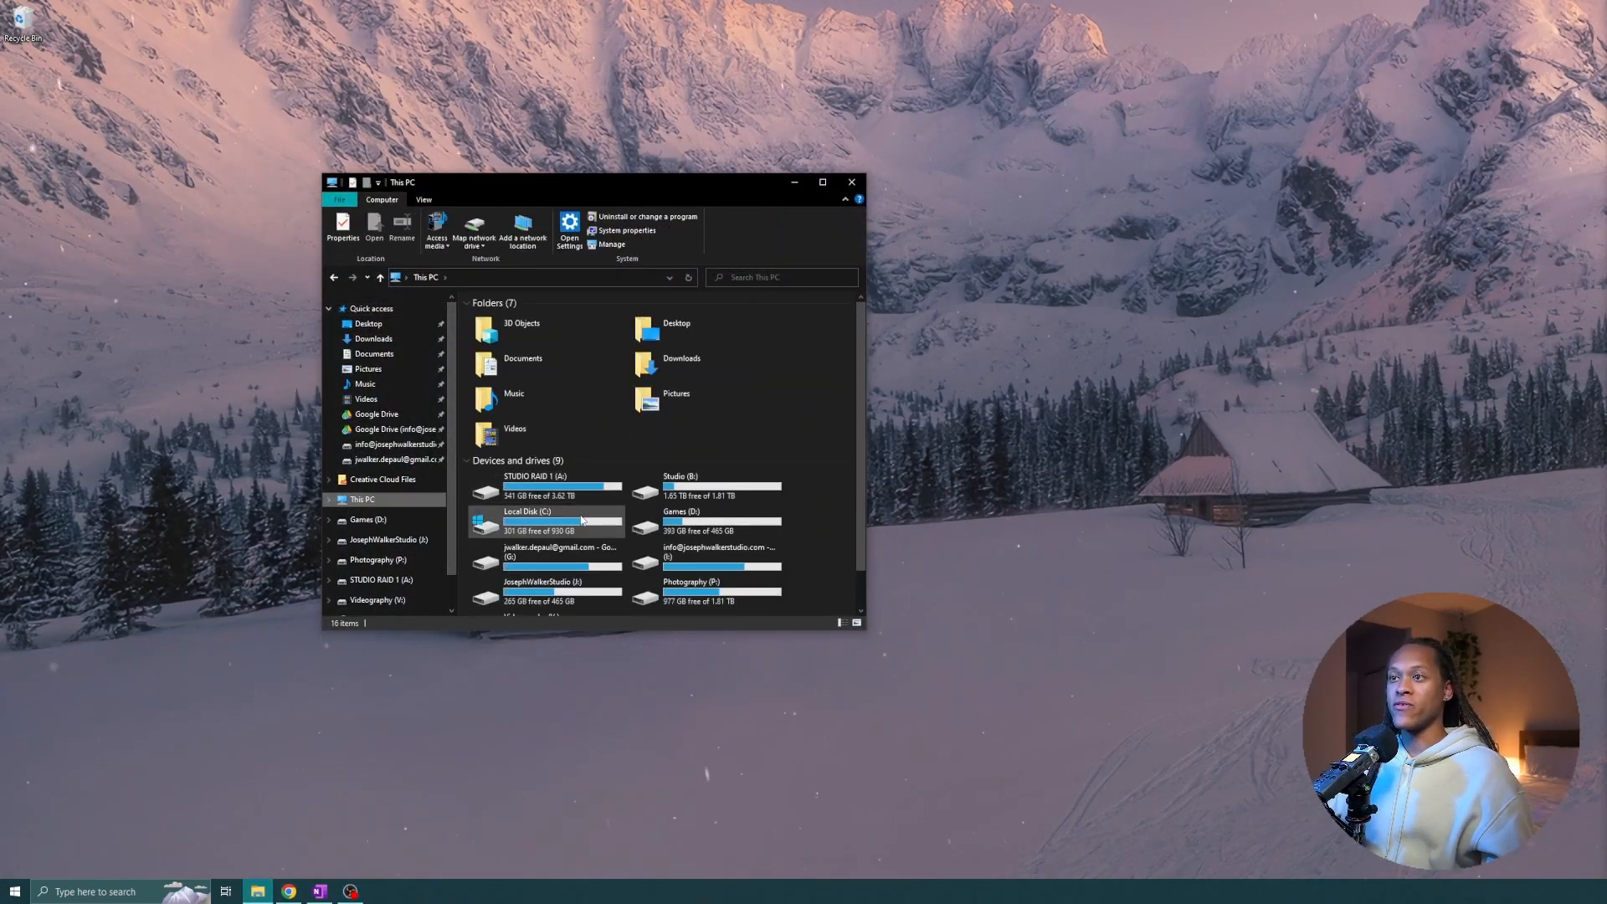
{"action": "double_click", "coordinate": [539, 521]}
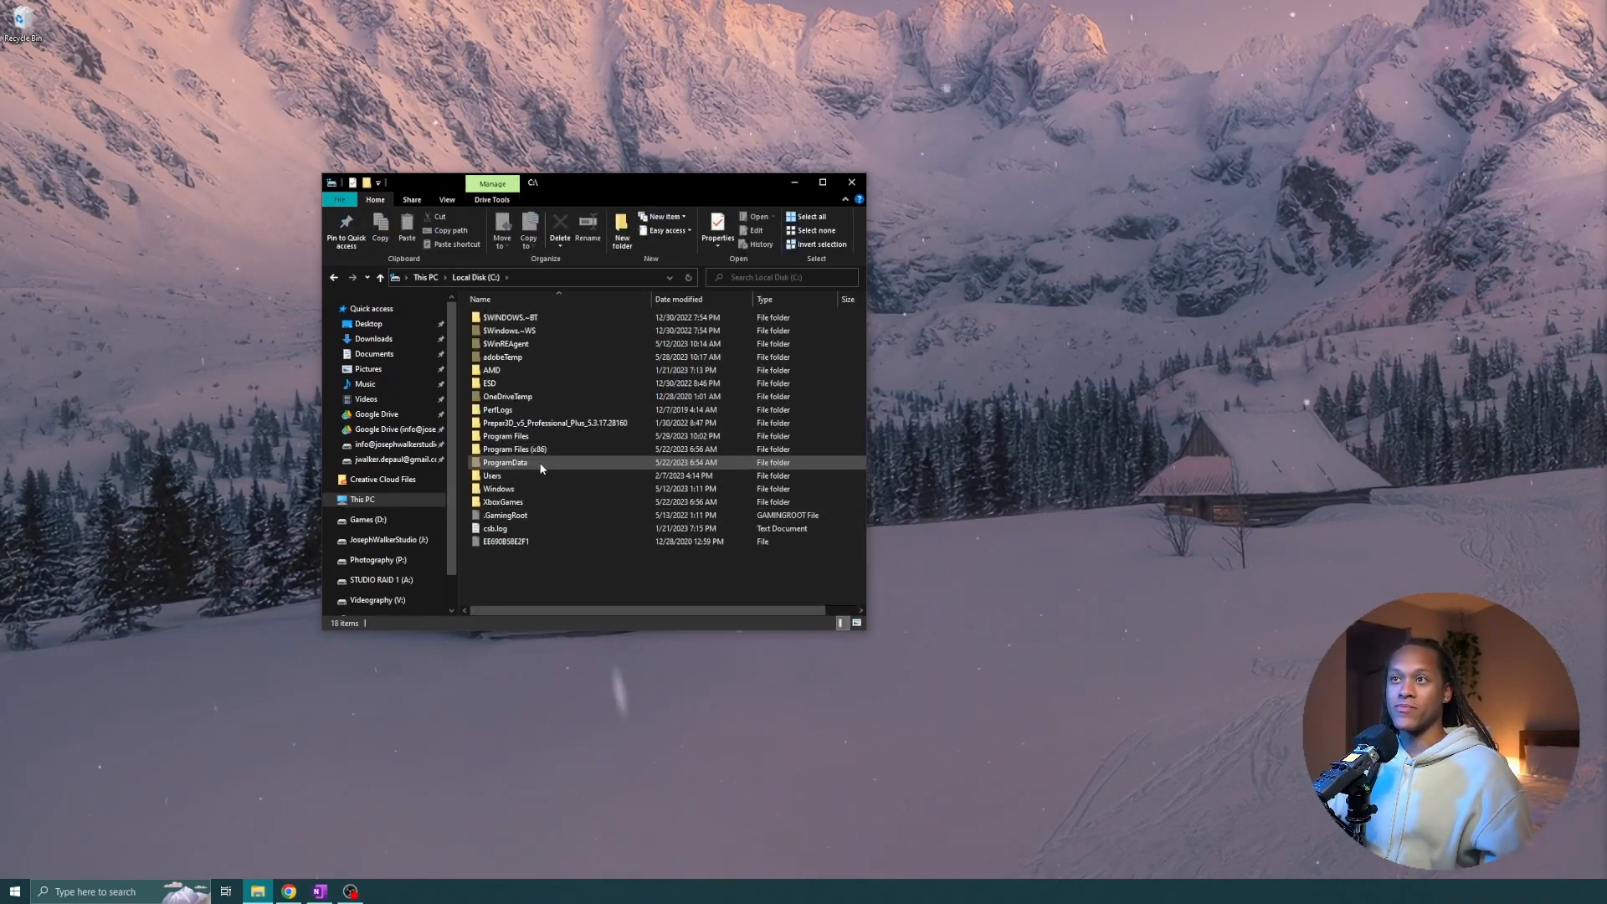
{"action": "mouse_move", "coordinate": [492, 475]}
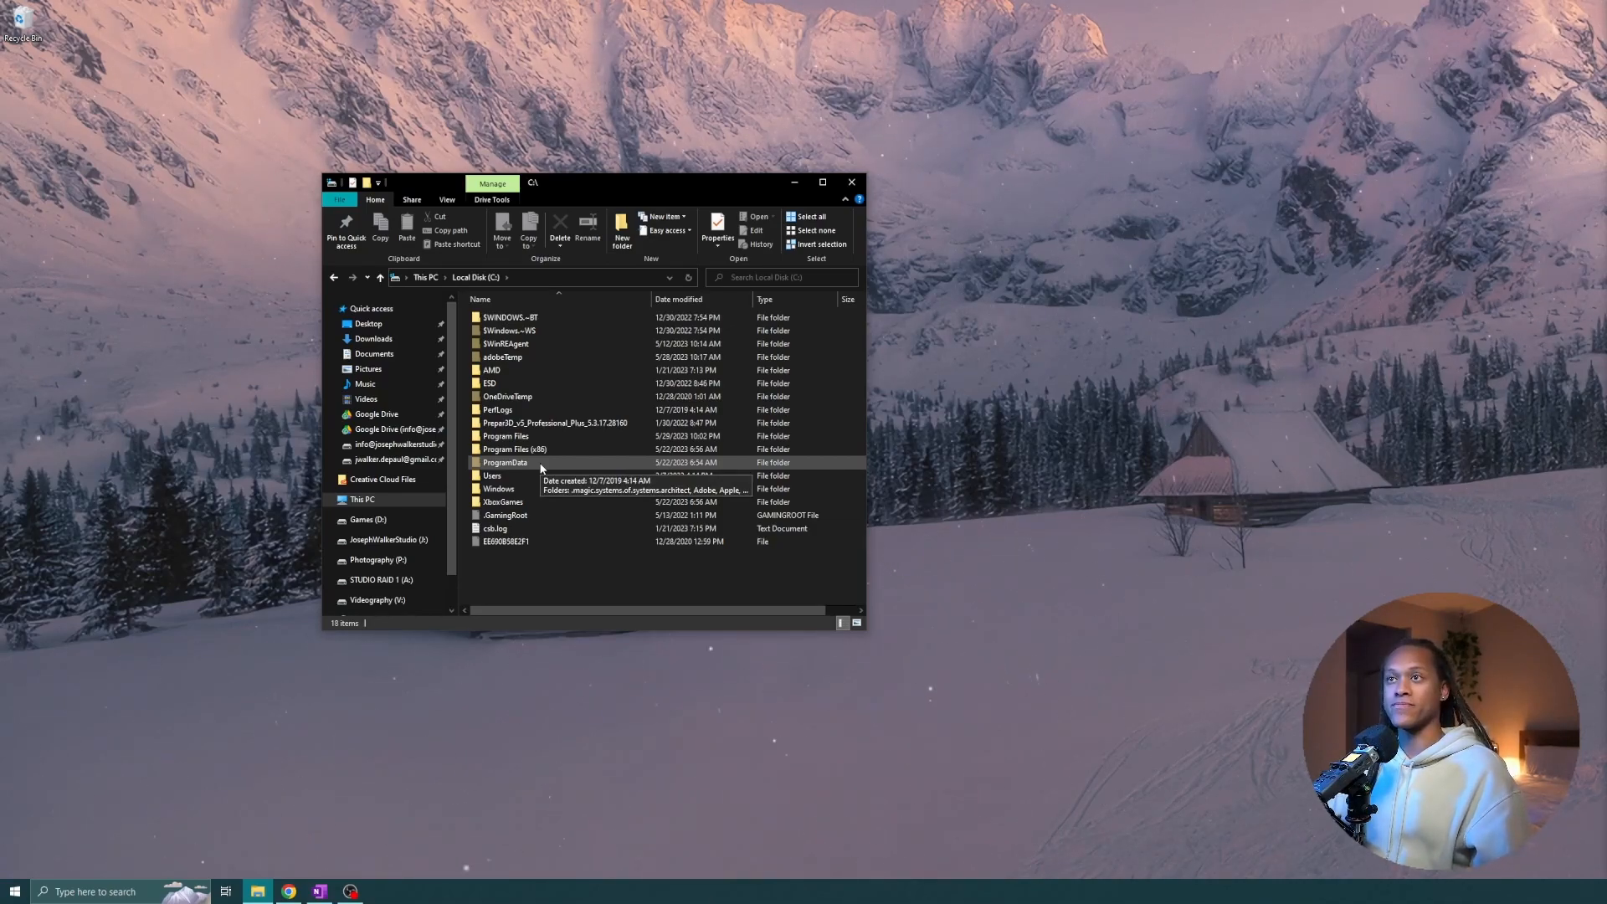
Go into ProgramData and then the Lockheed Martin folder.
{"action": "left_click", "coordinate": [445, 199]}
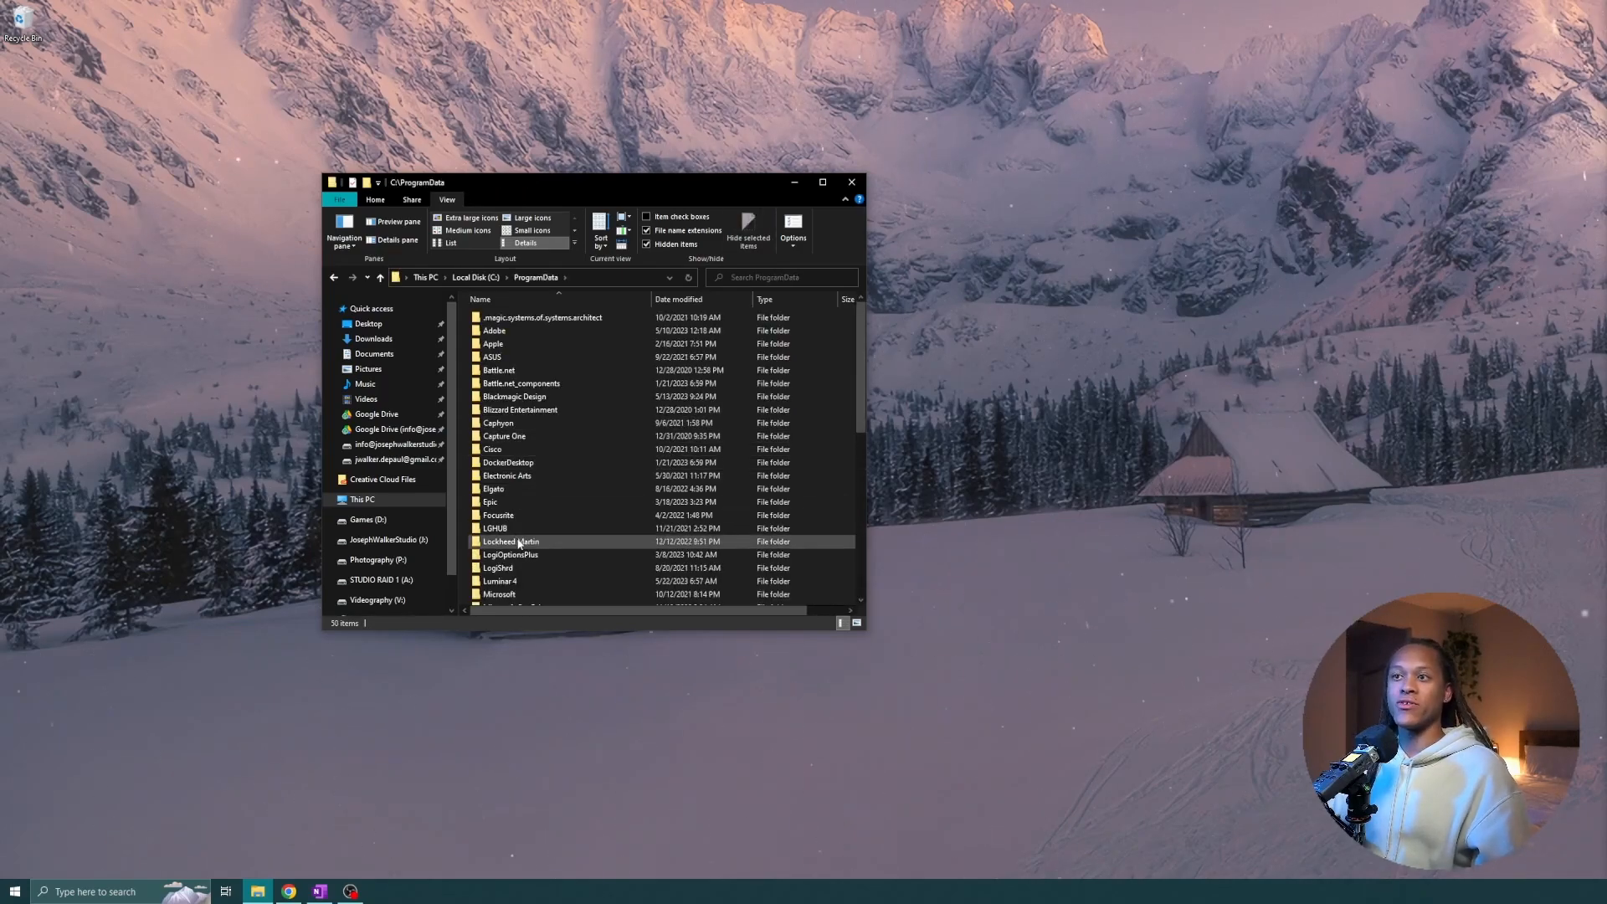
{"action": "mouse_move", "coordinate": [519, 543]}
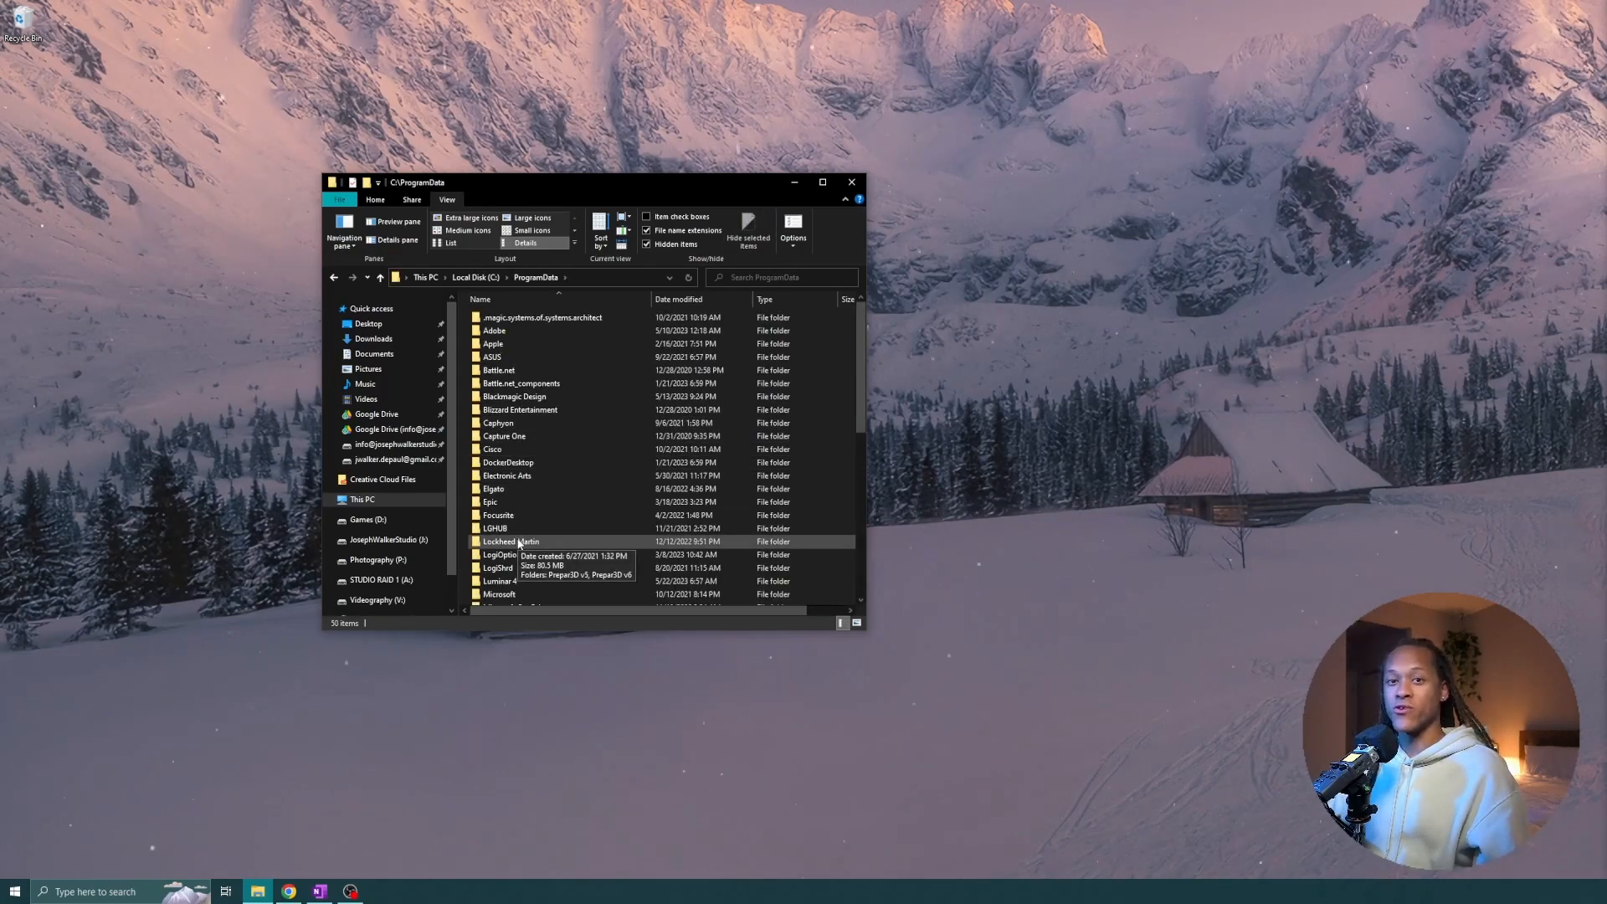
{"action": "double_click", "coordinate": [510, 542]}
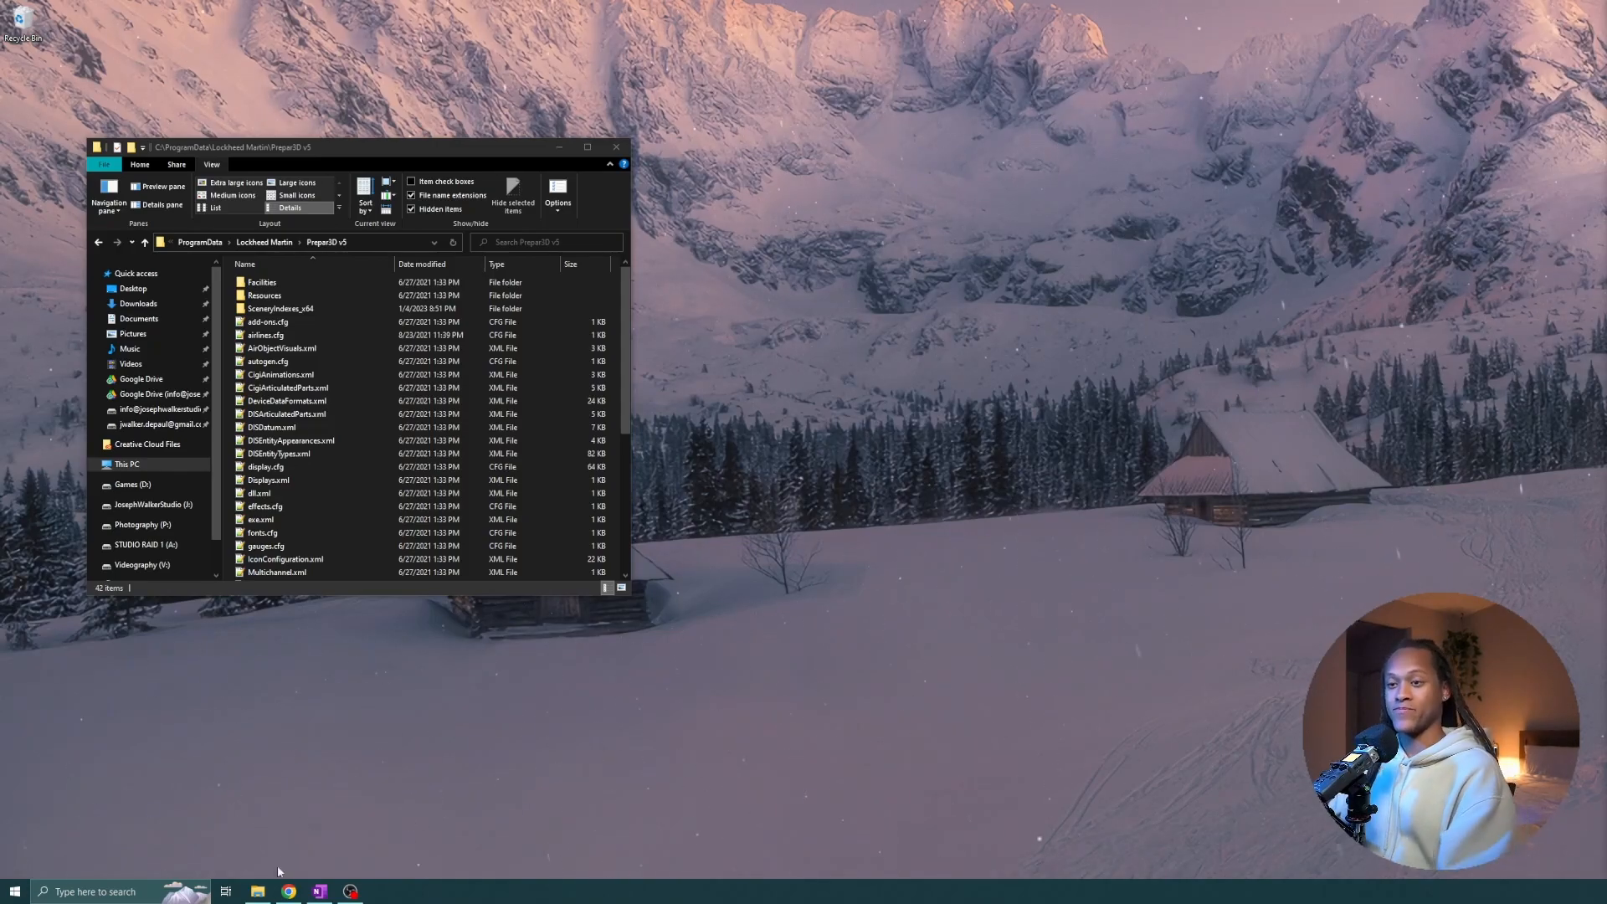
{"action": "left_click", "coordinate": [257, 891]}
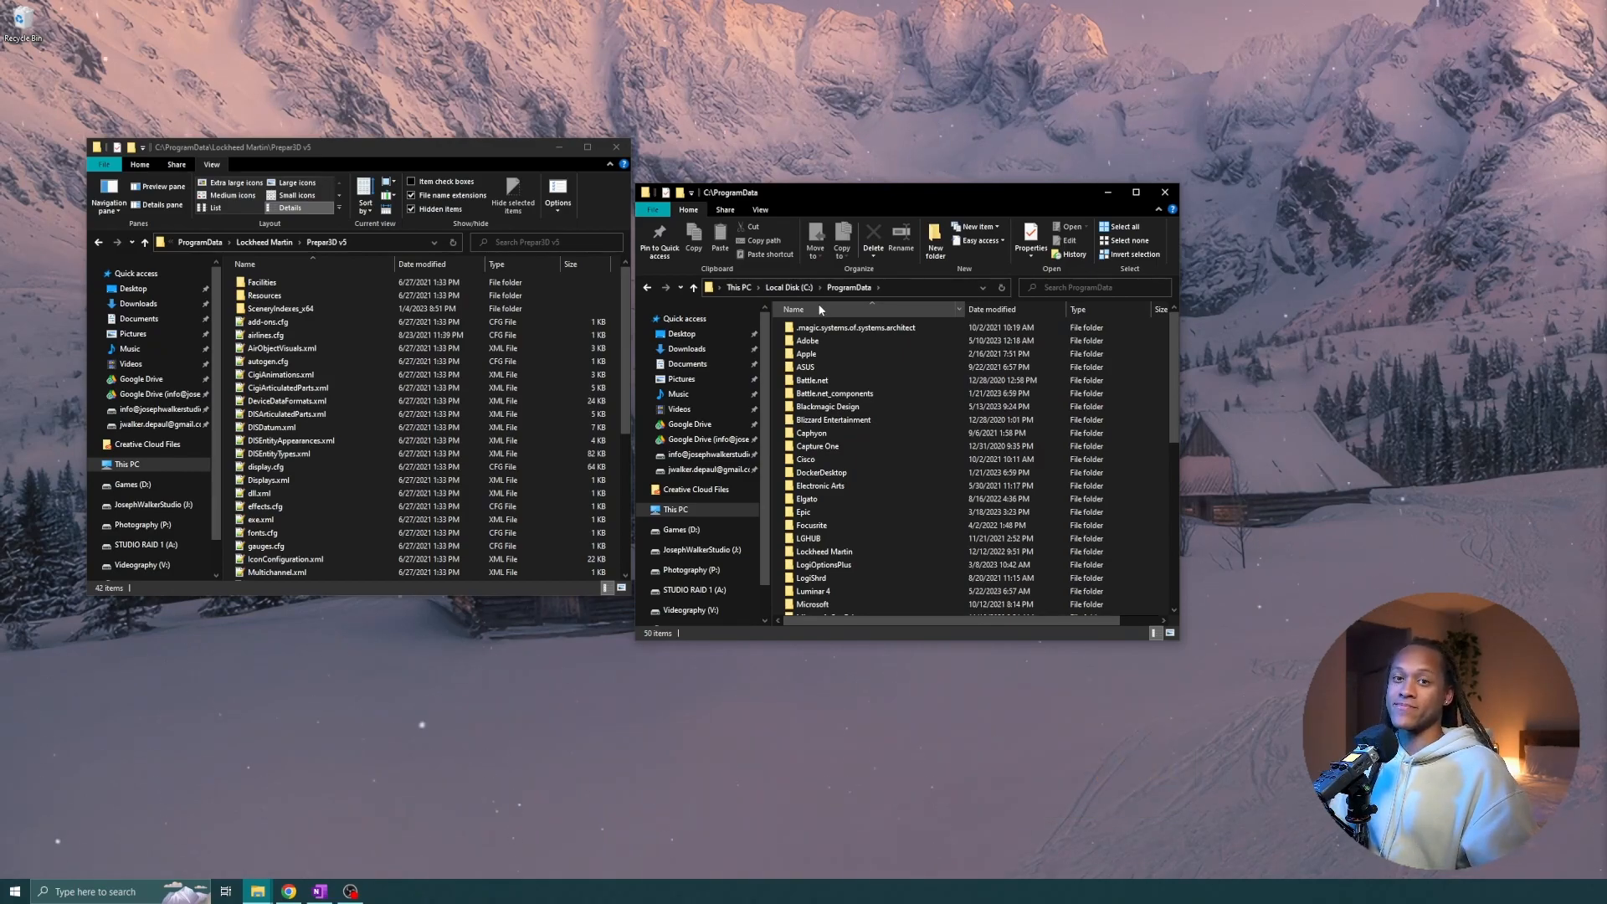
{"action": "left_click", "coordinate": [823, 552]}
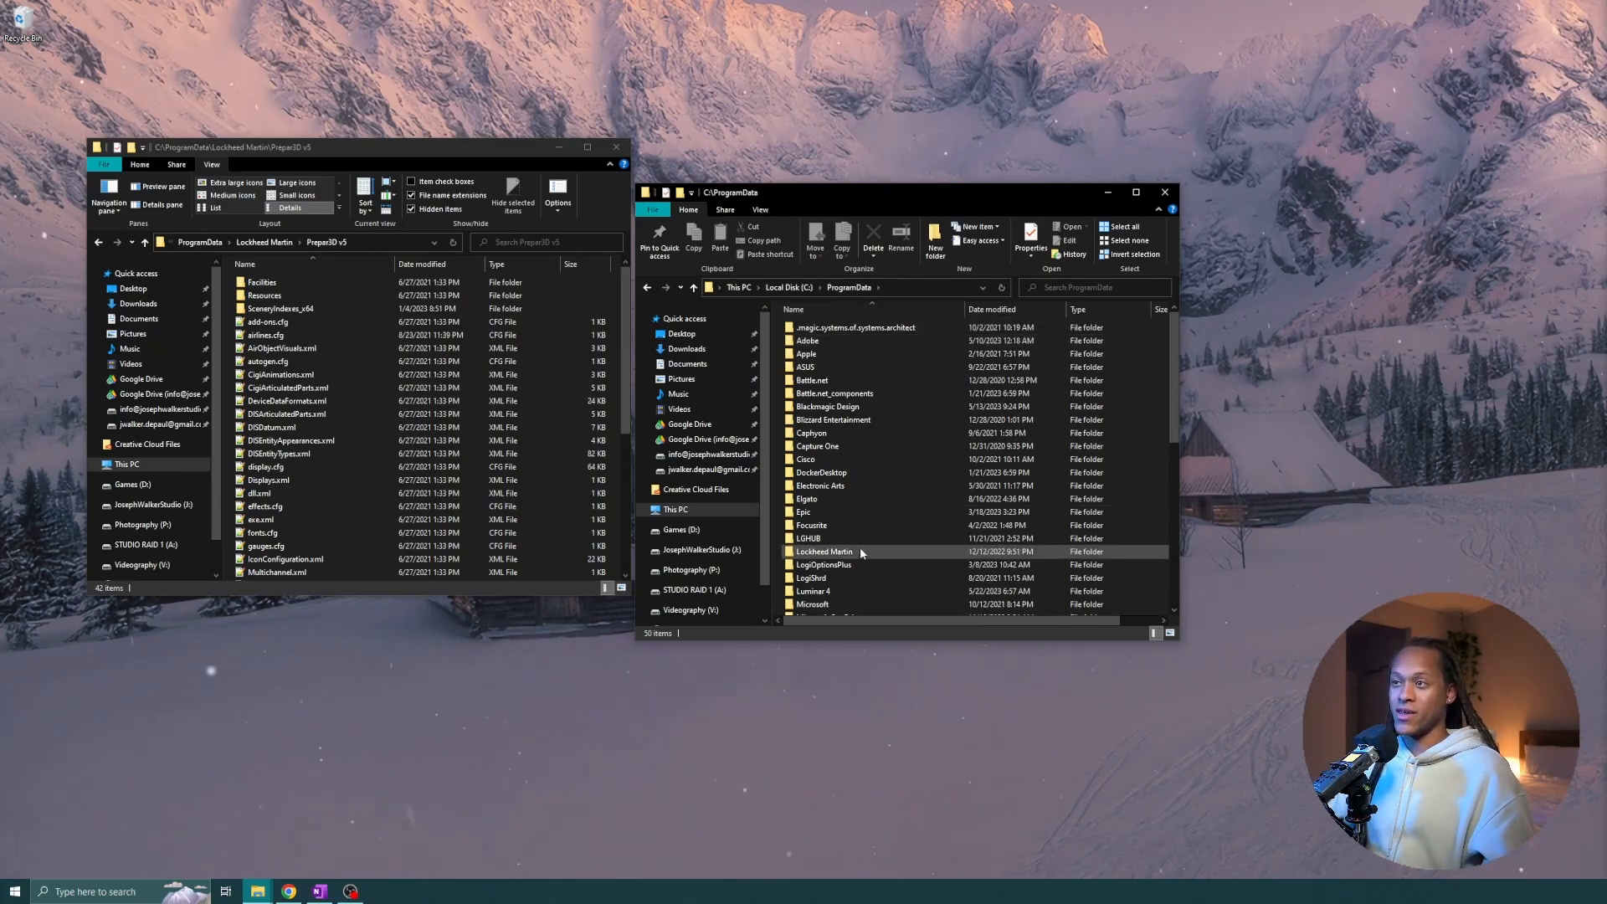
{"action": "mouse_move", "coordinate": [849, 555]}
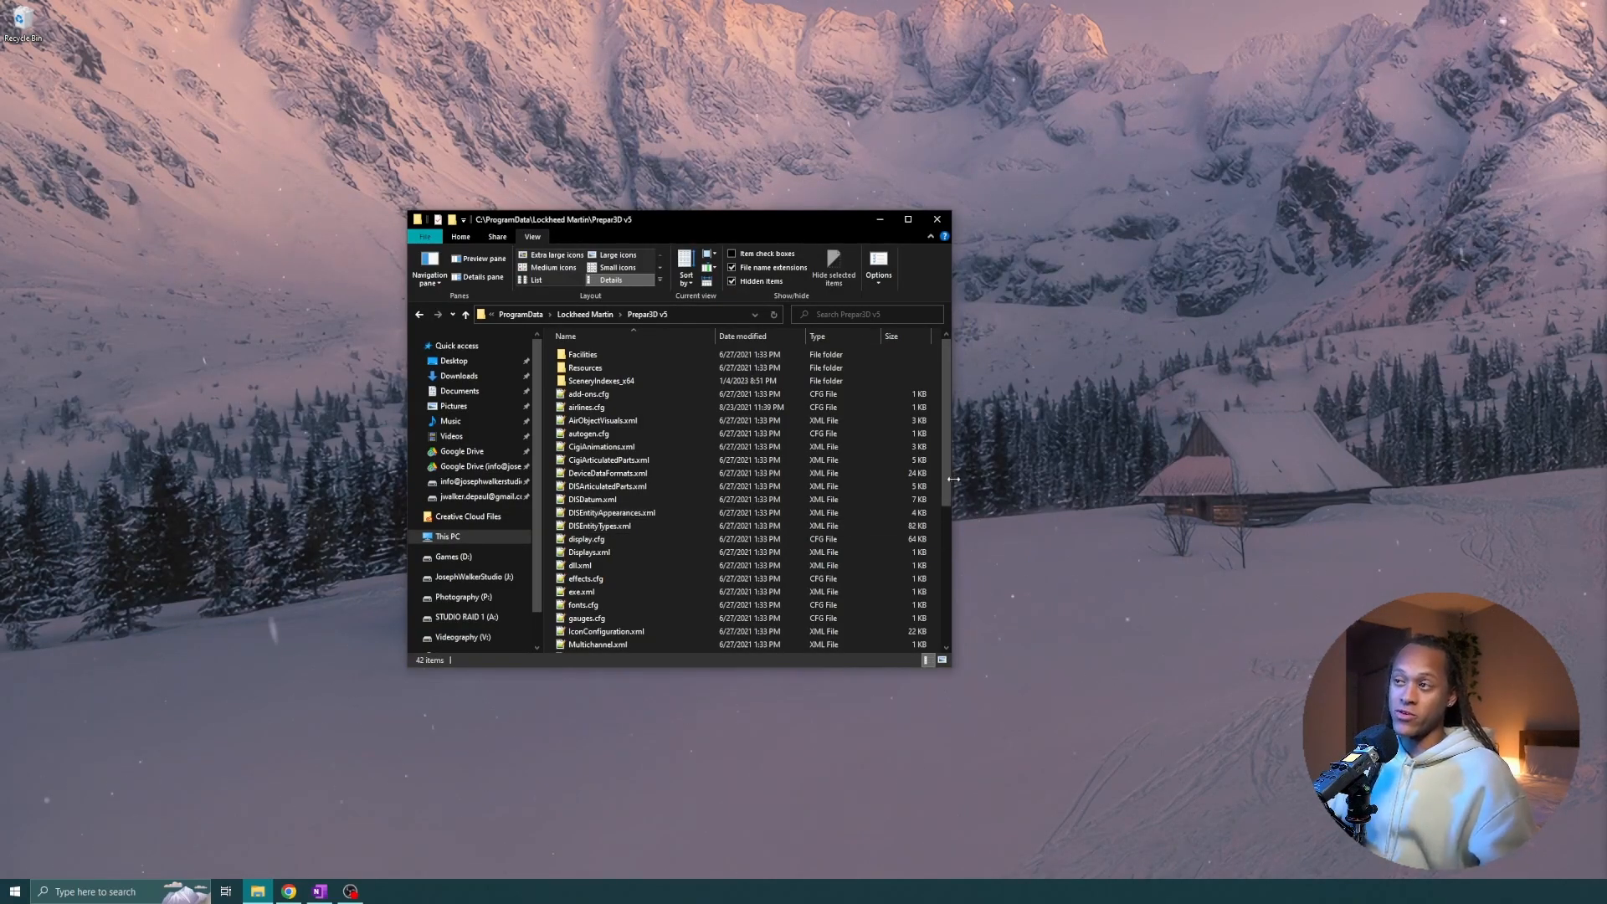
{"action": "scroll", "scroll_direction": "down", "scroll_amount": 3}
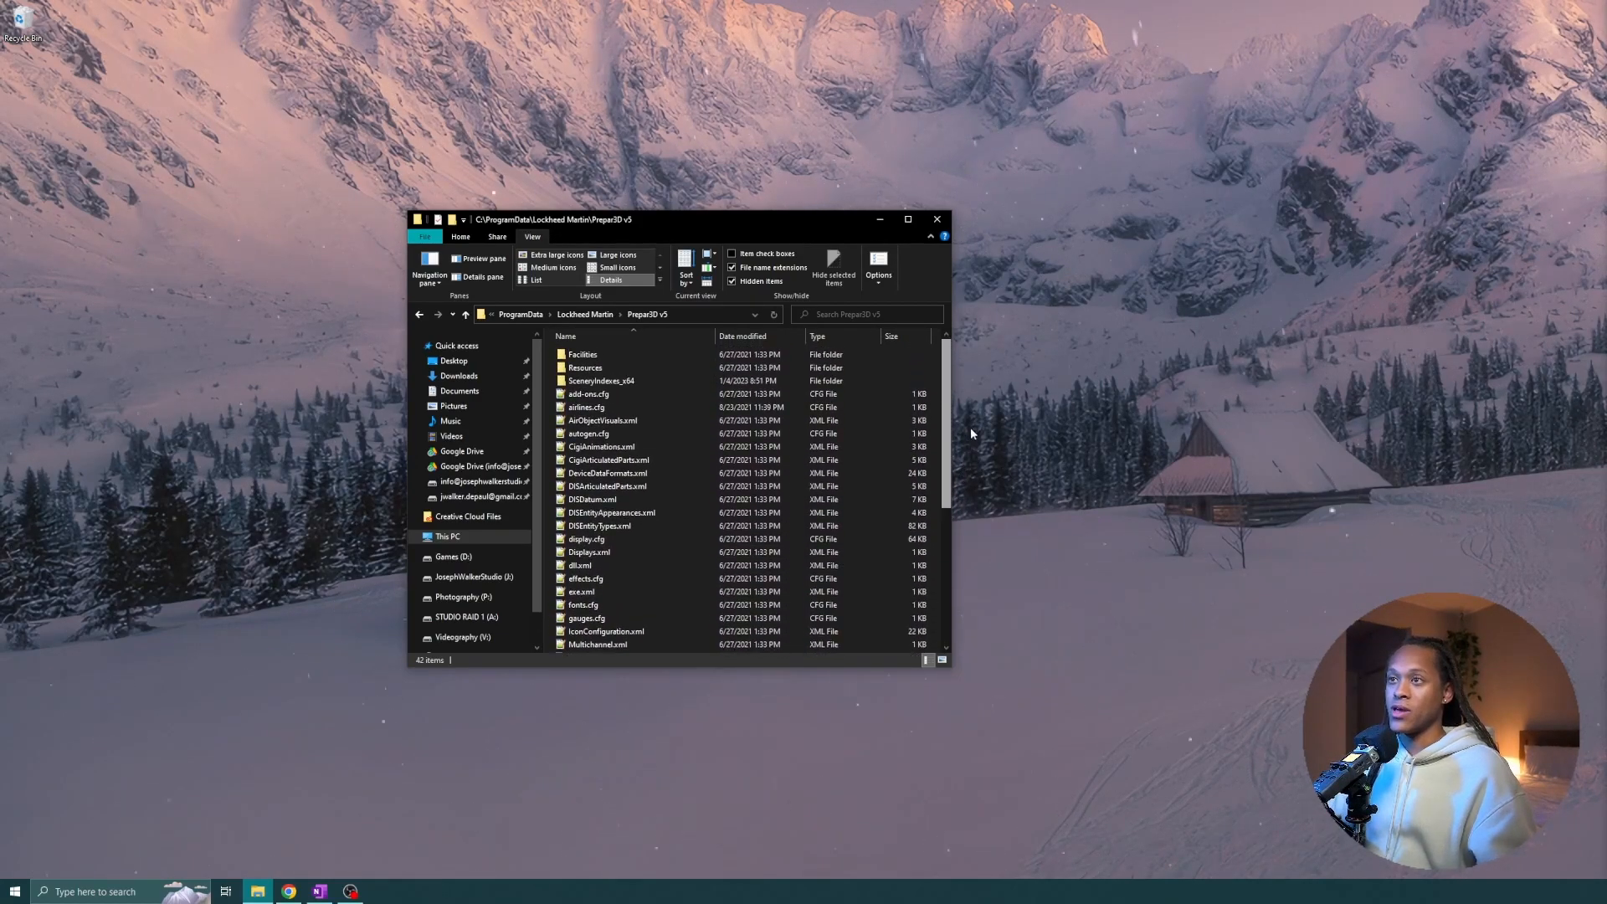
{"action": "mouse_move", "coordinate": [1520, 502]}
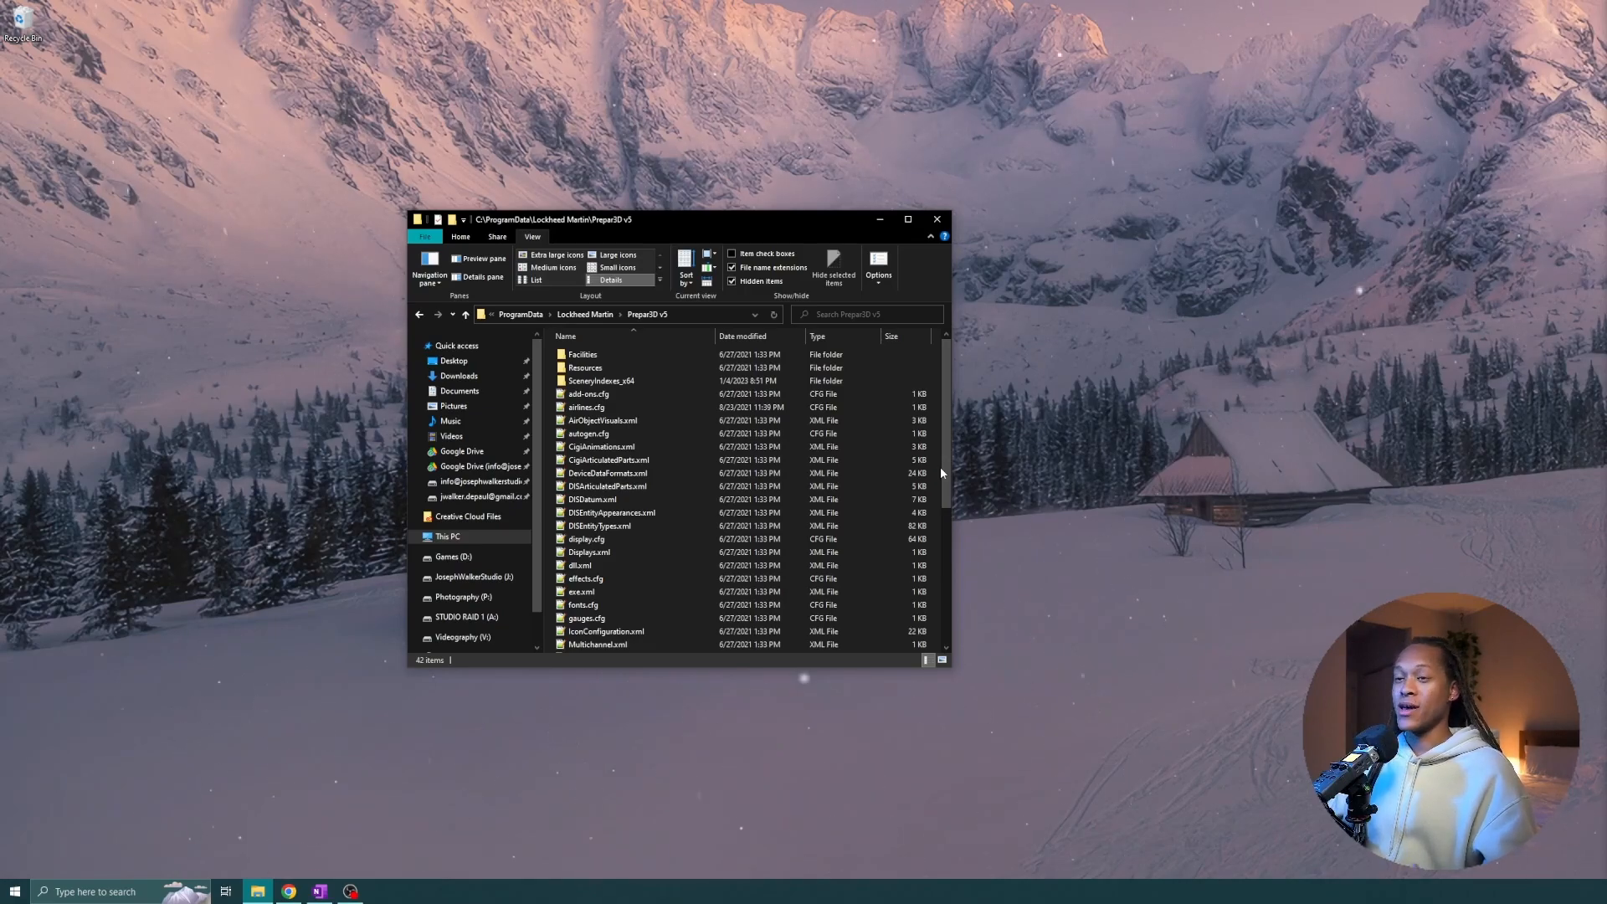
{"action": "mouse_move", "coordinate": [951, 468]}
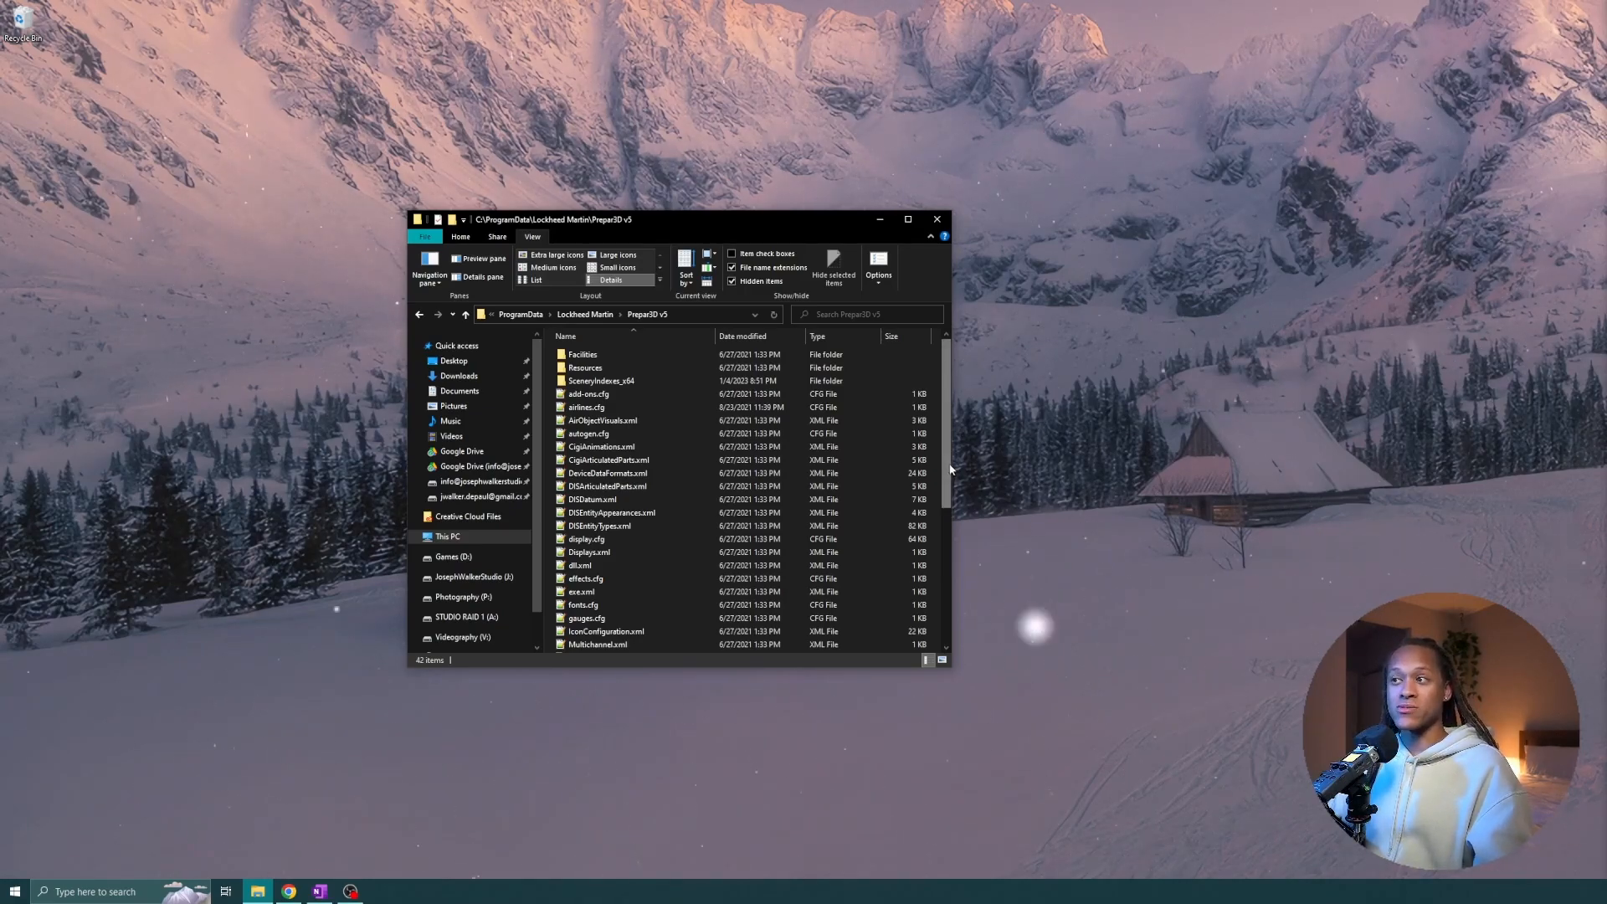
{"action": "mouse_move", "coordinate": [945, 475]}
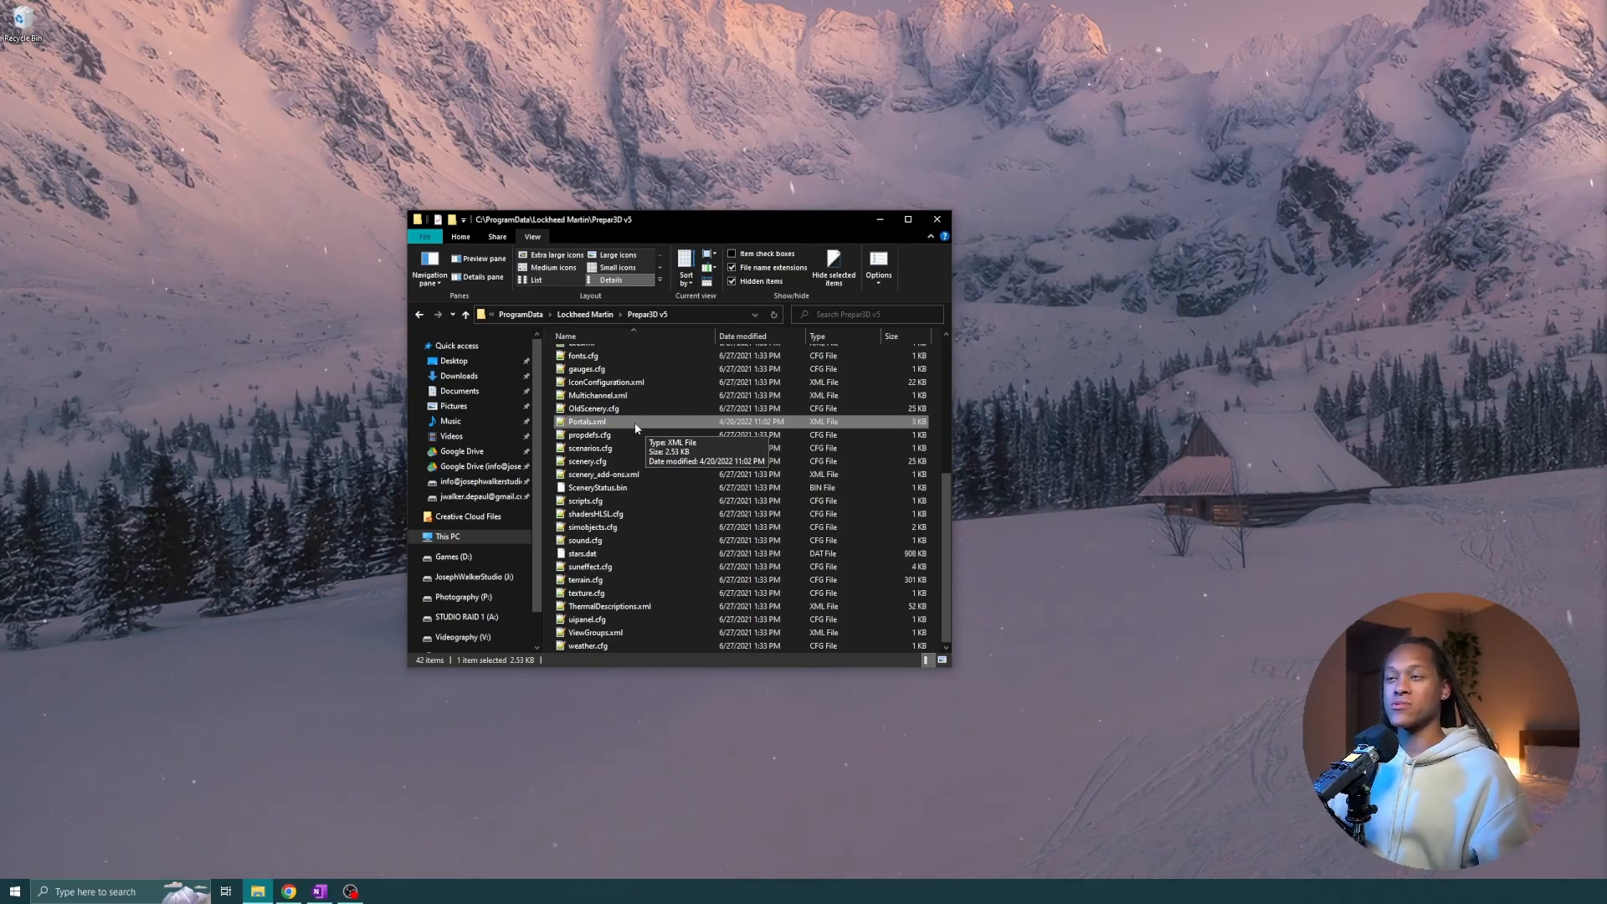
View Portals.xml from the ProgramData Prepar3D v5 folder in Notepad++.
{"action": "double_click", "coordinate": [586, 422]}
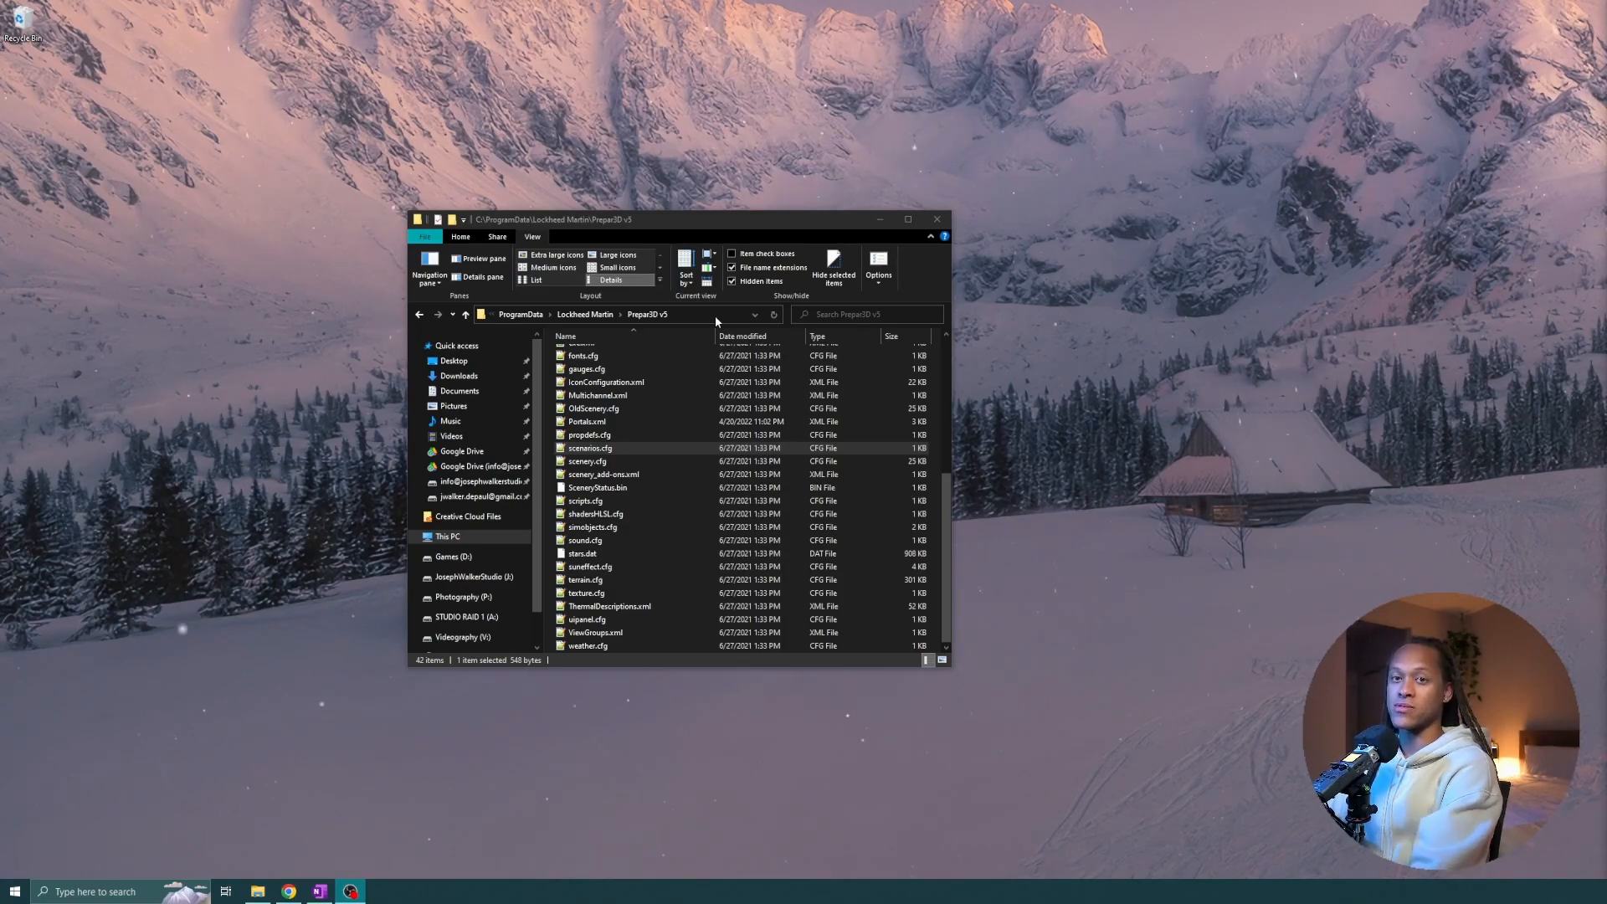
Navigate to the AppData\Roaming folder via %APPDATA% in the address bar.
{"action": "left_click", "coordinate": [681, 314]}
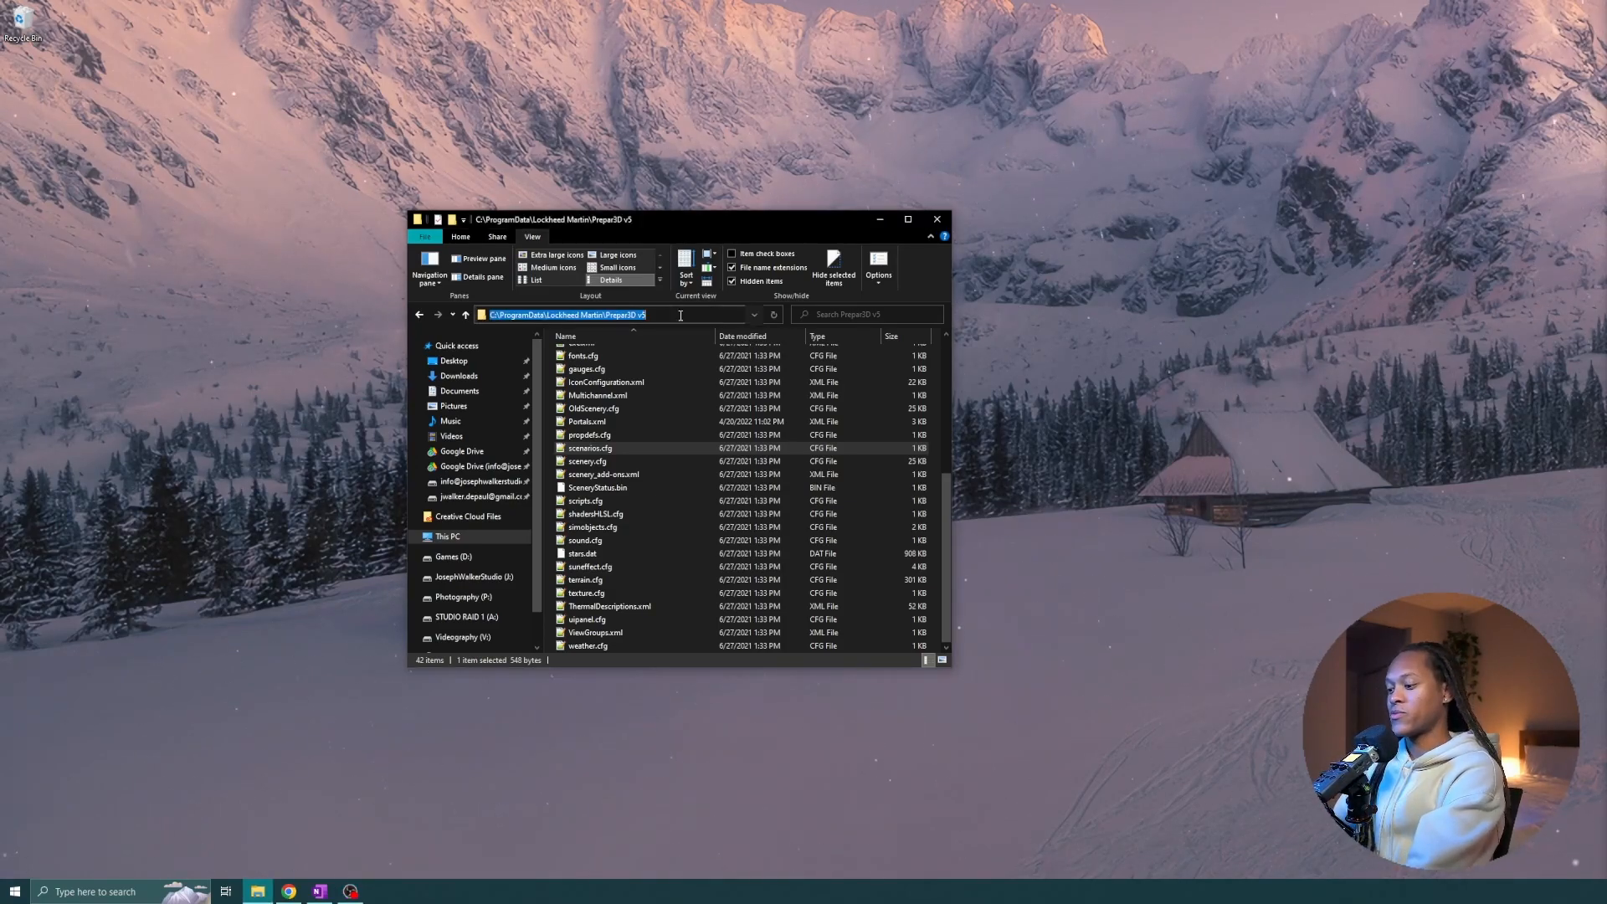
{"action": "type", "text": "%APPDATA%"}
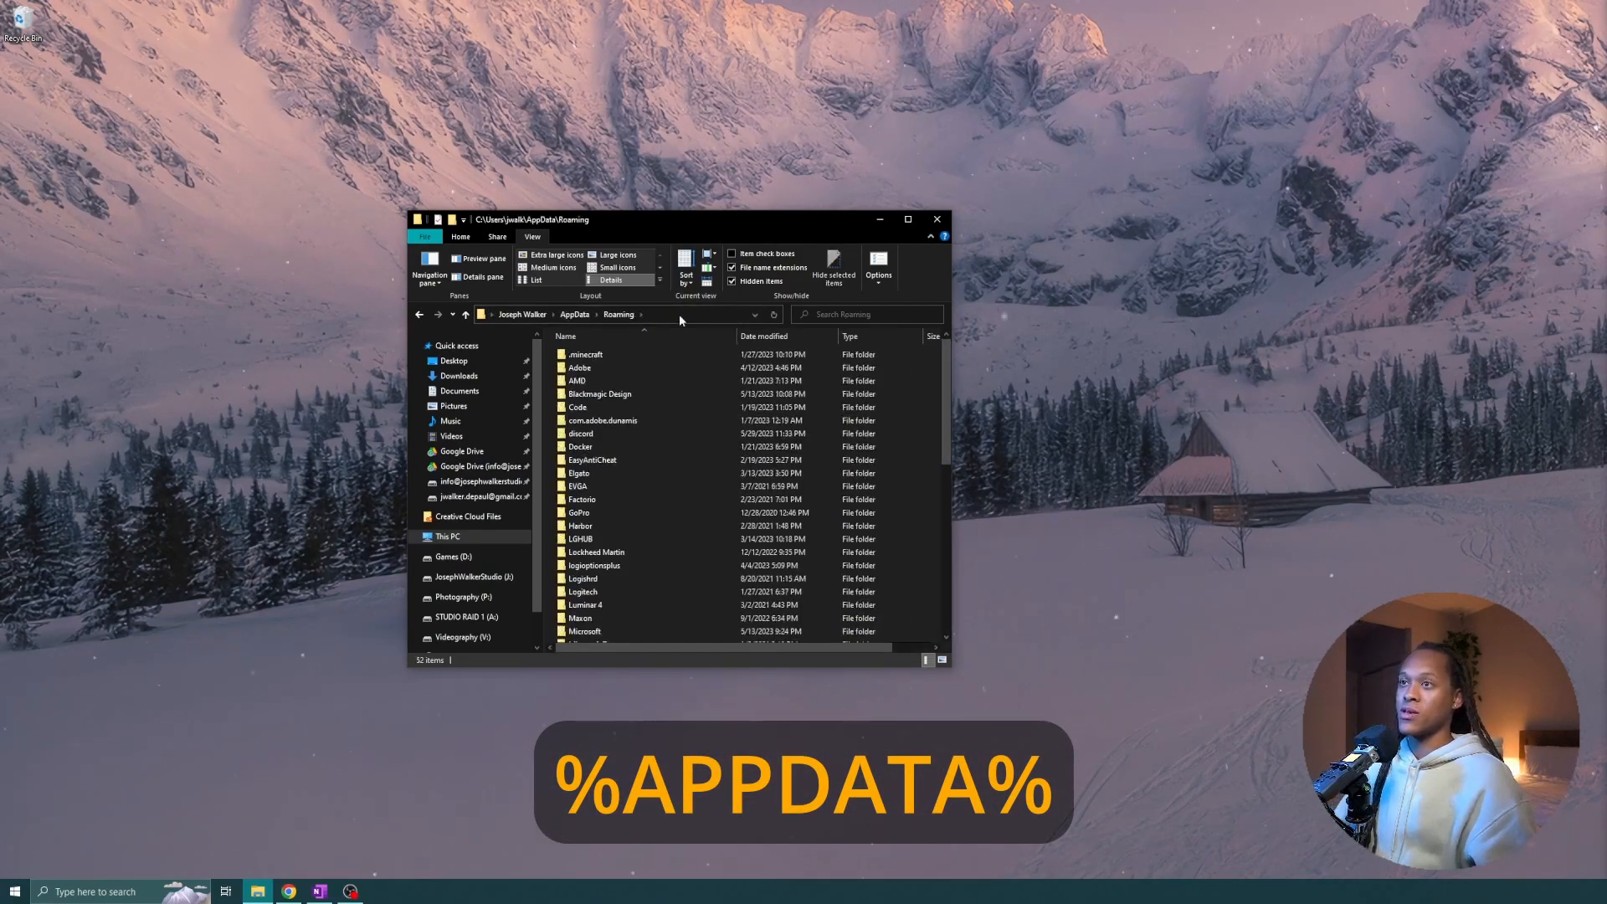
{"action": "mouse_move", "coordinate": [646, 311]}
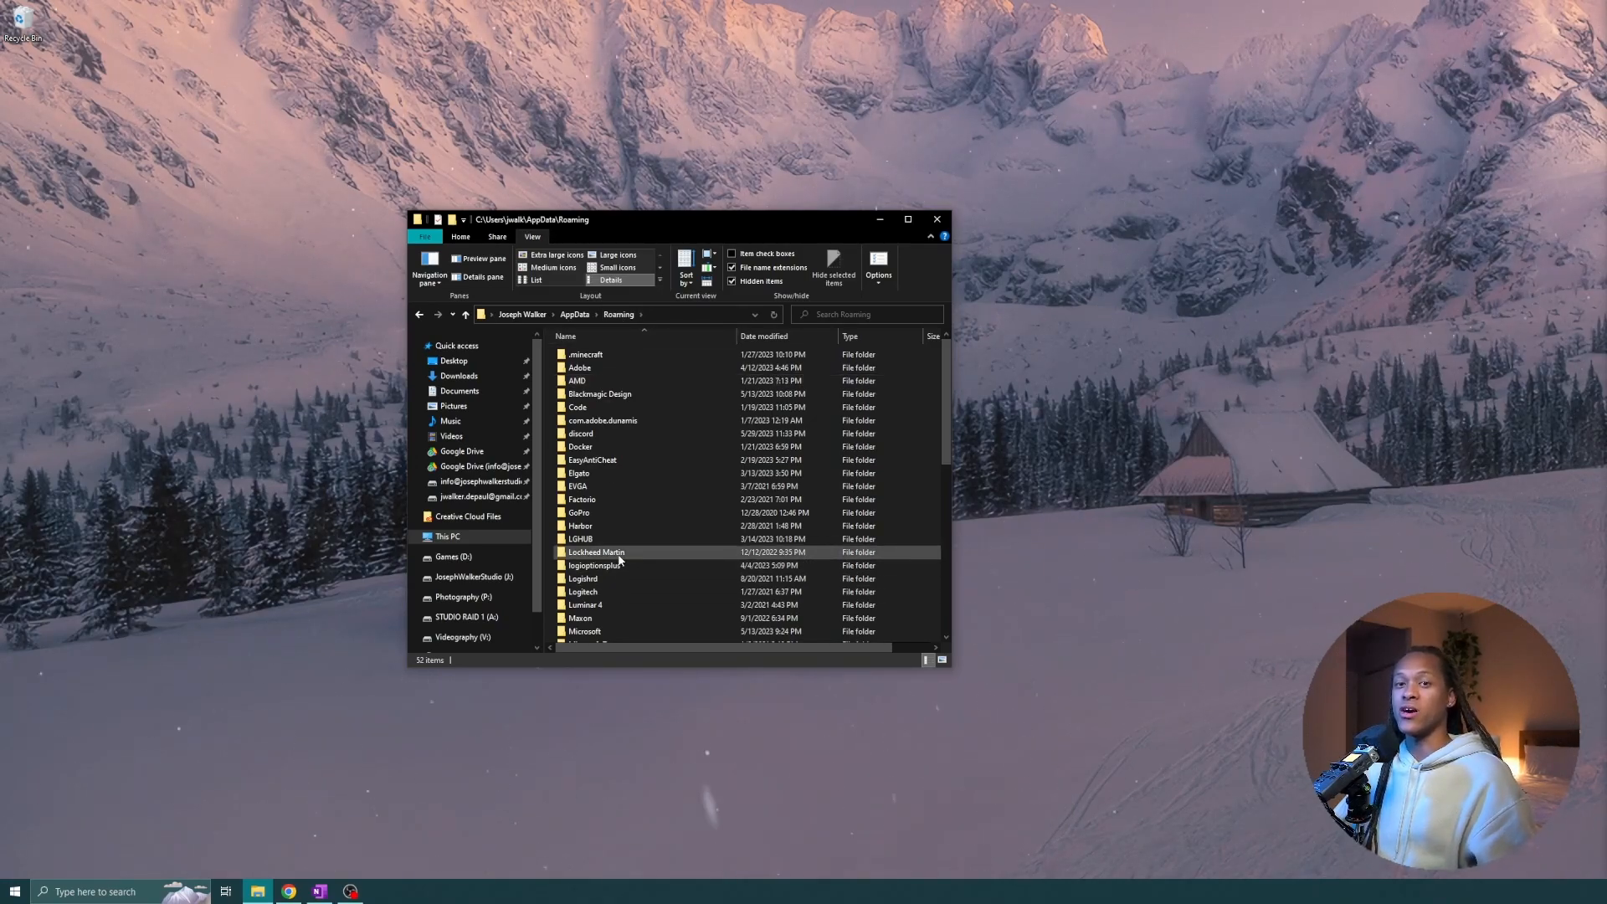
Enter Roaming\Lockheed Martin\Prepar3D v5 and select Prepar3D.cfg.
{"action": "double_click", "coordinate": [596, 552]}
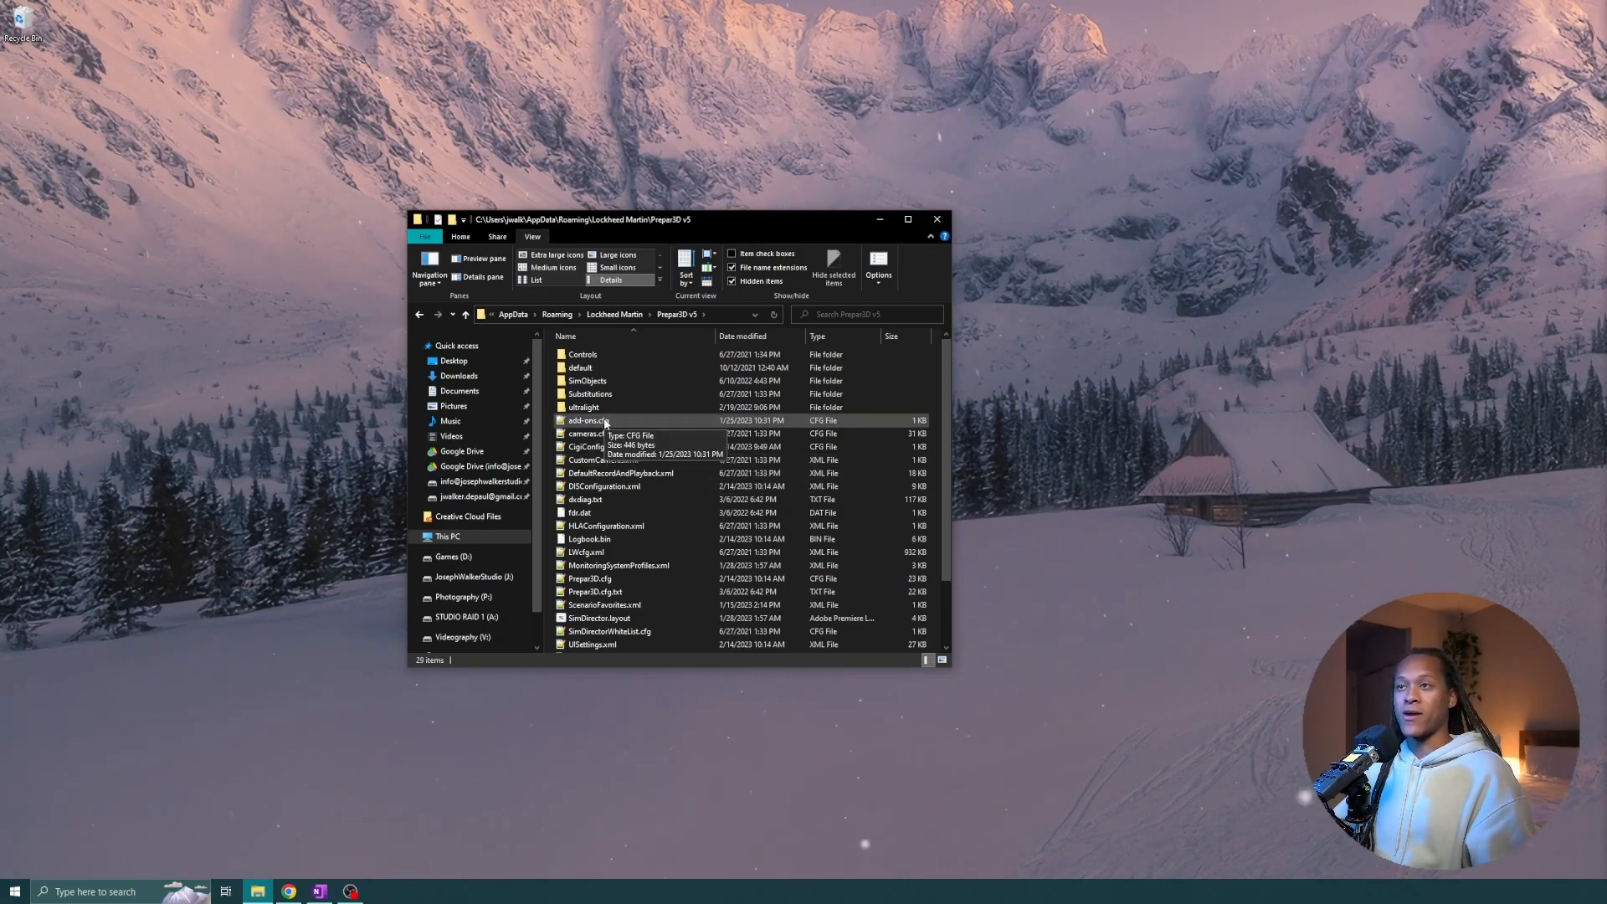
{"action": "mouse_move", "coordinate": [981, 547]}
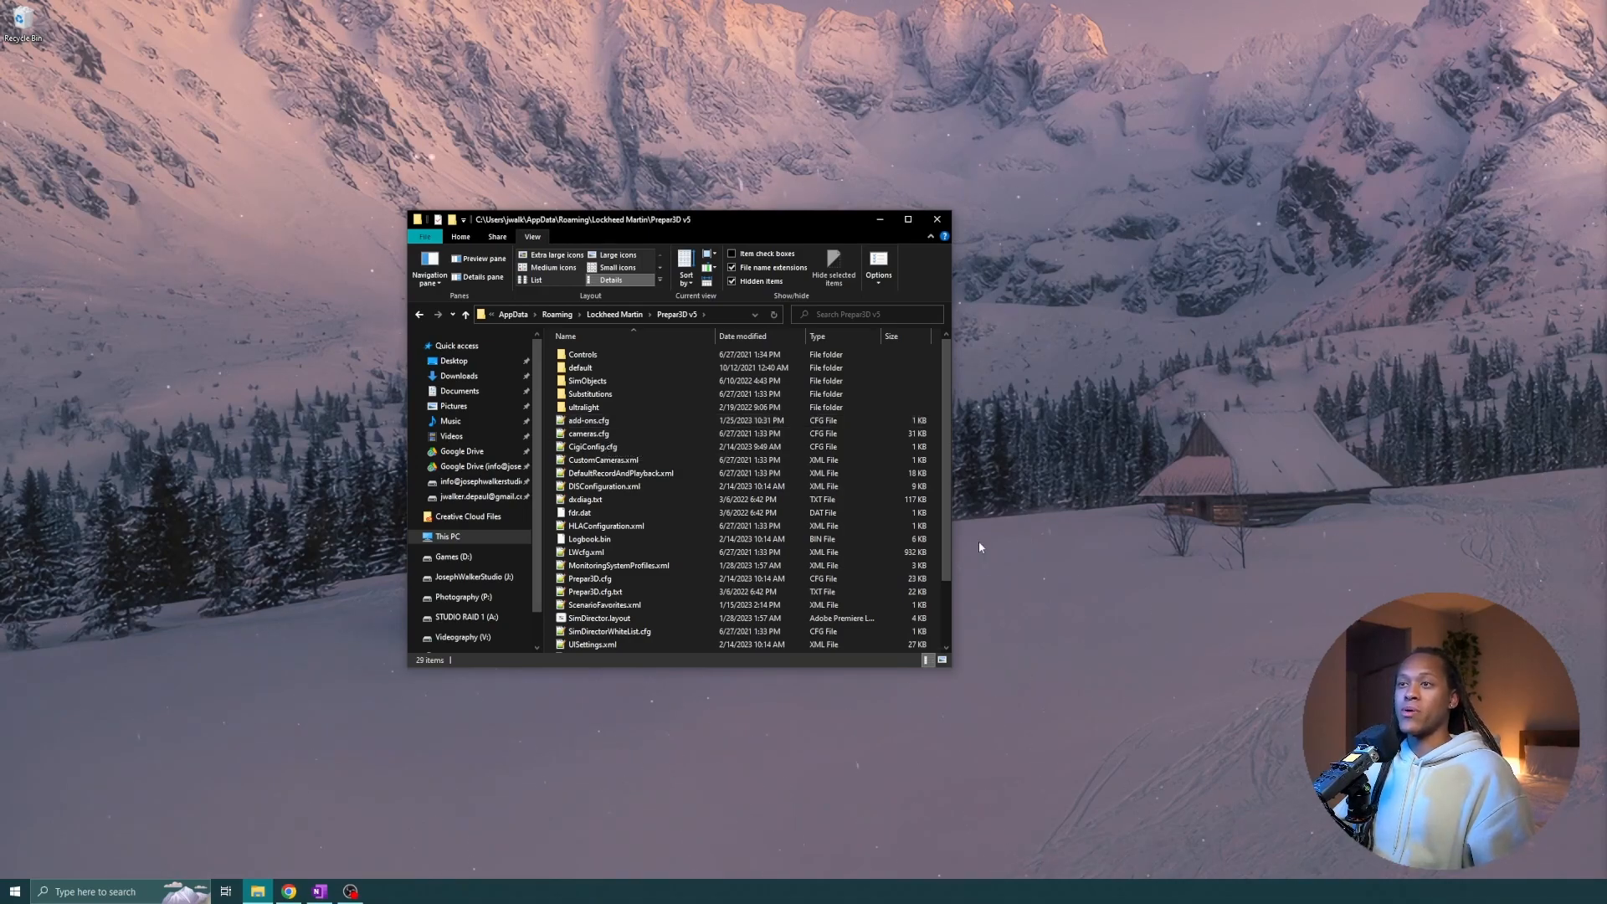
{"action": "left_click", "coordinate": [589, 578]}
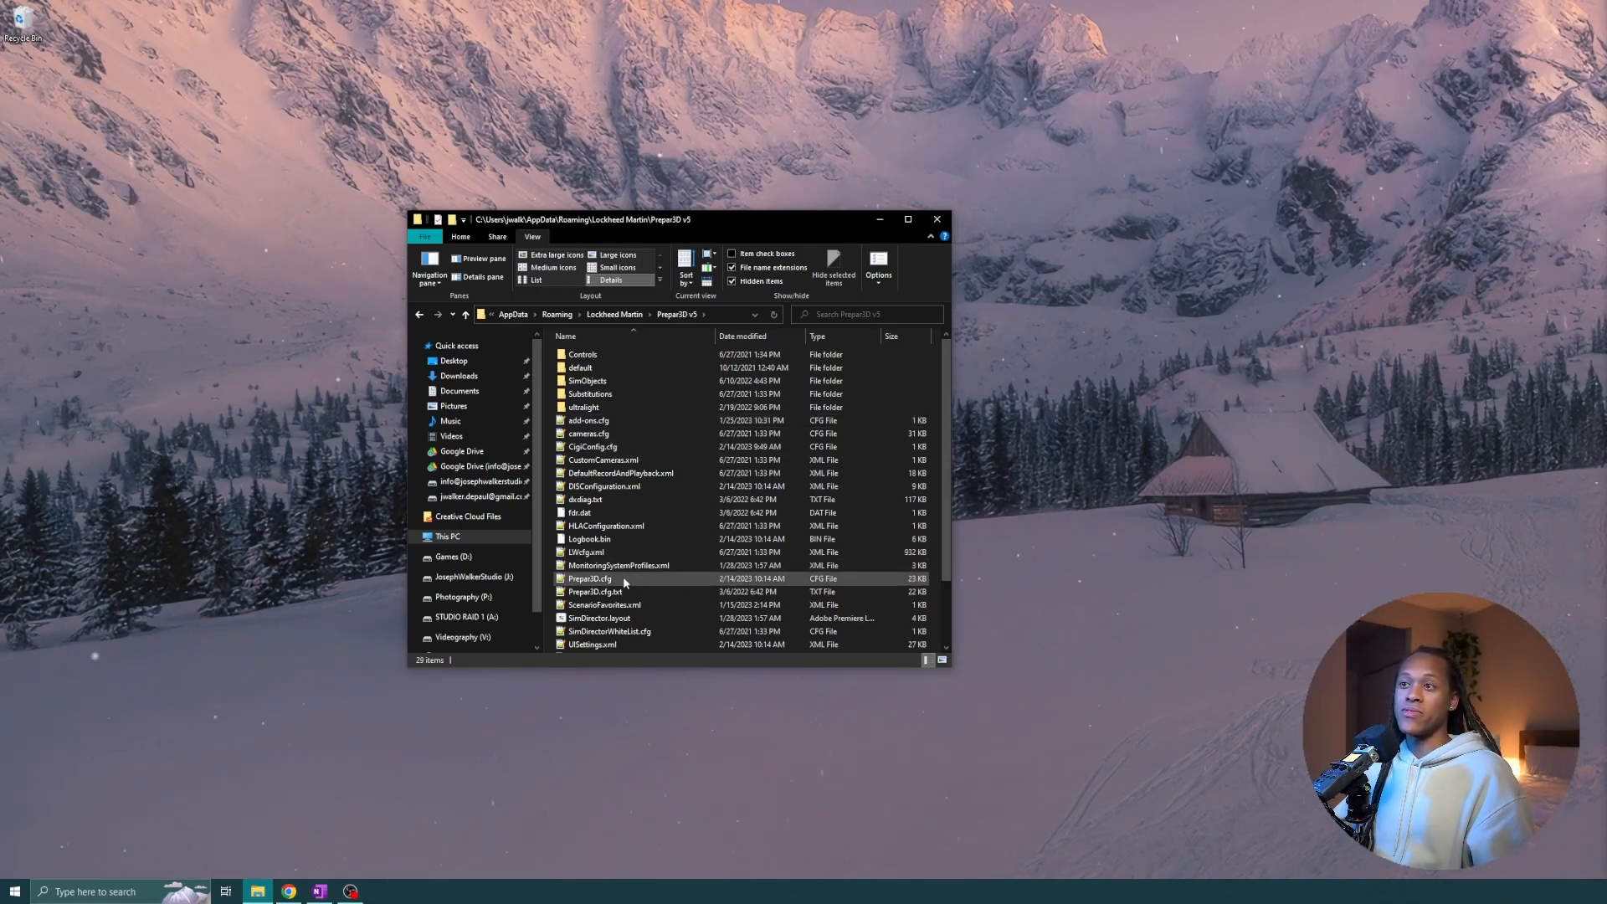
{"action": "mouse_move", "coordinate": [622, 581]}
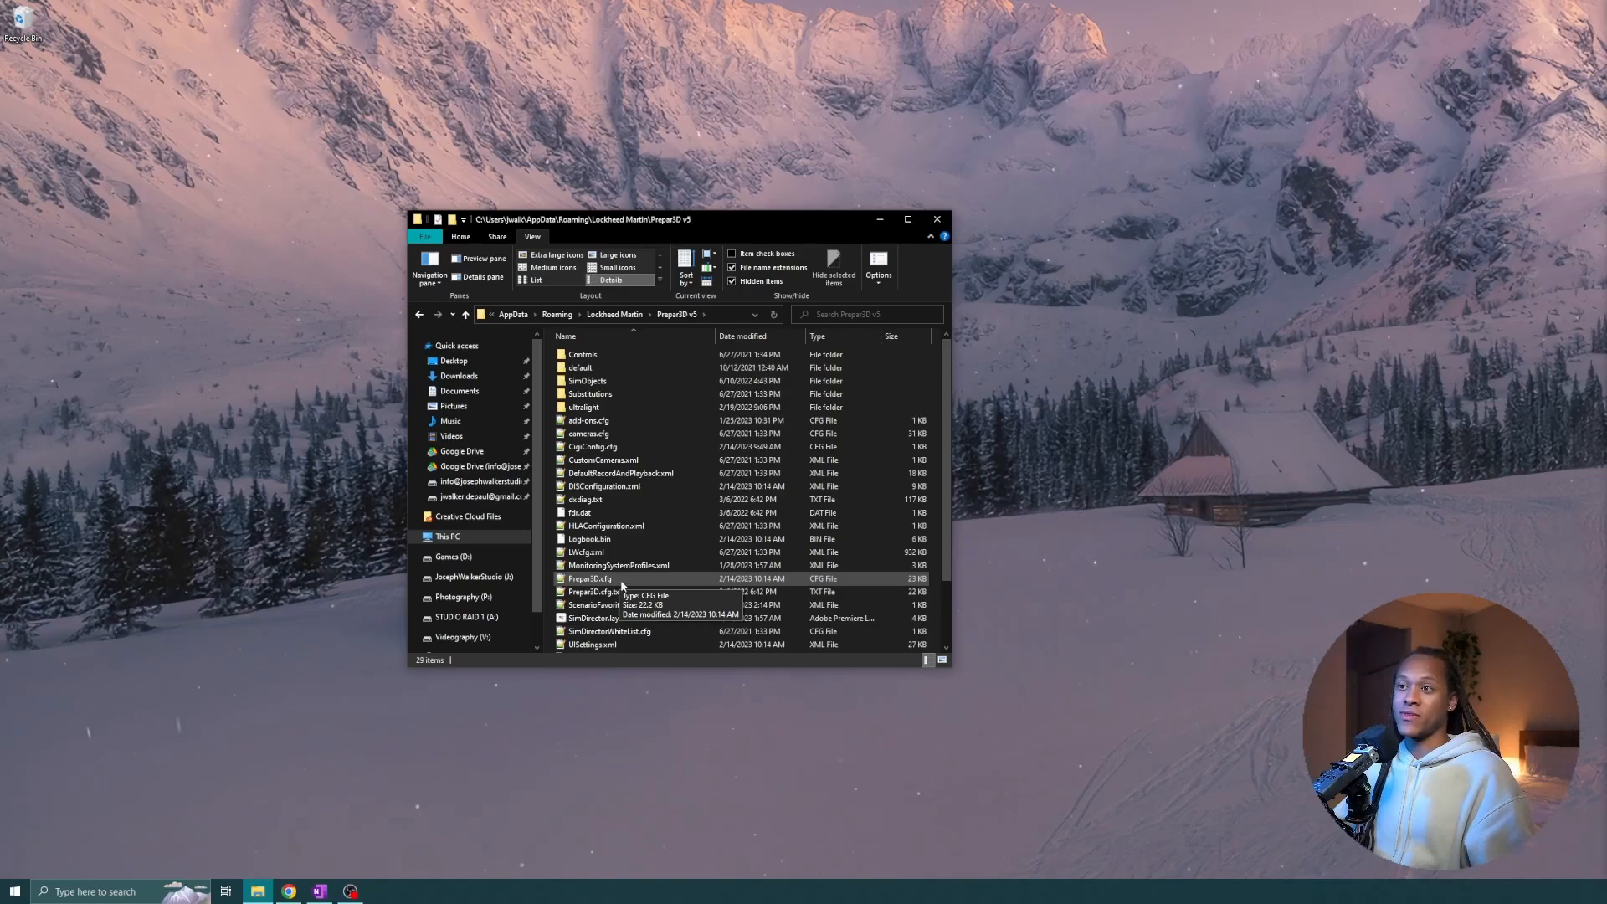
{"action": "left_click", "coordinate": [589, 578]}
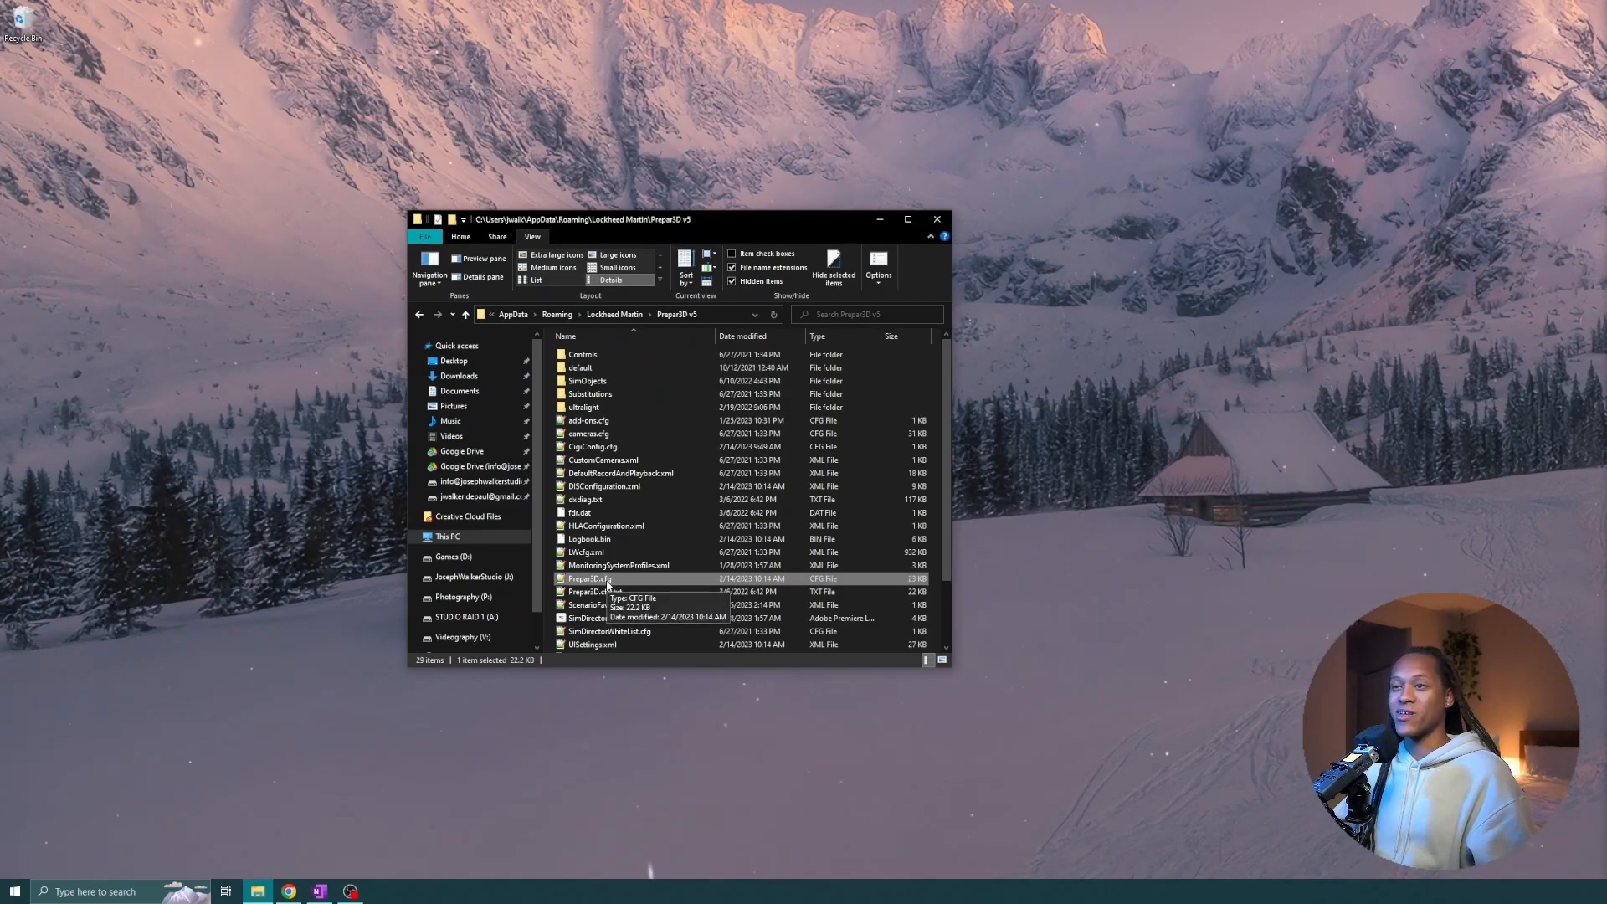
Read the roaming Prepar3D.cfg in Notepad++, scrolling through WEATHER, DISPLAY and SCENERY settings.
{"action": "double_click", "coordinate": [589, 577]}
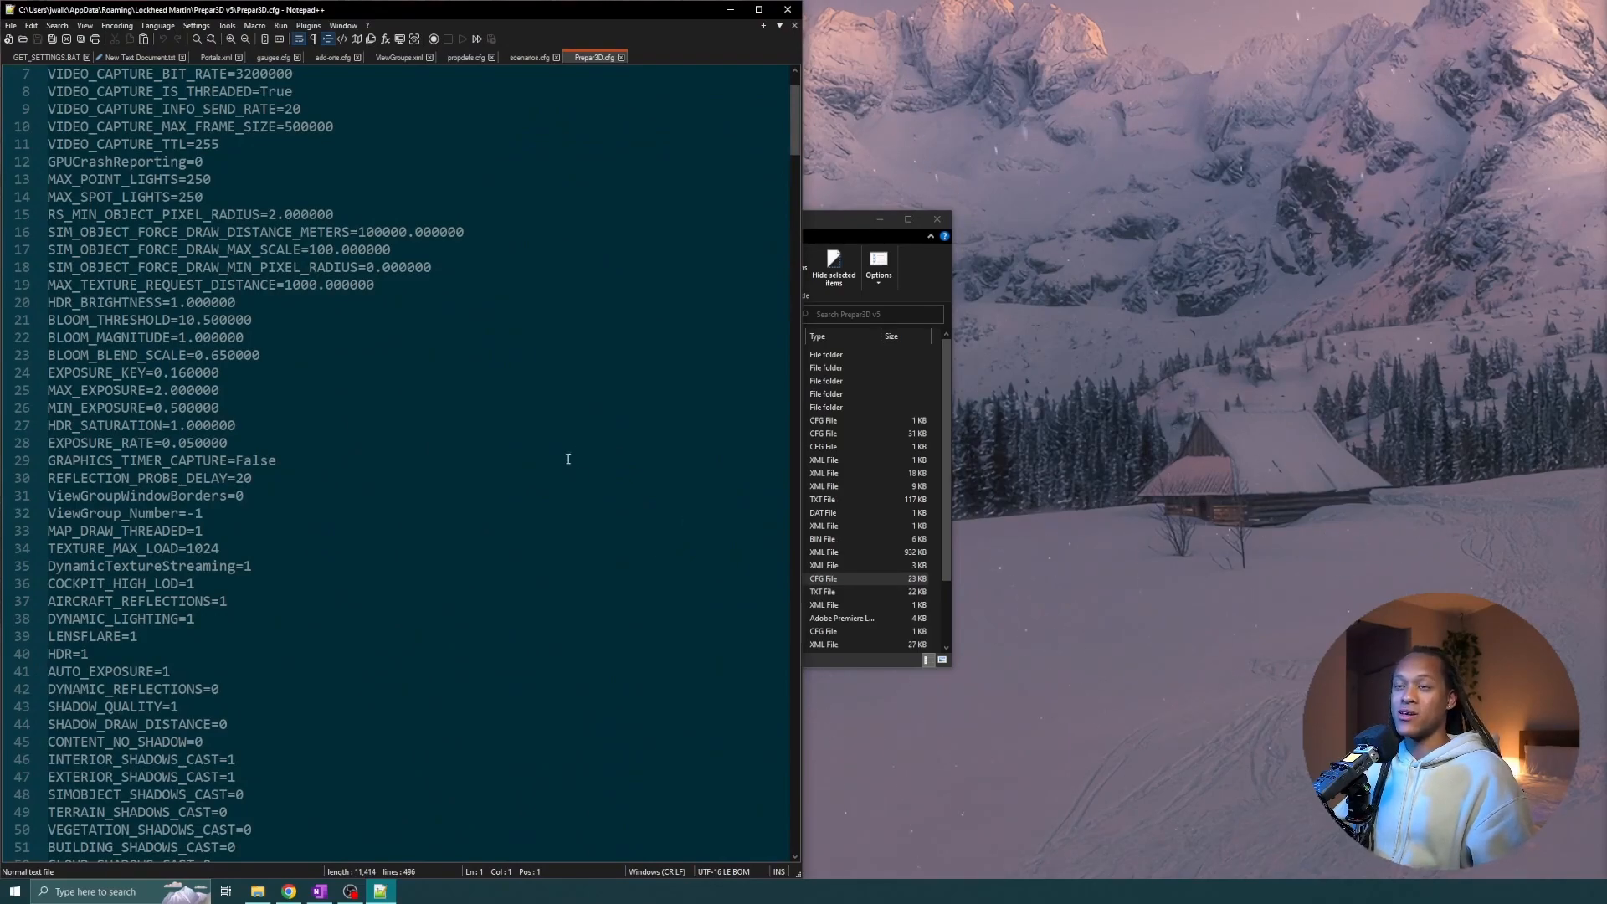
{"action": "scroll", "scroll_direction": "down", "scroll_amount": 3}
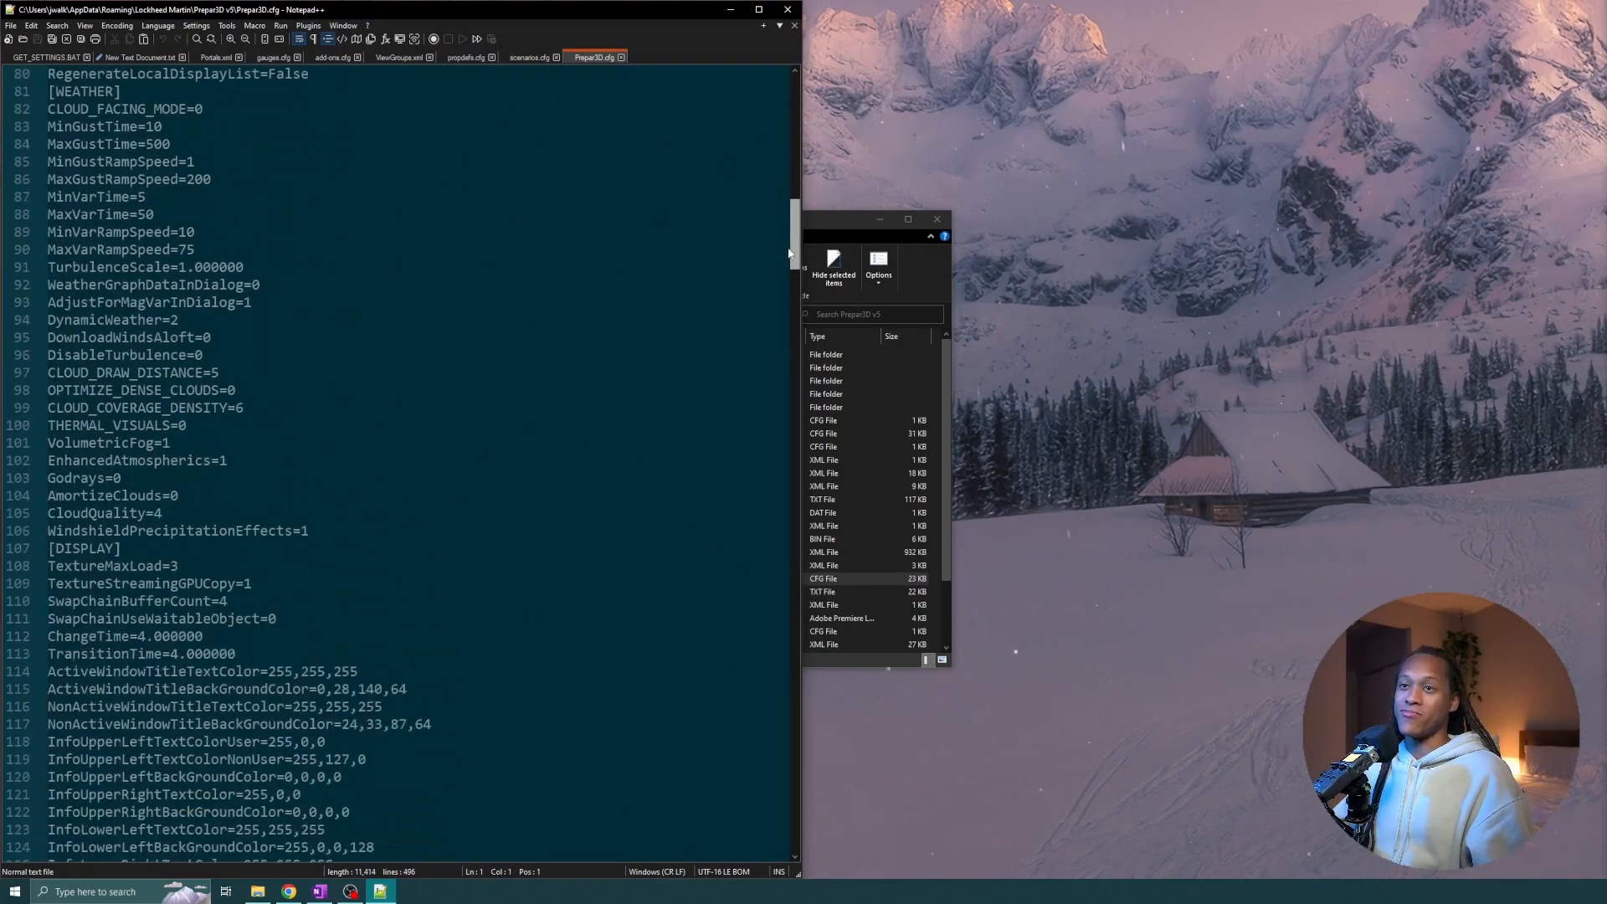
{"action": "scroll", "scroll_direction": "down", "scroll_amount": 3}
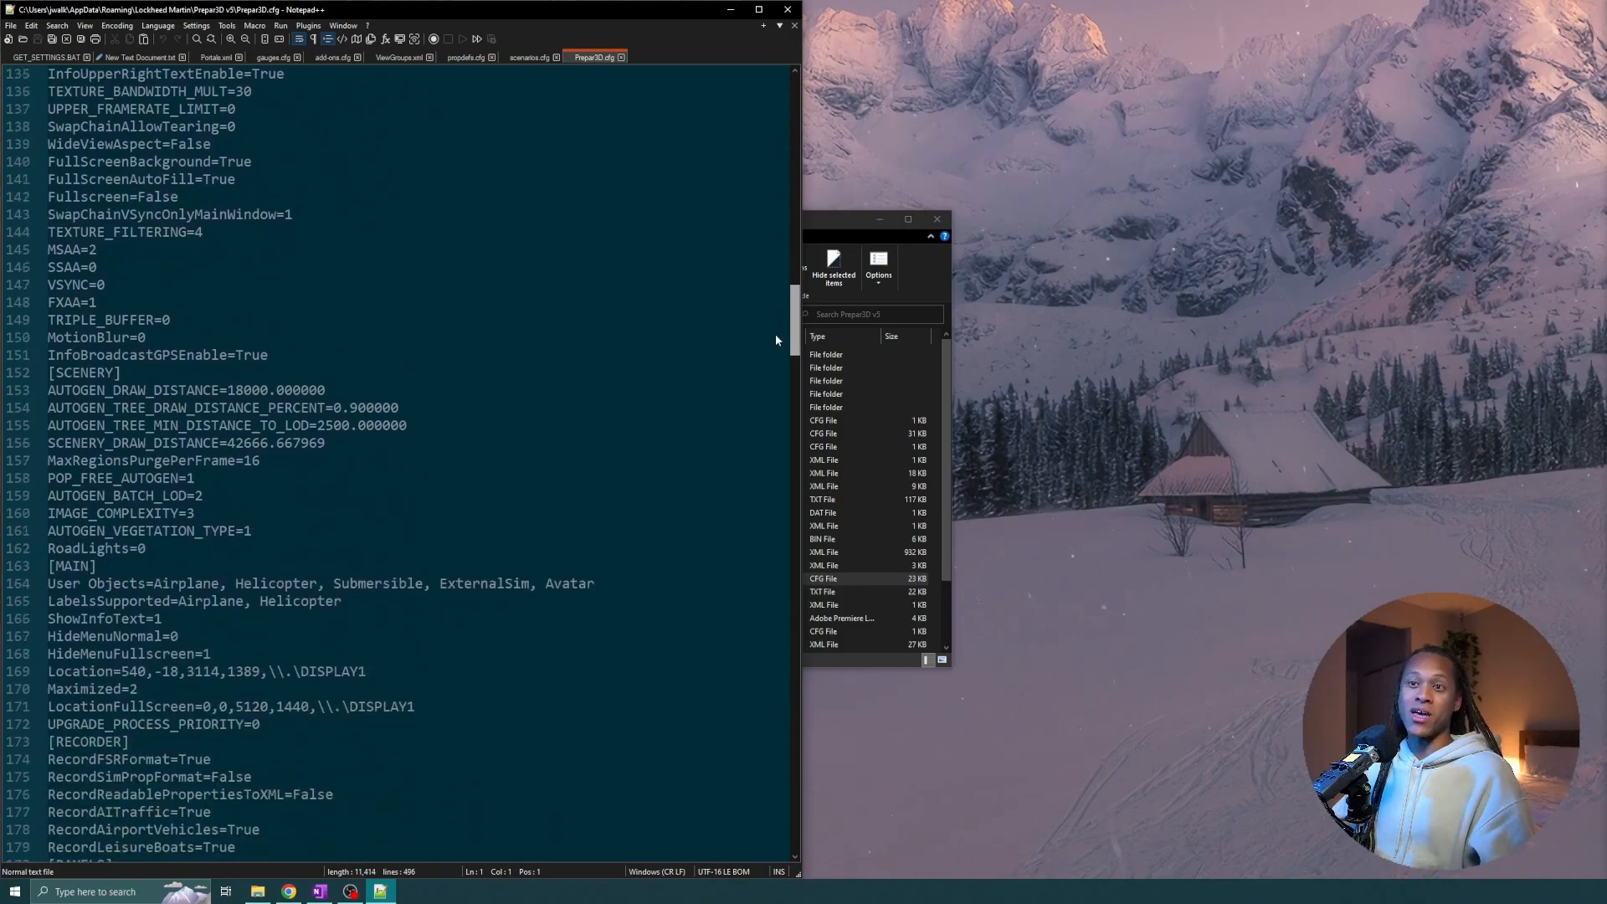
{"action": "scroll", "scroll_direction": "down", "scroll_amount": 3}
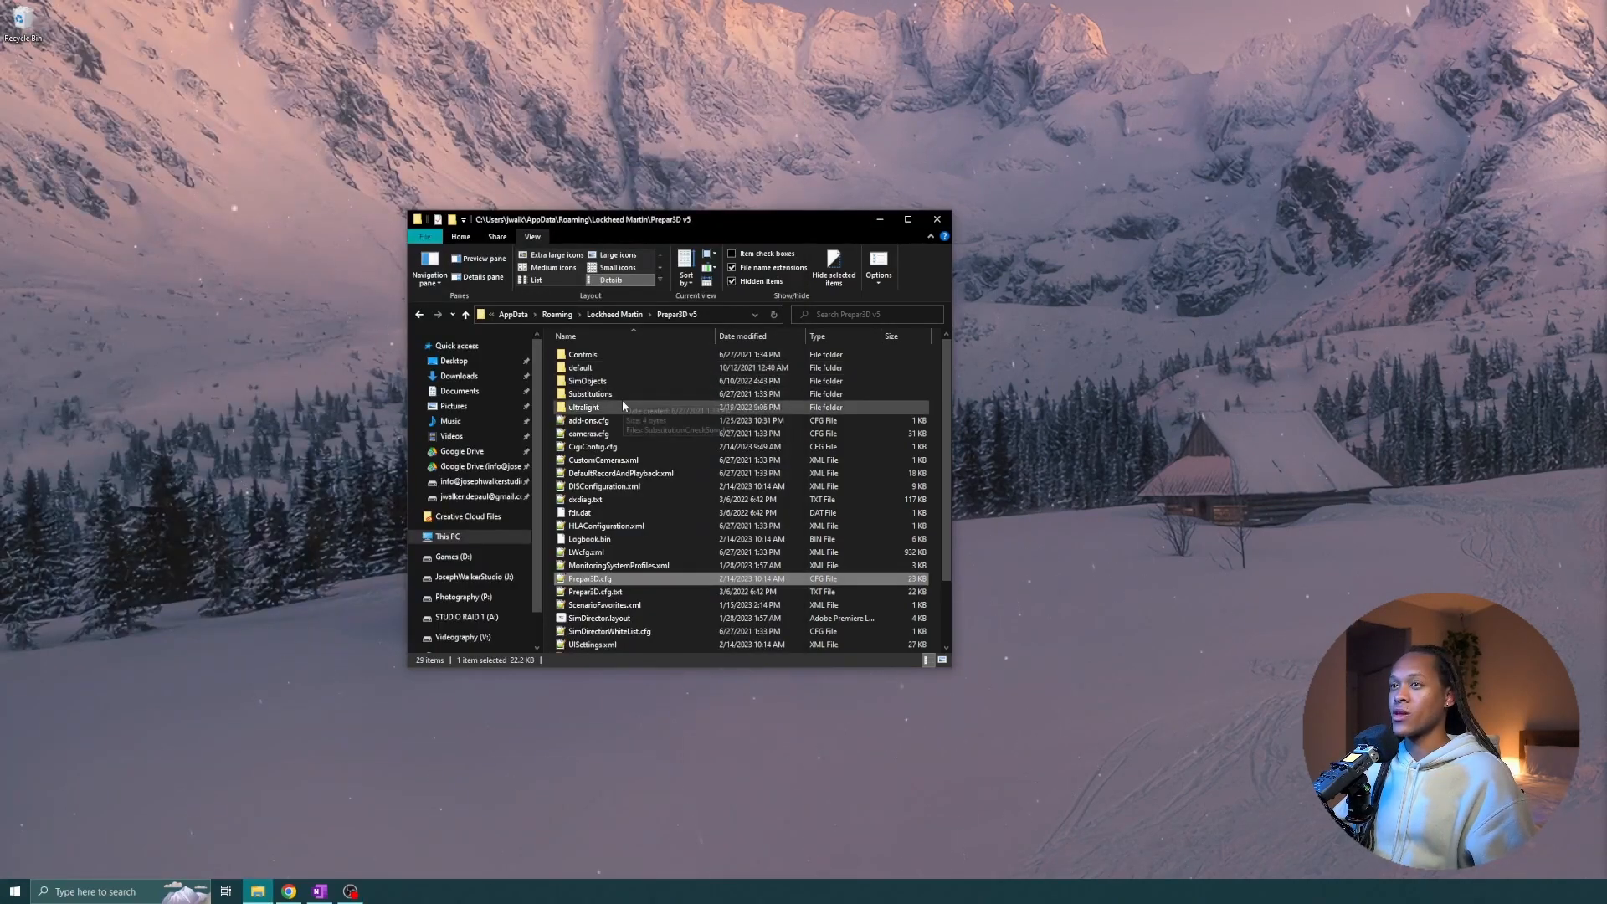
{"action": "mouse_move", "coordinate": [616, 439]}
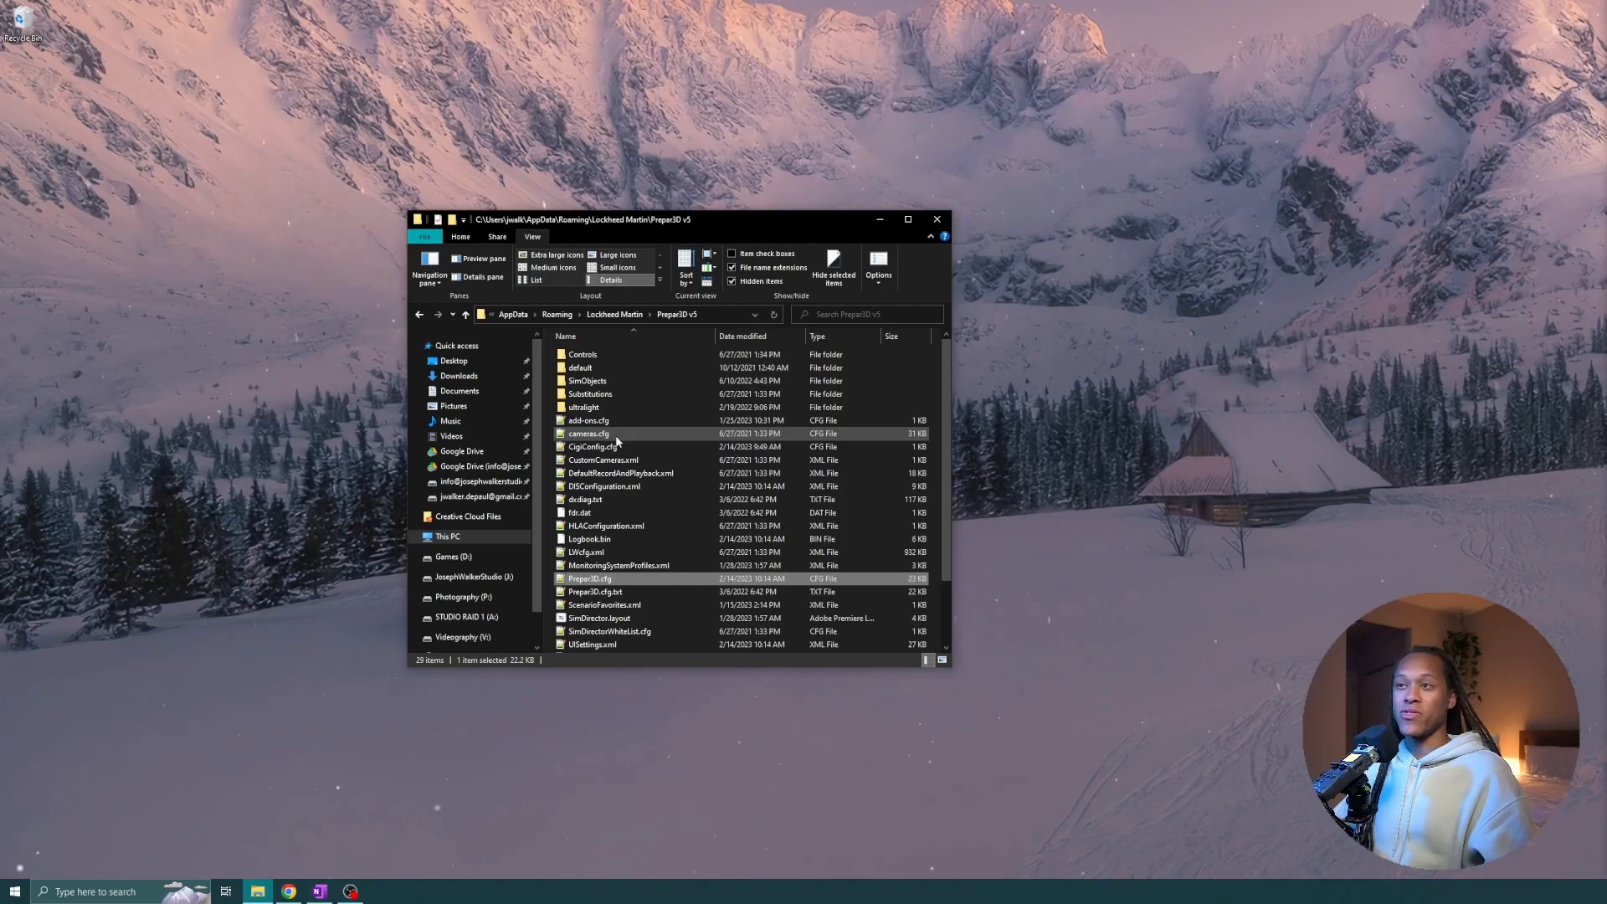
View cameras.cfg and DISConfiguration.xml from the roaming Prepar3D v5 folder in Notepad++.
{"action": "double_click", "coordinate": [589, 434]}
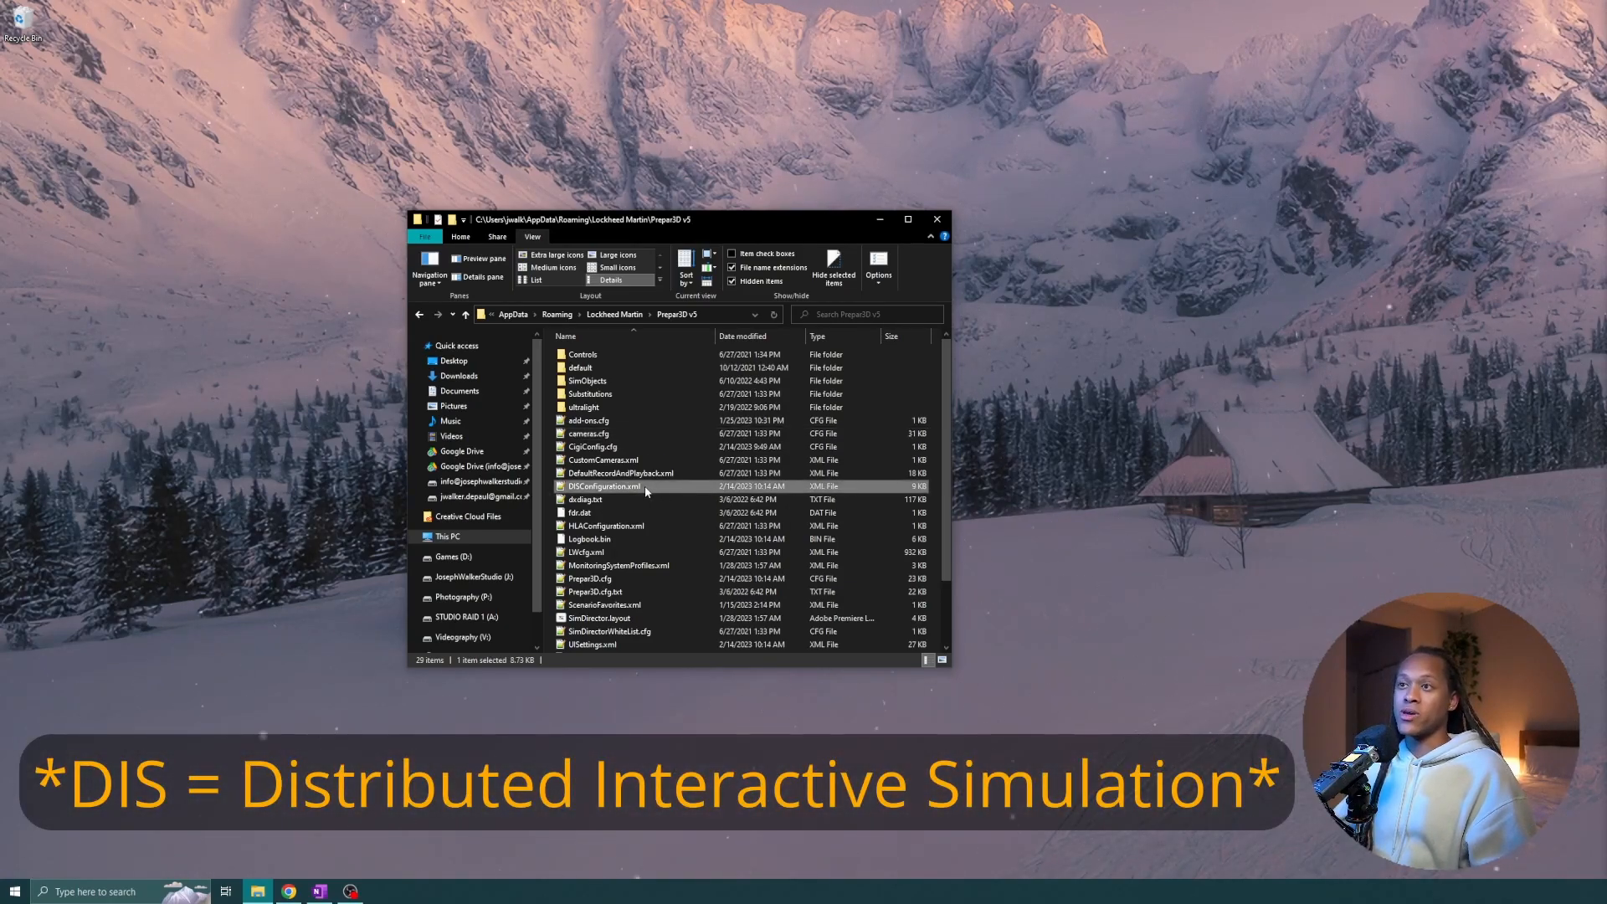
{"action": "double_click", "coordinate": [602, 486]}
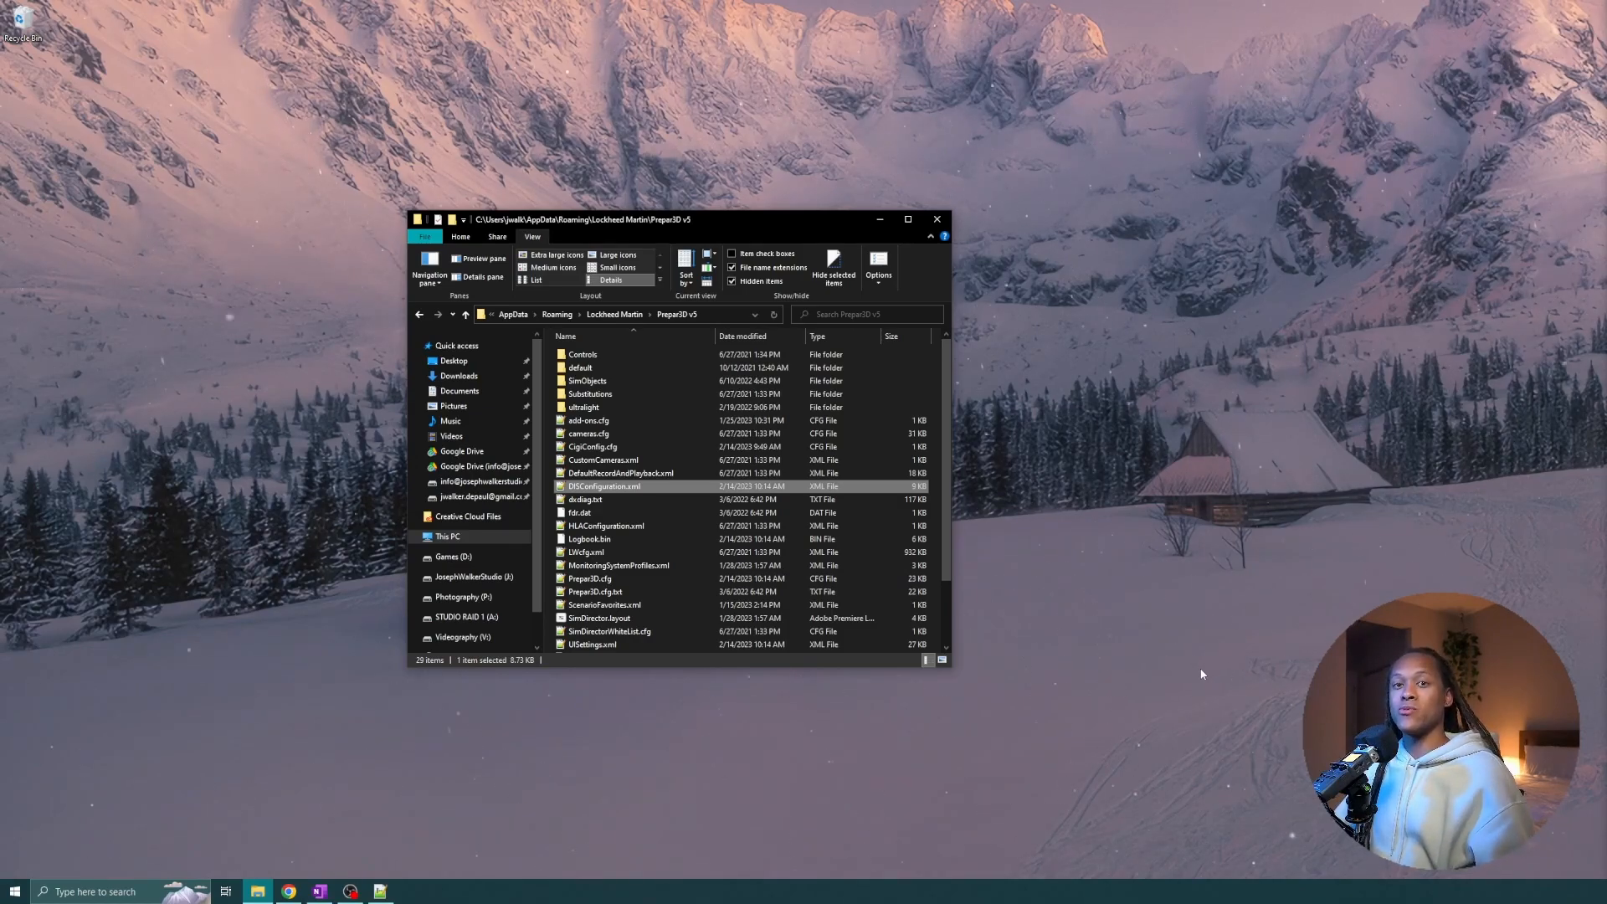
Review dxdiag.txt in Notepad++: processor, memory lines and the RTX 3080 display device.
{"action": "double_click", "coordinate": [585, 499]}
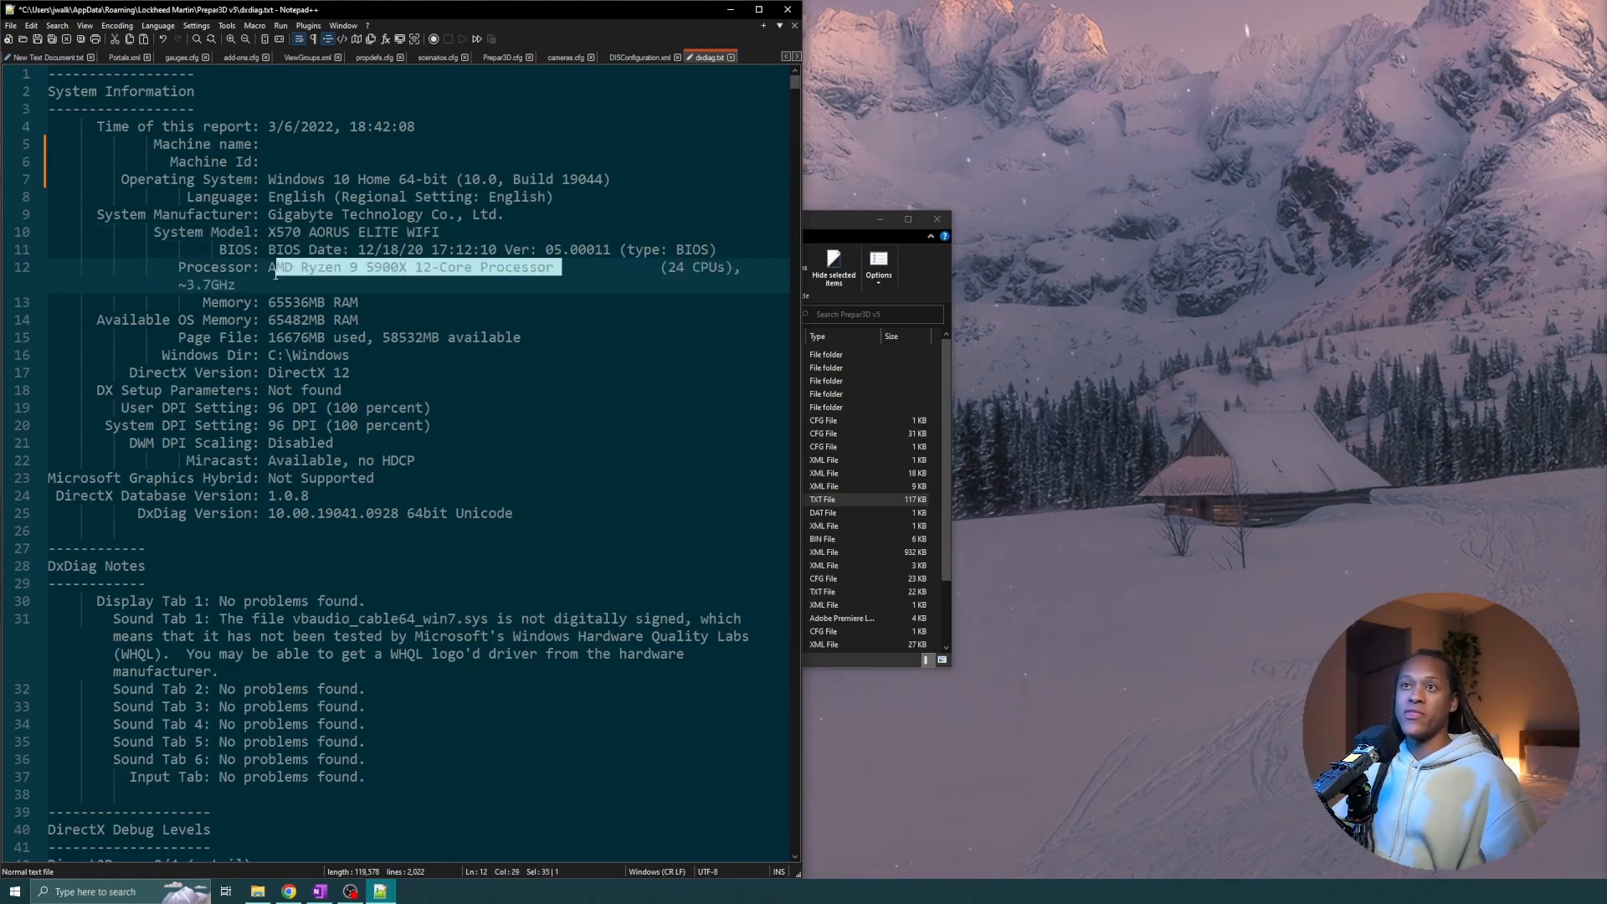
{"action": "left_click", "coordinate": [362, 320]}
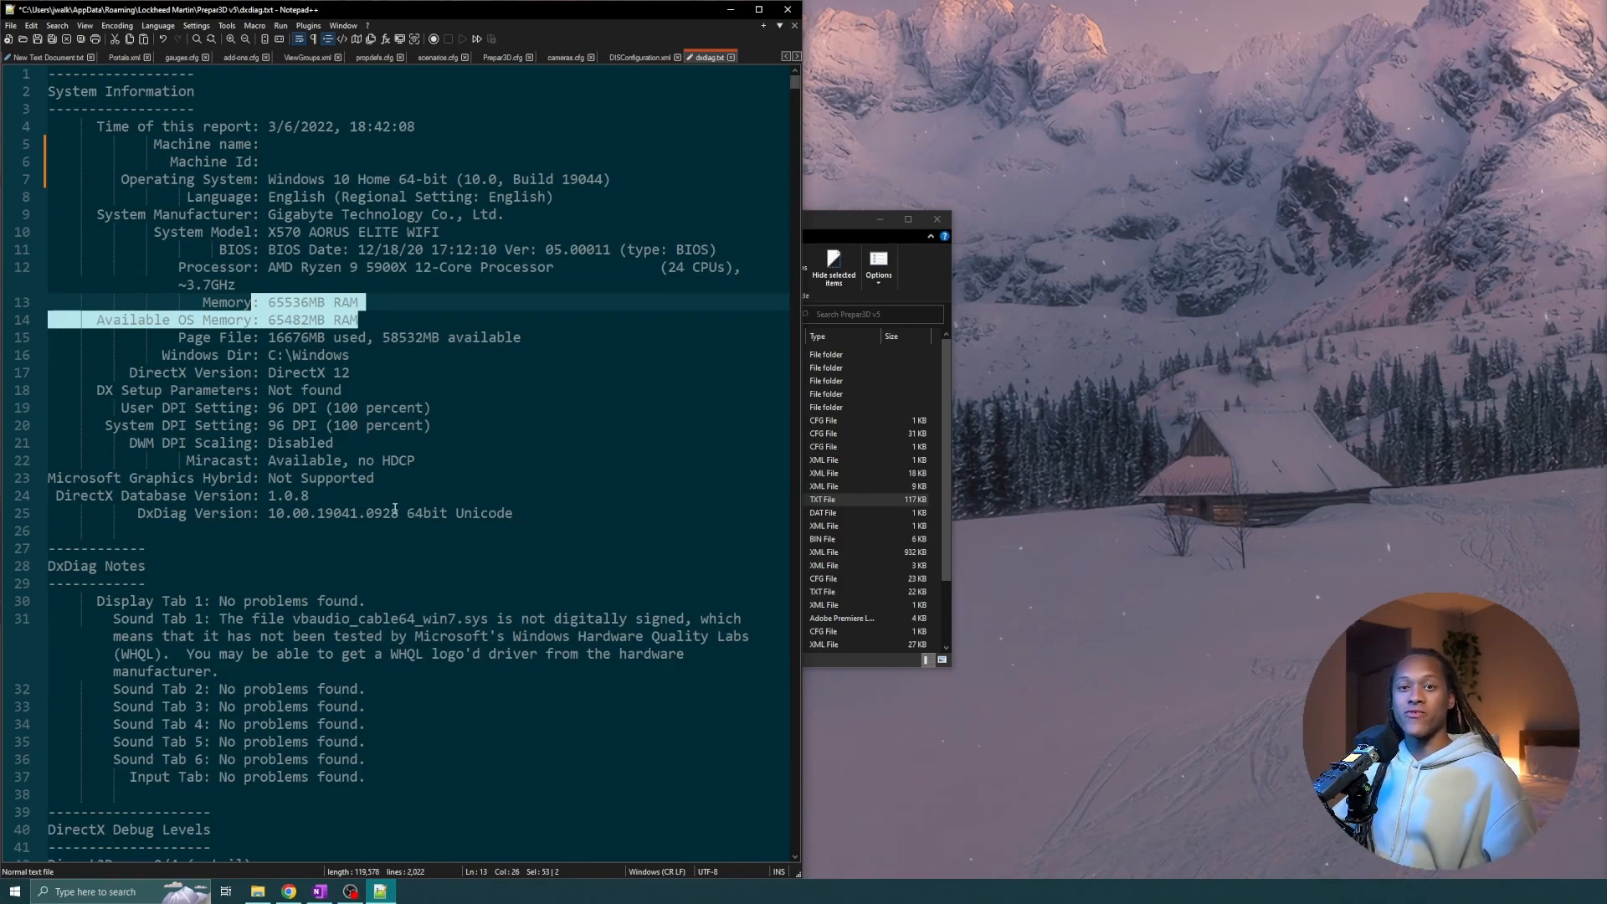
{"action": "scroll", "scroll_direction": "down", "scroll_amount": 3}
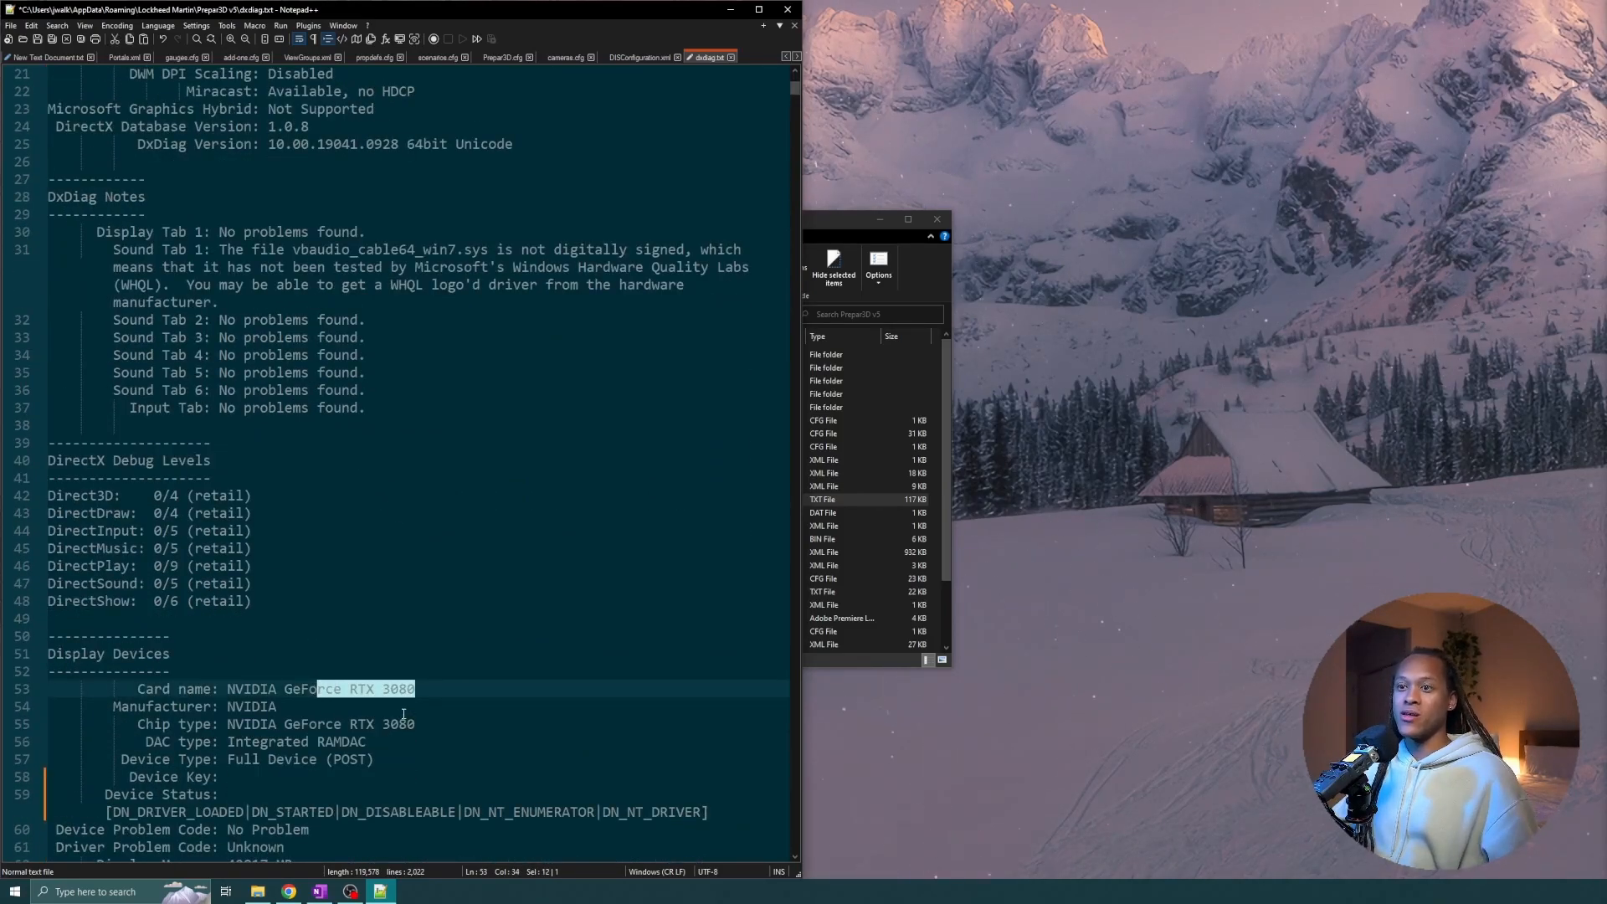
{"action": "scroll", "scroll_direction": "down", "scroll_amount": 3}
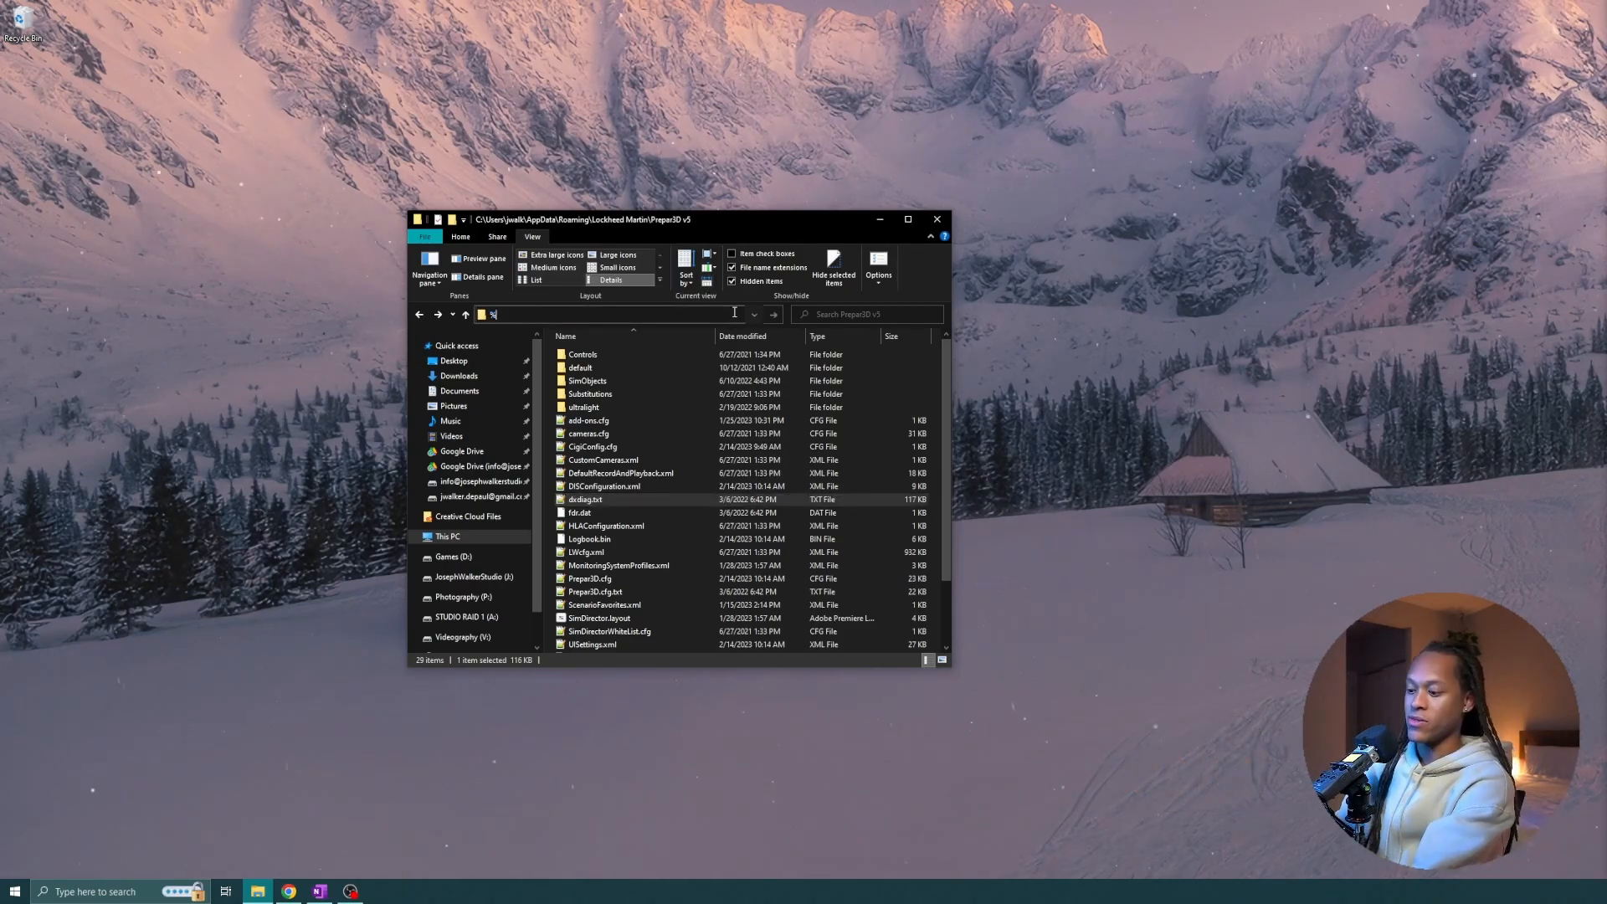
Go to %APPDATA%, step up to AppData showing Local, LocalLow and Roaming, then enter Roaming.
{"action": "type", "text": "%APPDATA%"}
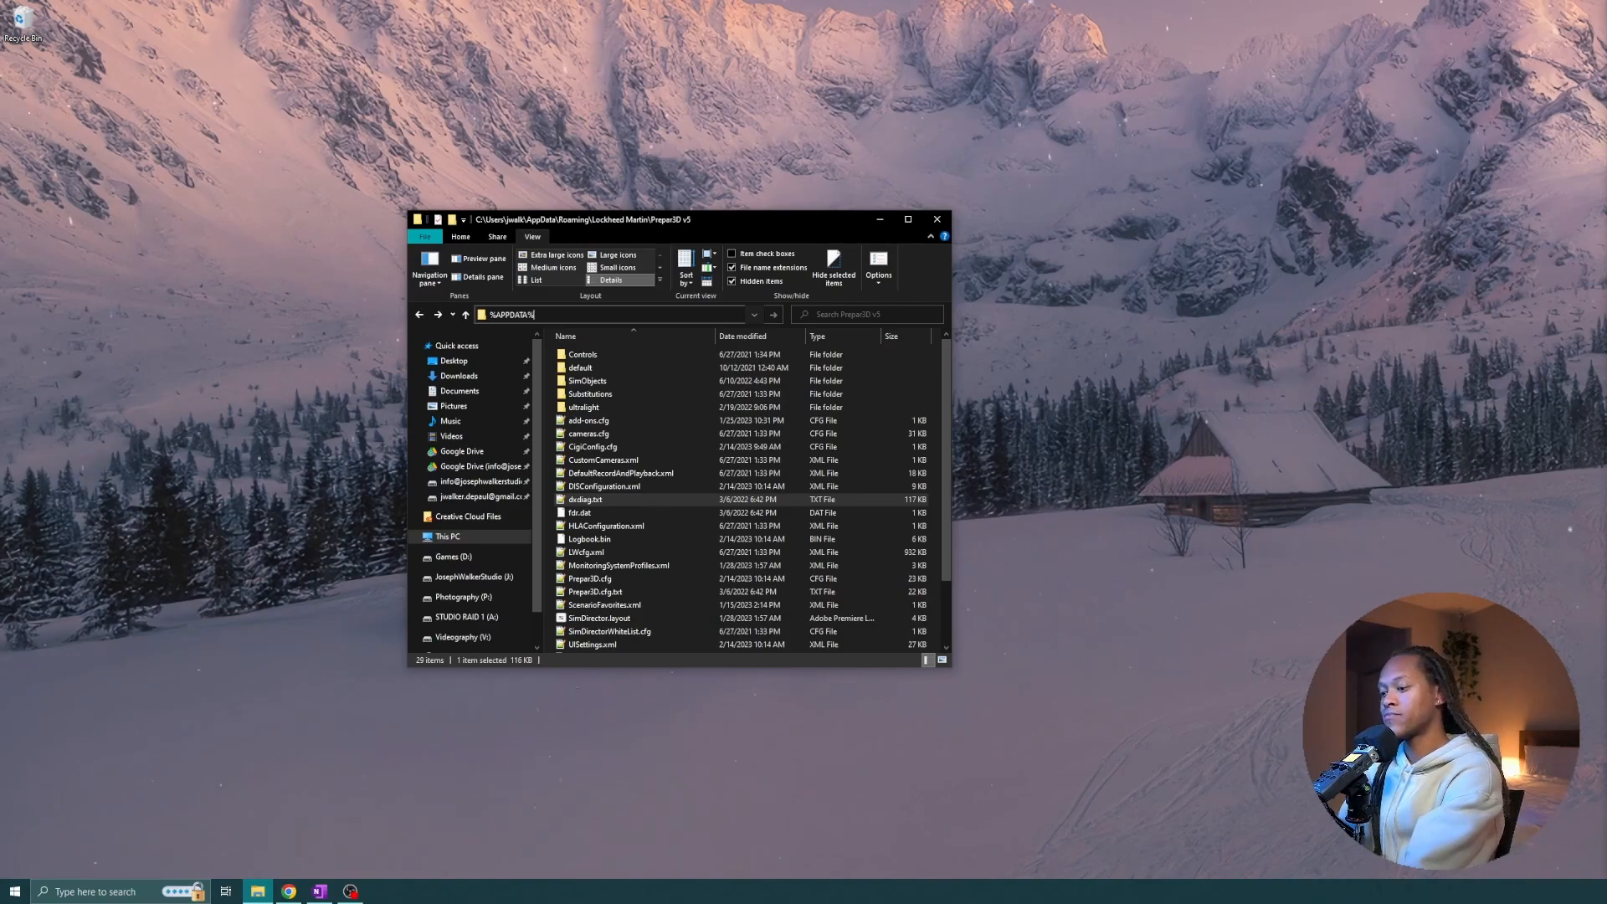
{"action": "left_click", "coordinate": [617, 315]}
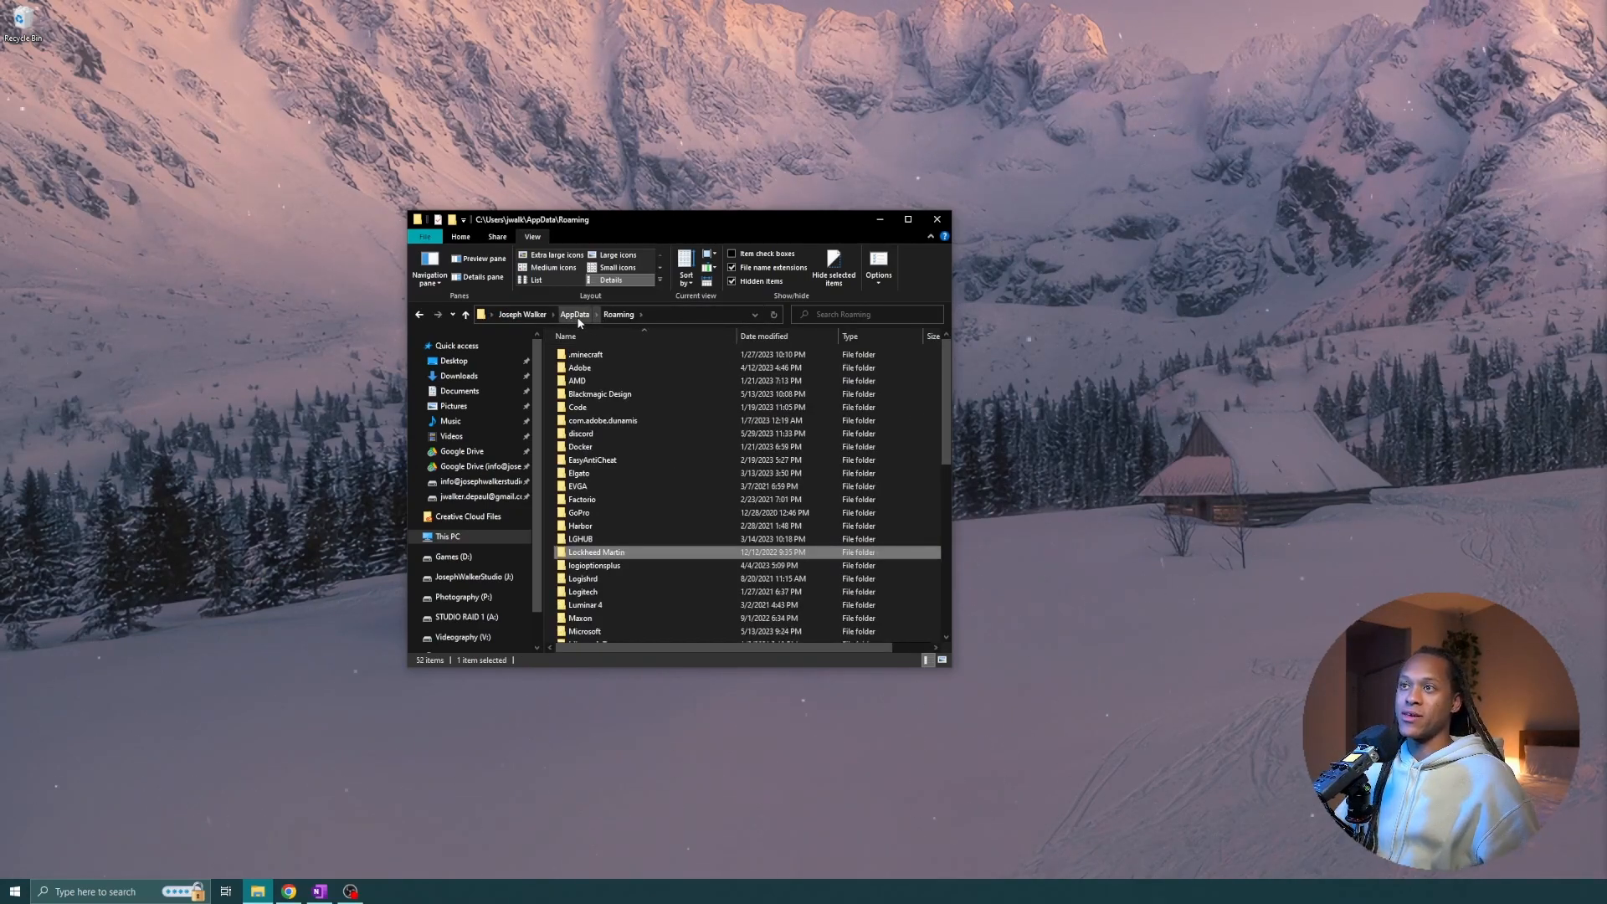
{"action": "left_click", "coordinate": [572, 314]}
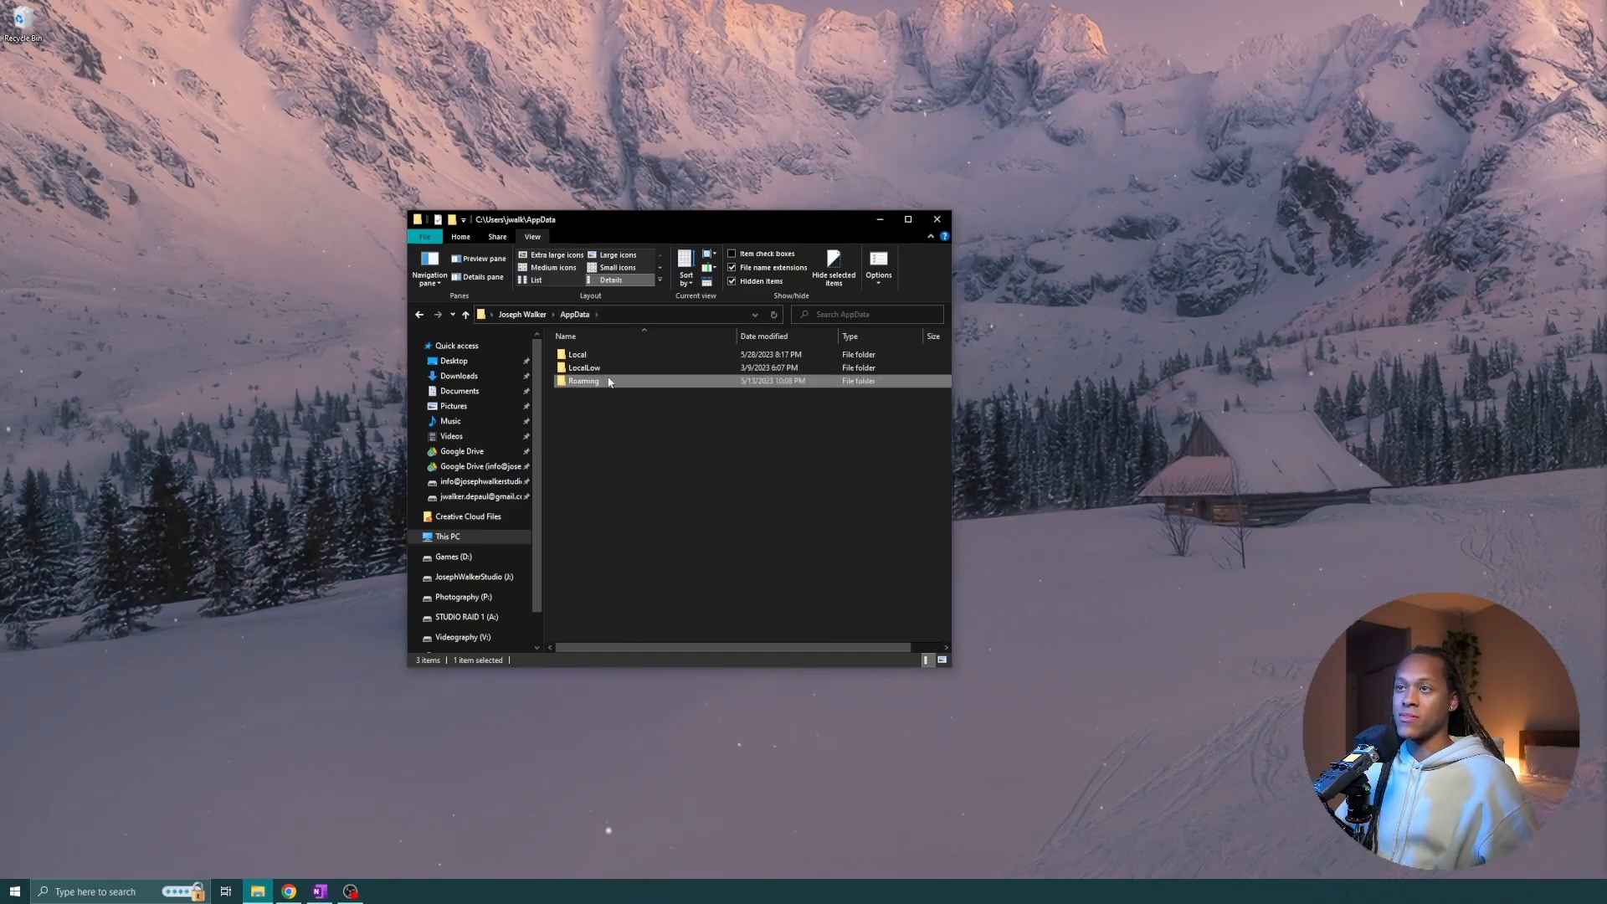
{"action": "double_click", "coordinate": [576, 355]}
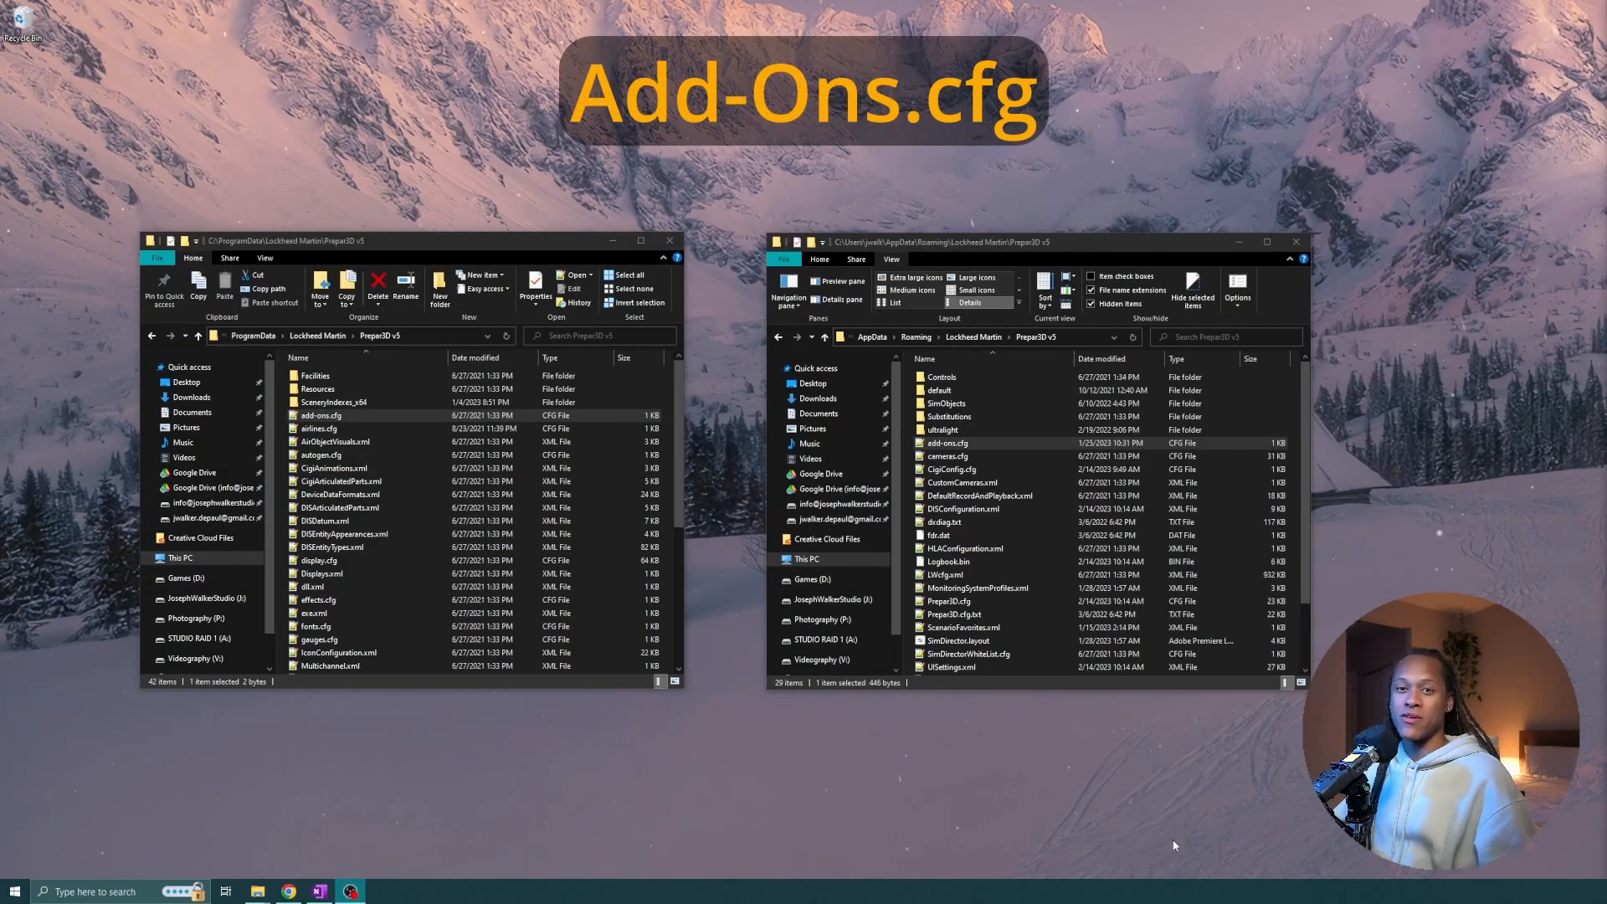
{"action": "mouse_move", "coordinate": [99, 743]}
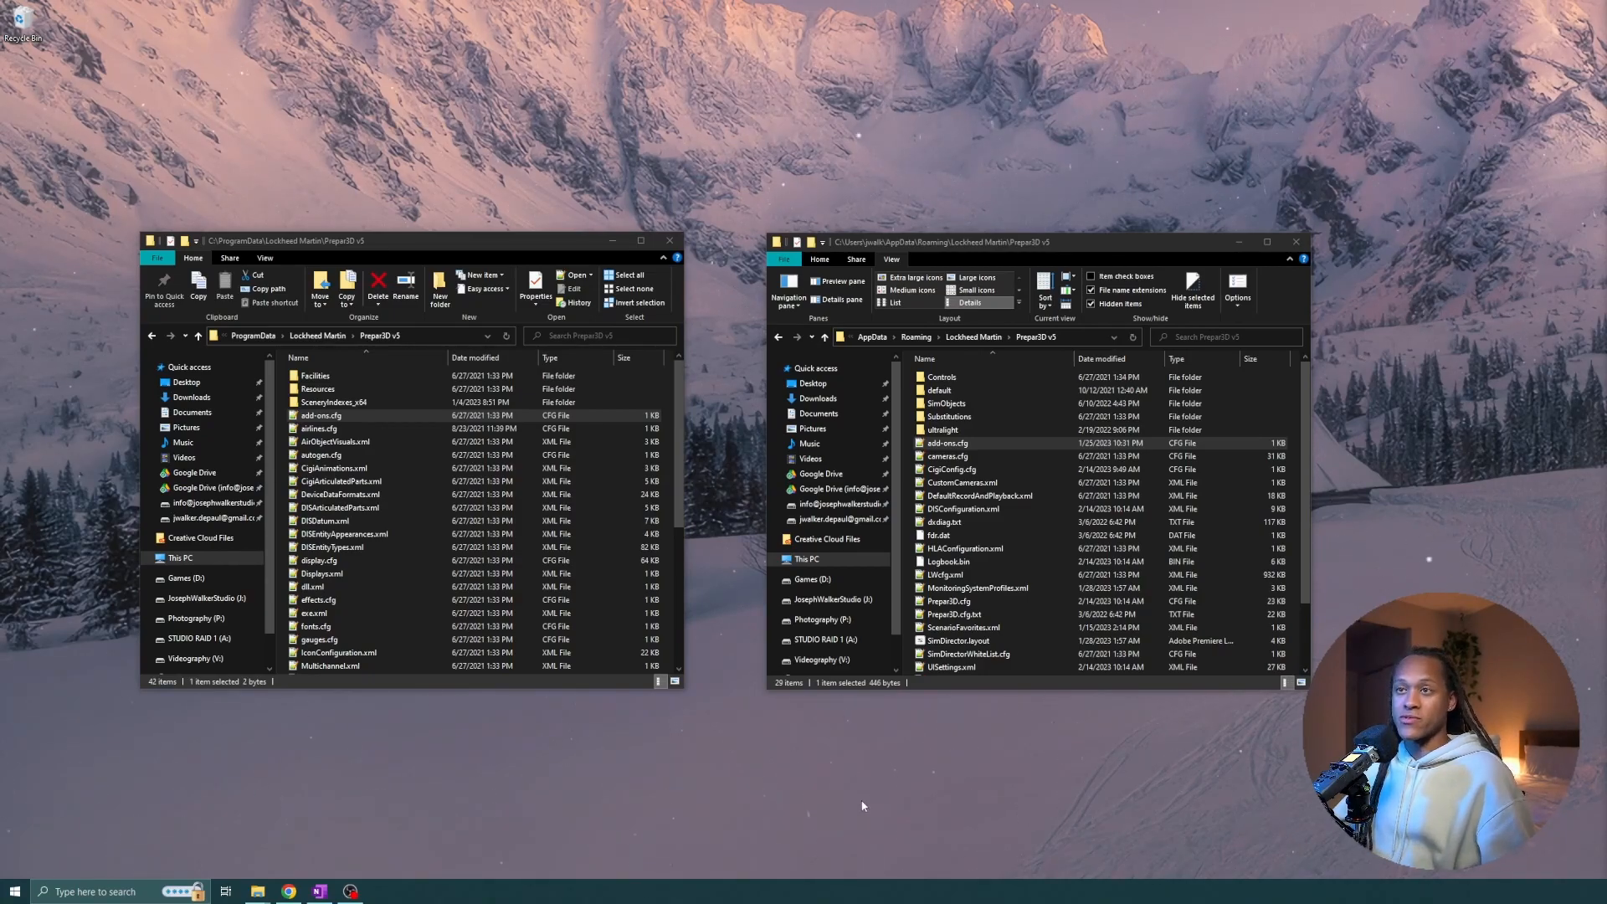
Select add-ons.cfg in the ProgramData Prepar3D v5 window beside the roaming one.
{"action": "left_click", "coordinate": [315, 416]}
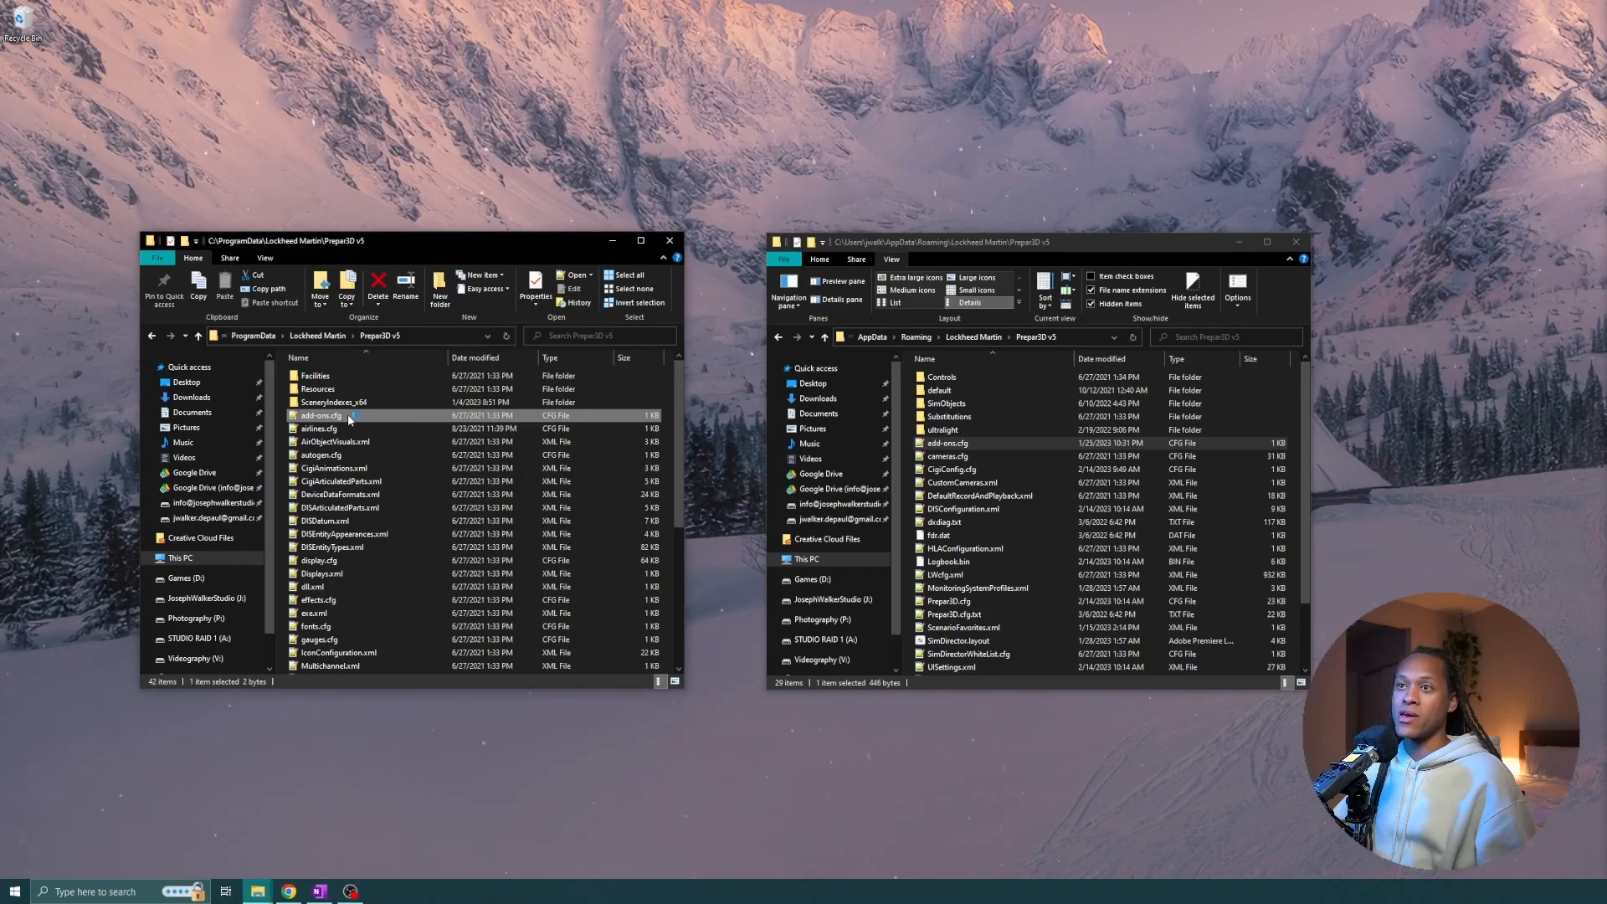
View the empty ProgramData add-ons.cfg and the populated AppData add-ons.cfg in Notepad++.
{"action": "double_click", "coordinate": [318, 415]}
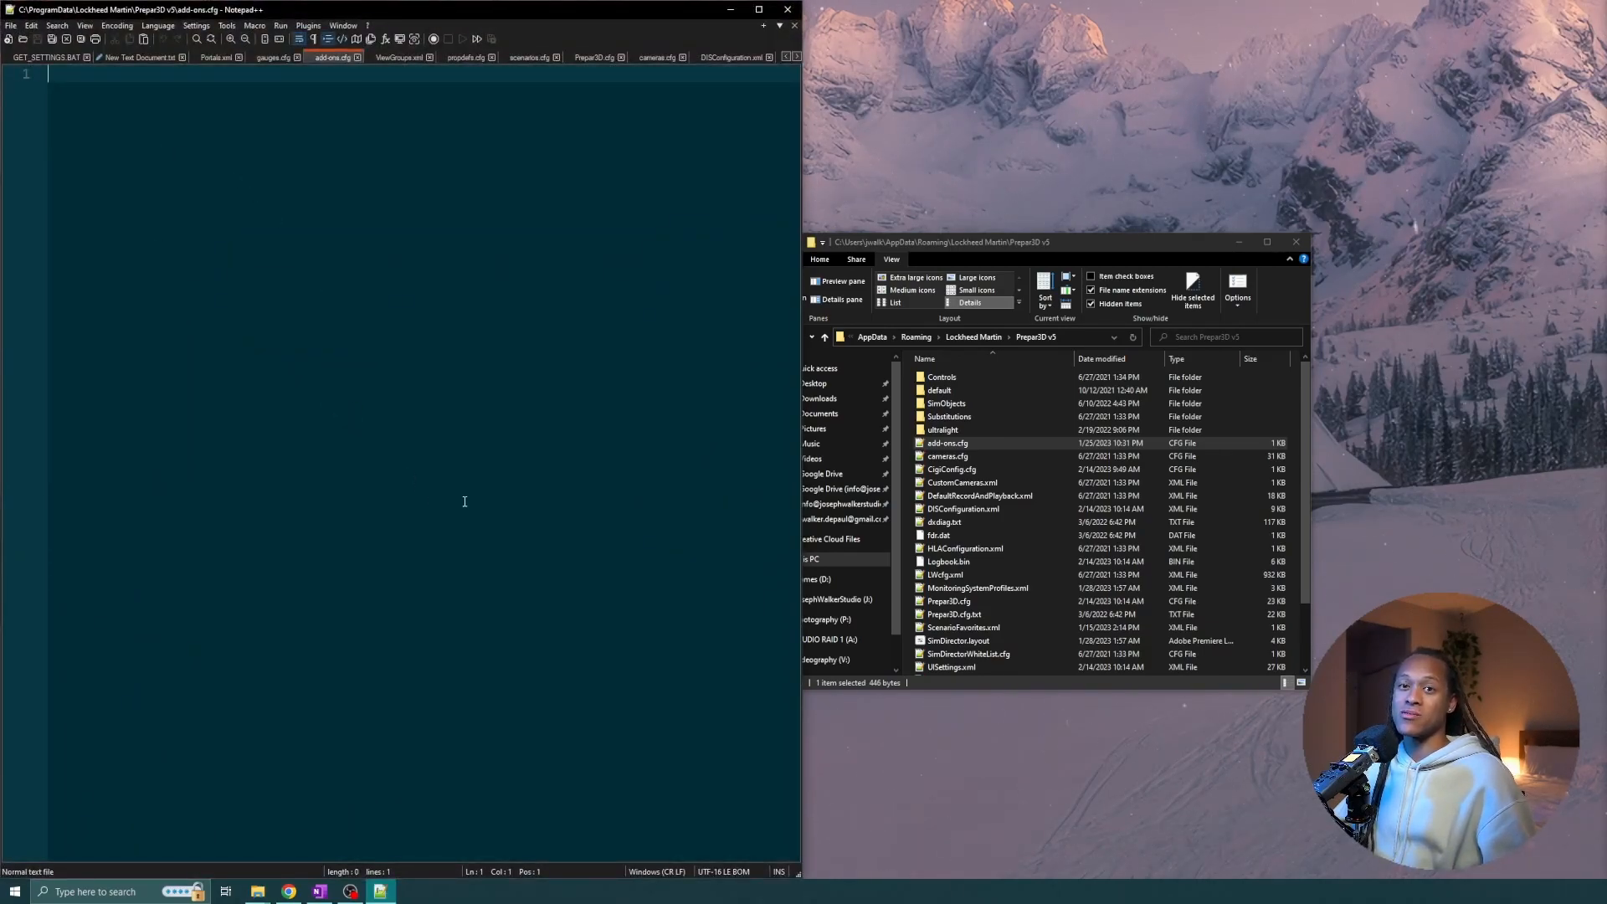
{"action": "mouse_move", "coordinate": [456, 499]}
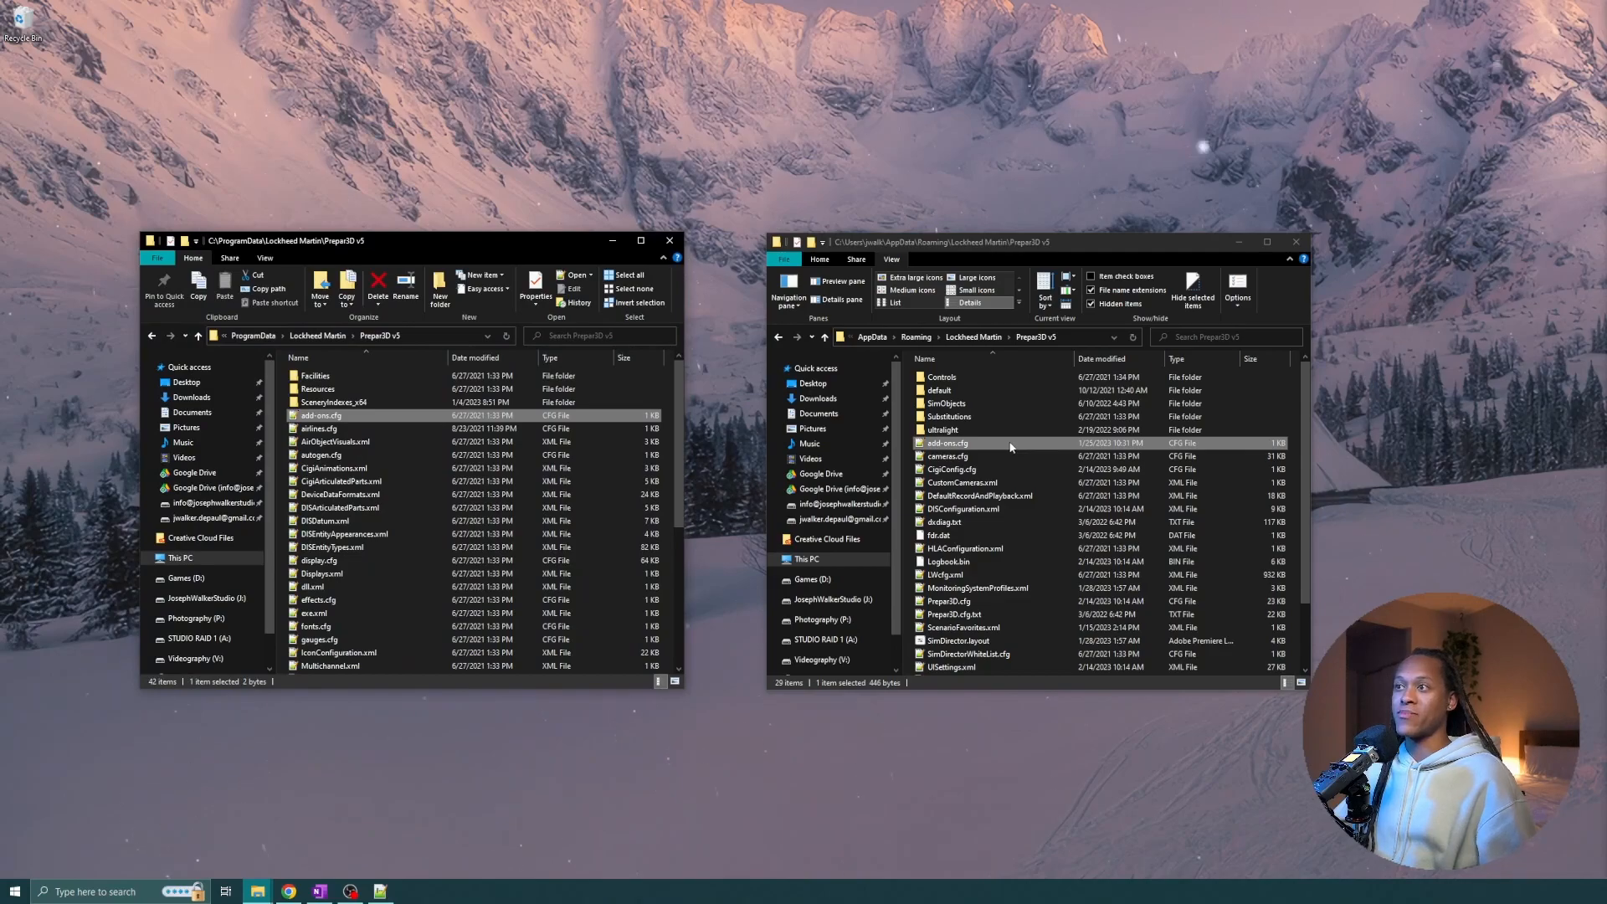
{"action": "double_click", "coordinate": [945, 442]}
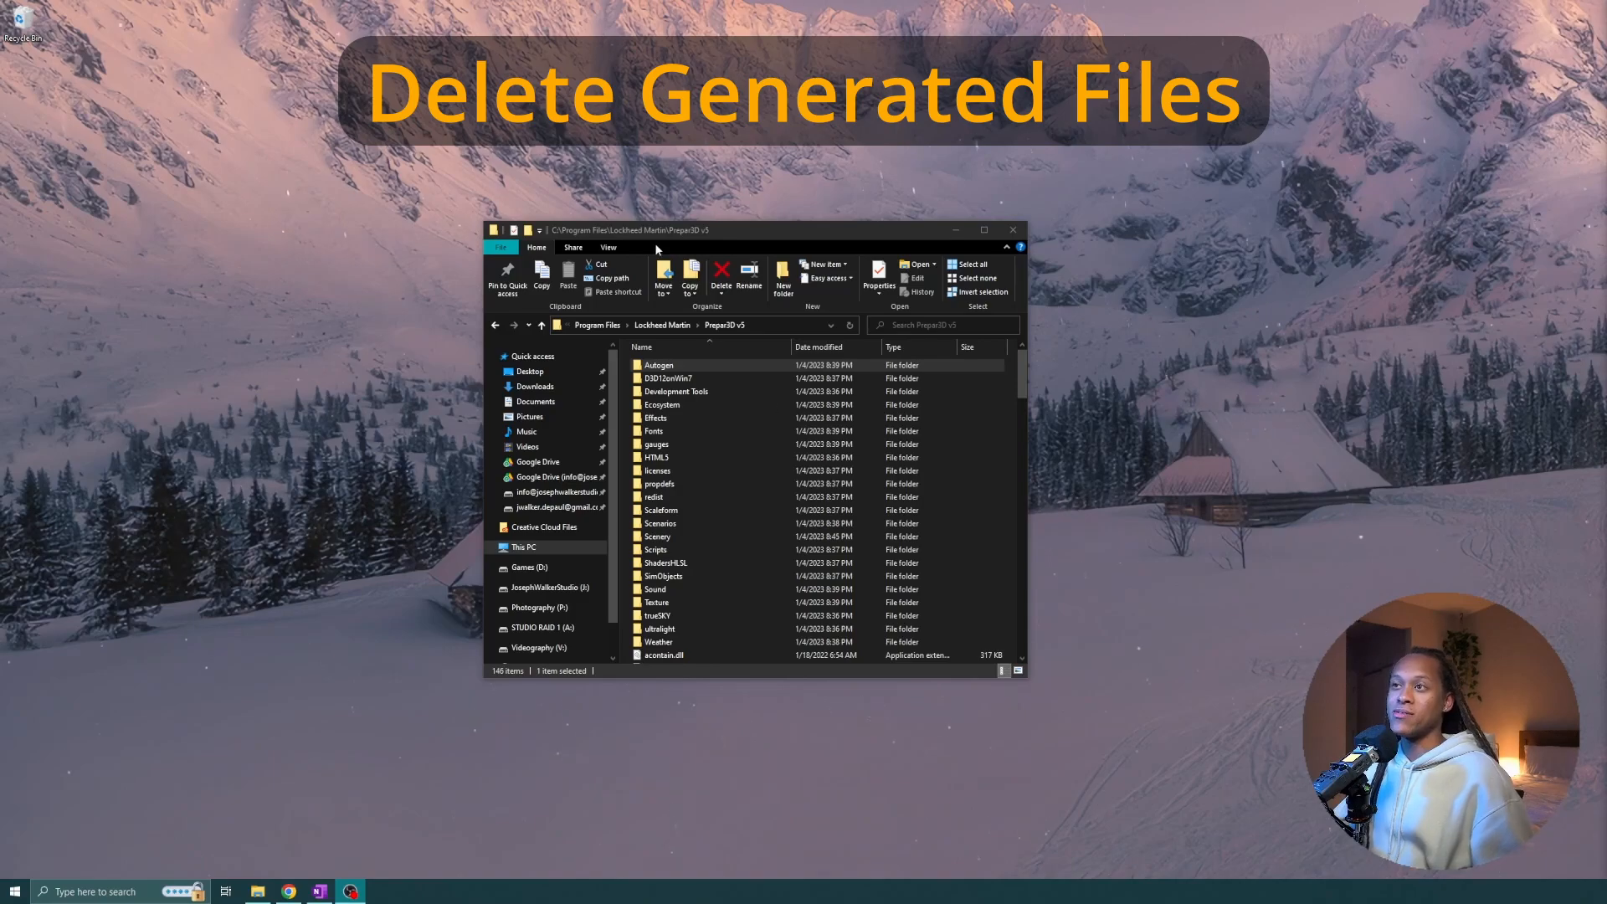
Reveal the install path C:\Program Files\Lockheed Martin\Prepar3D v5 and select the Delete Generated Files shortcut.
{"action": "left_click", "coordinate": [710, 324]}
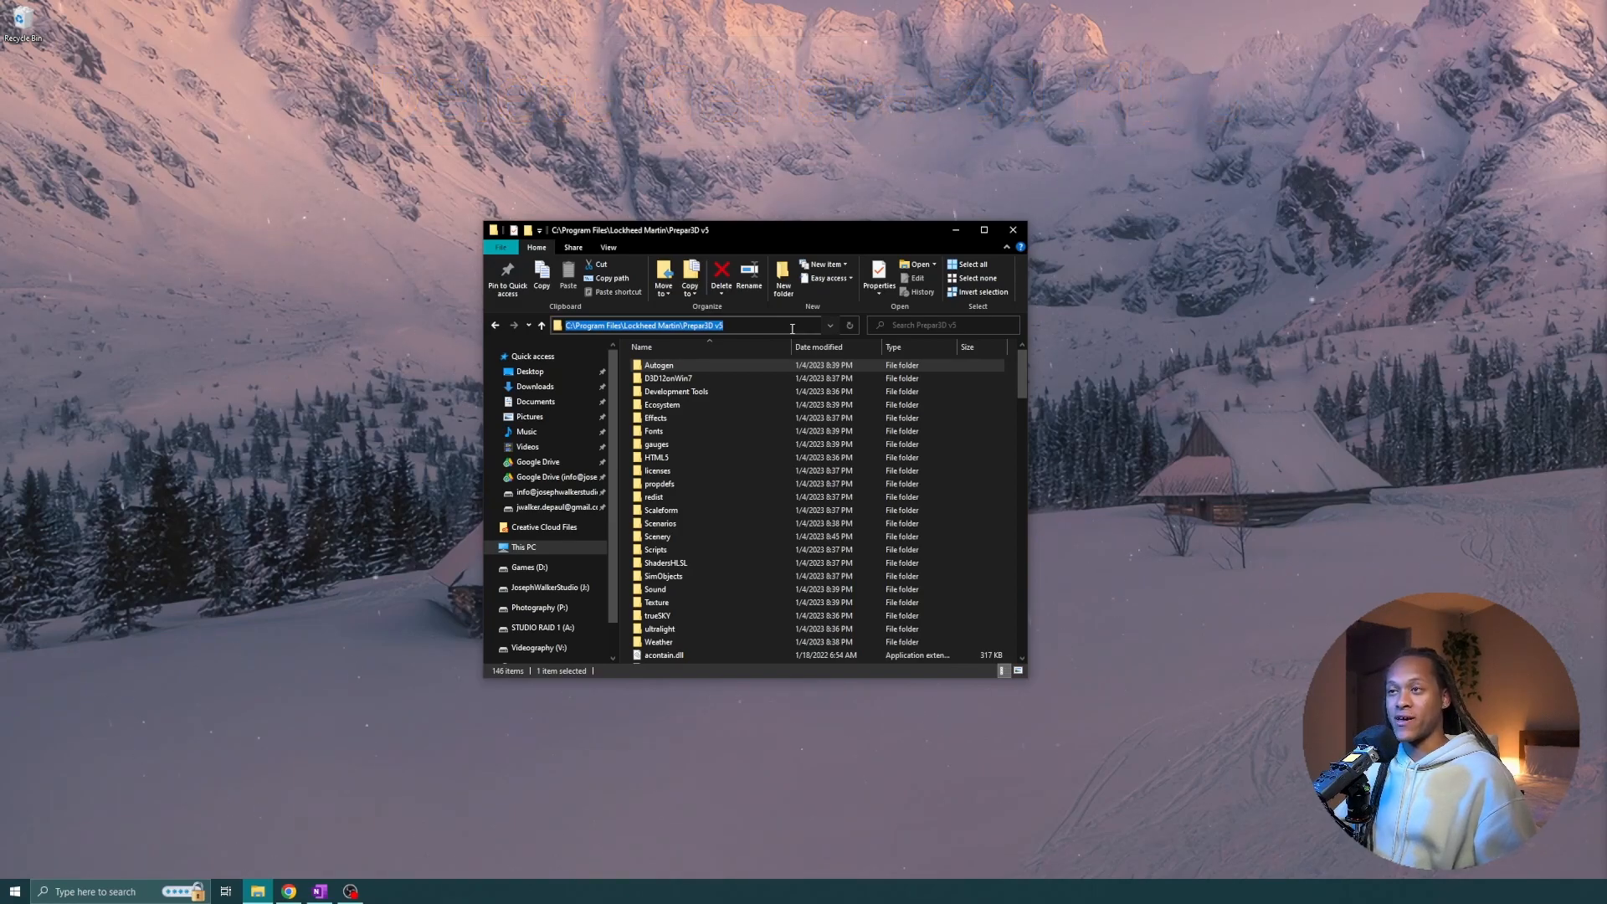
{"action": "left_click", "coordinate": [737, 365]}
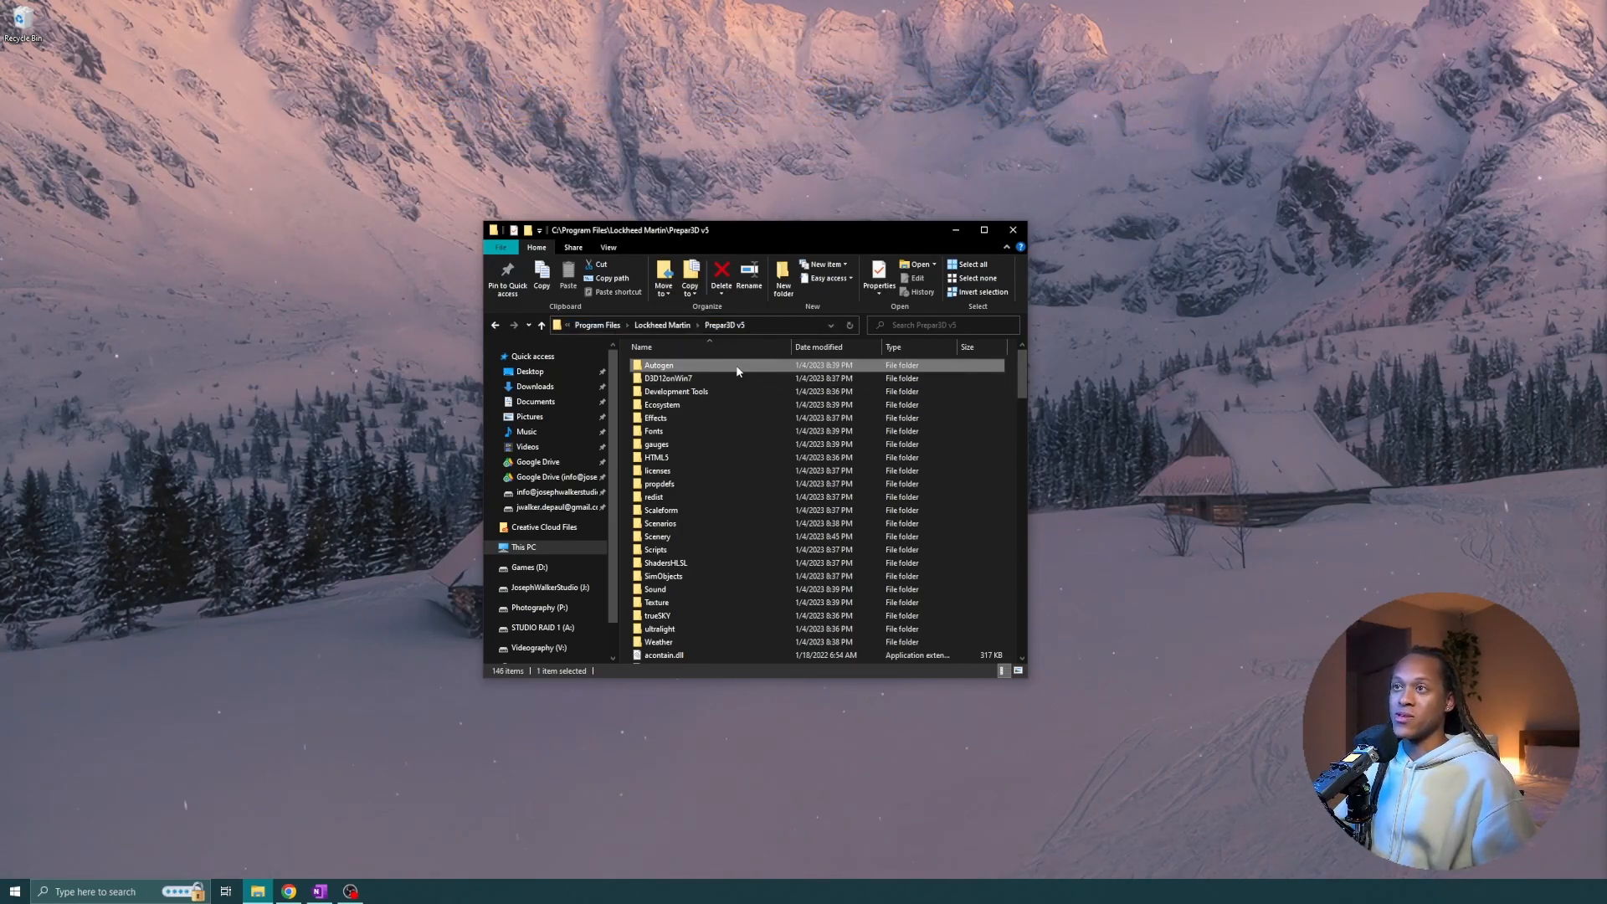
{"action": "scroll", "scroll_direction": "down", "scroll_amount": 3}
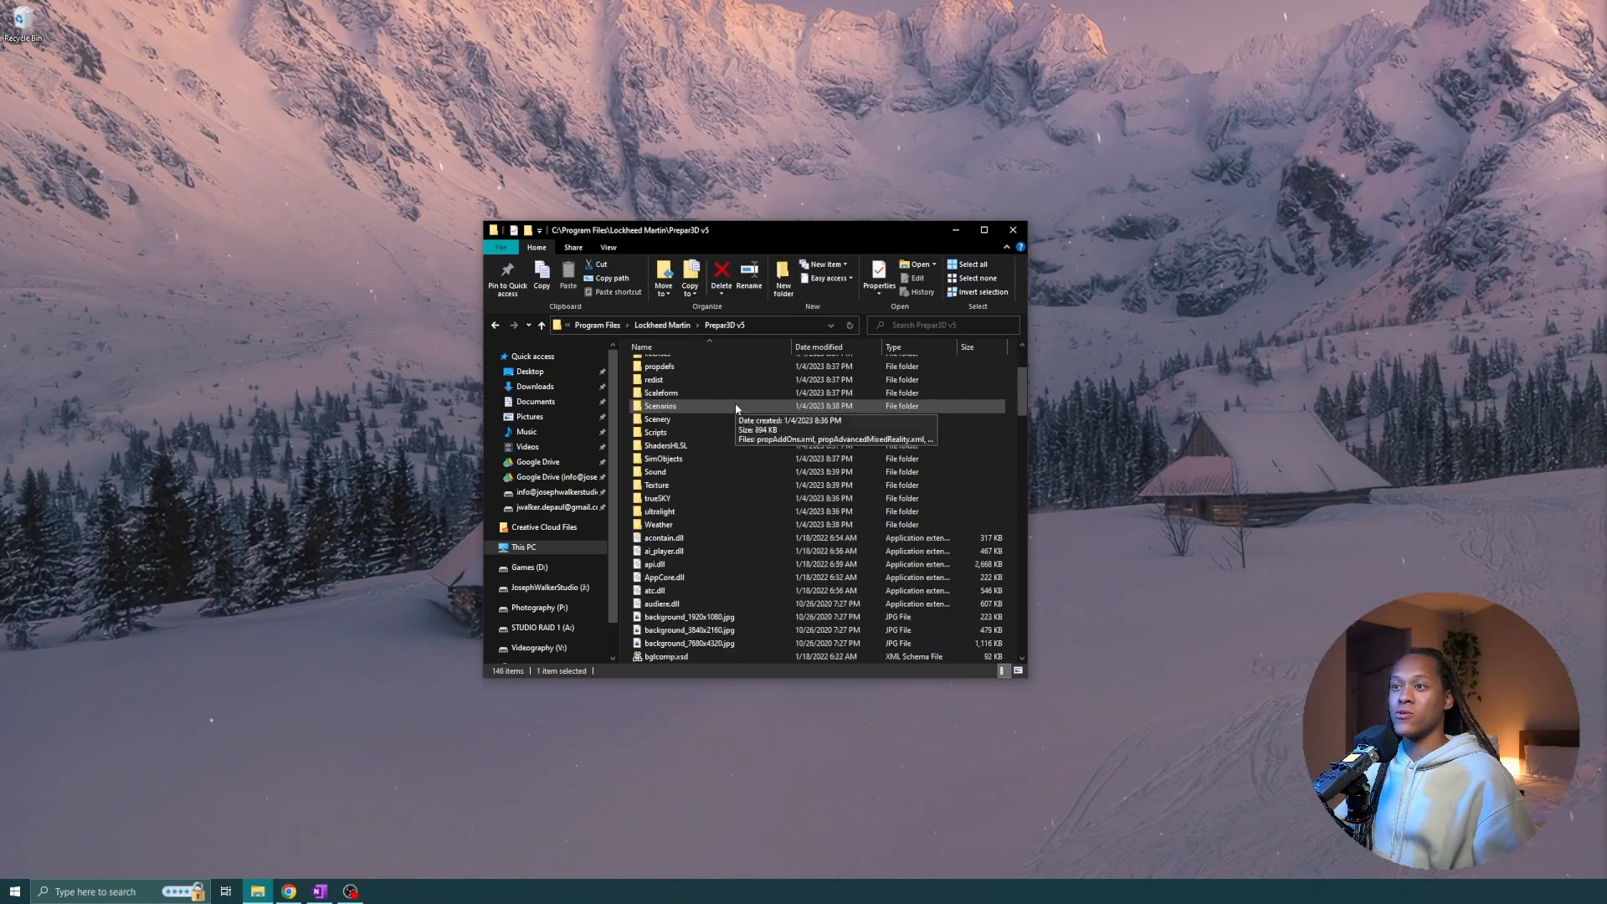
{"action": "scroll", "scroll_direction": "down", "scroll_amount": 3}
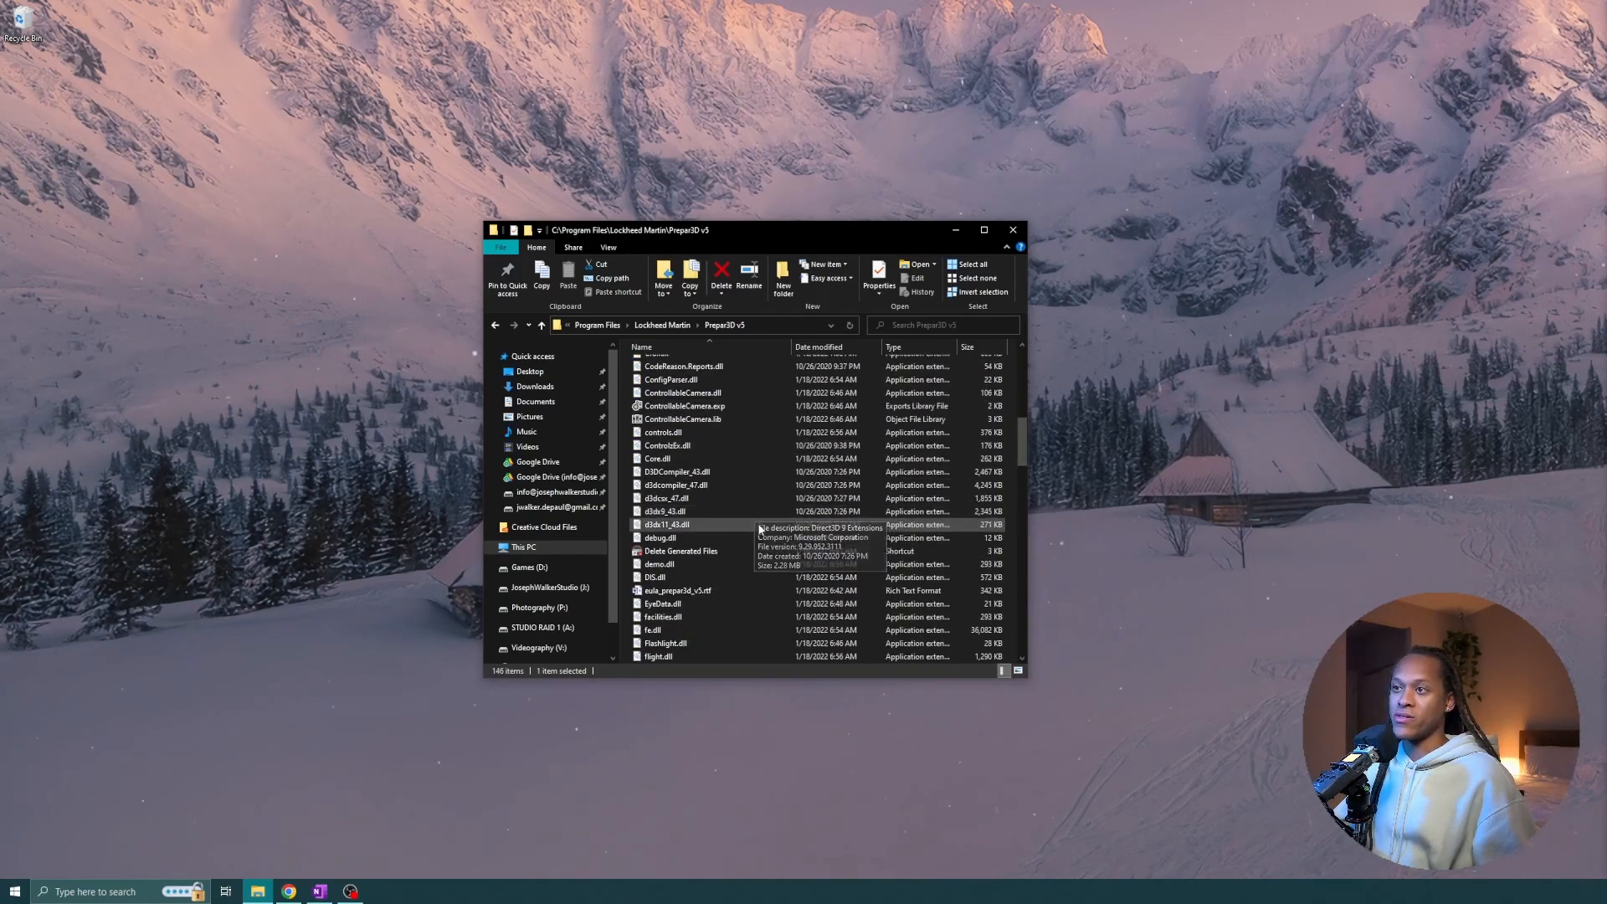
{"action": "left_click", "coordinate": [680, 550]}
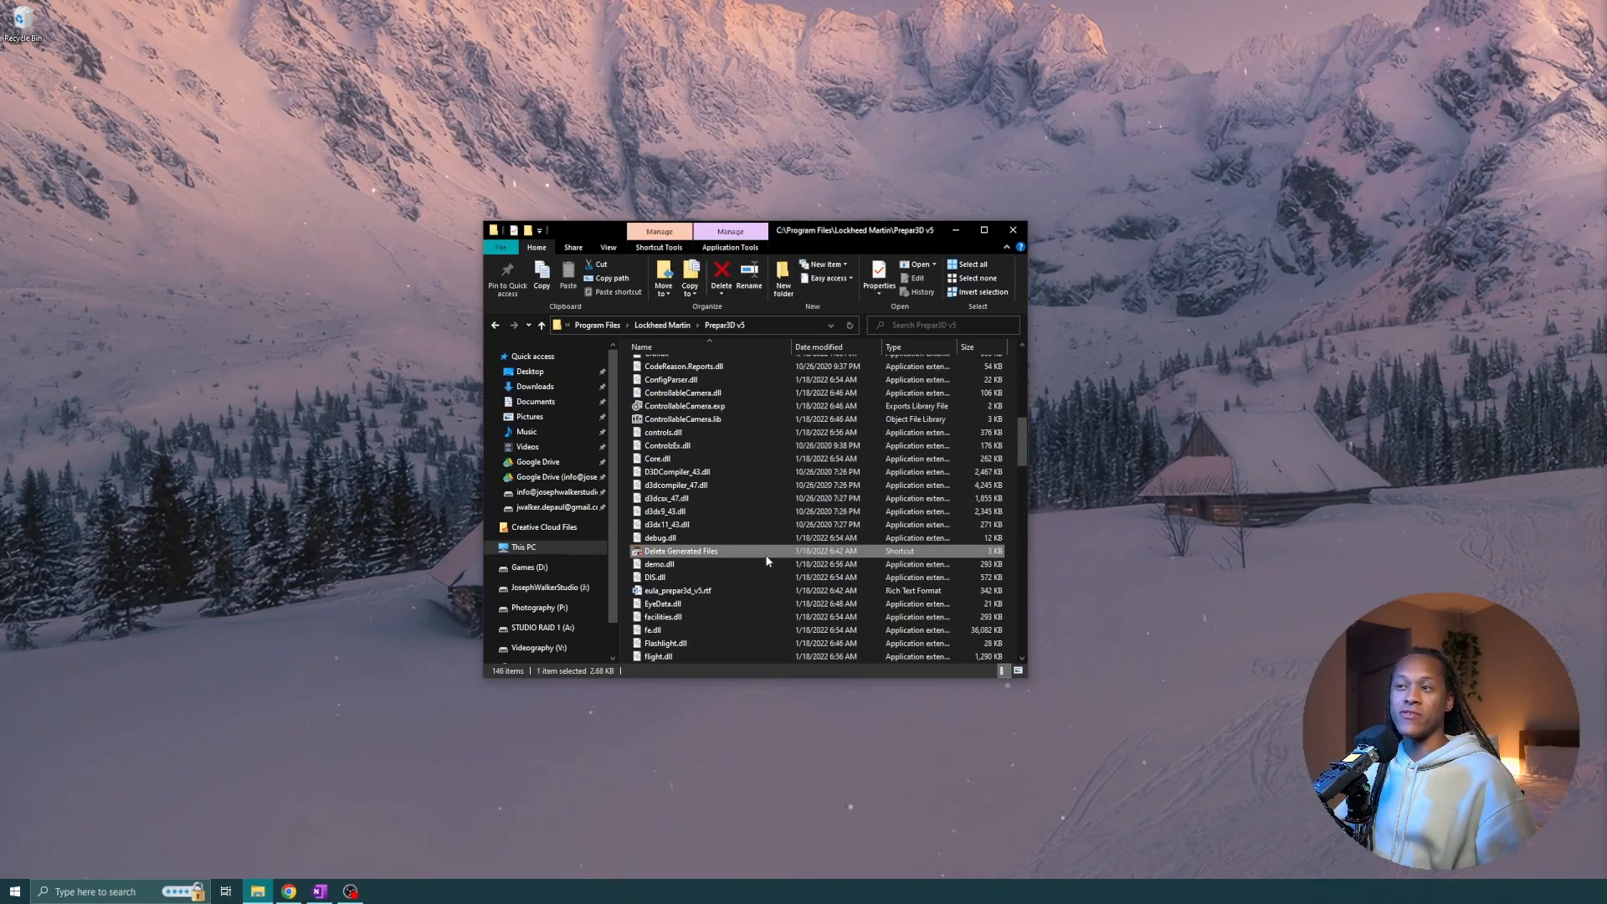
{"action": "mouse_move", "coordinate": [739, 556]}
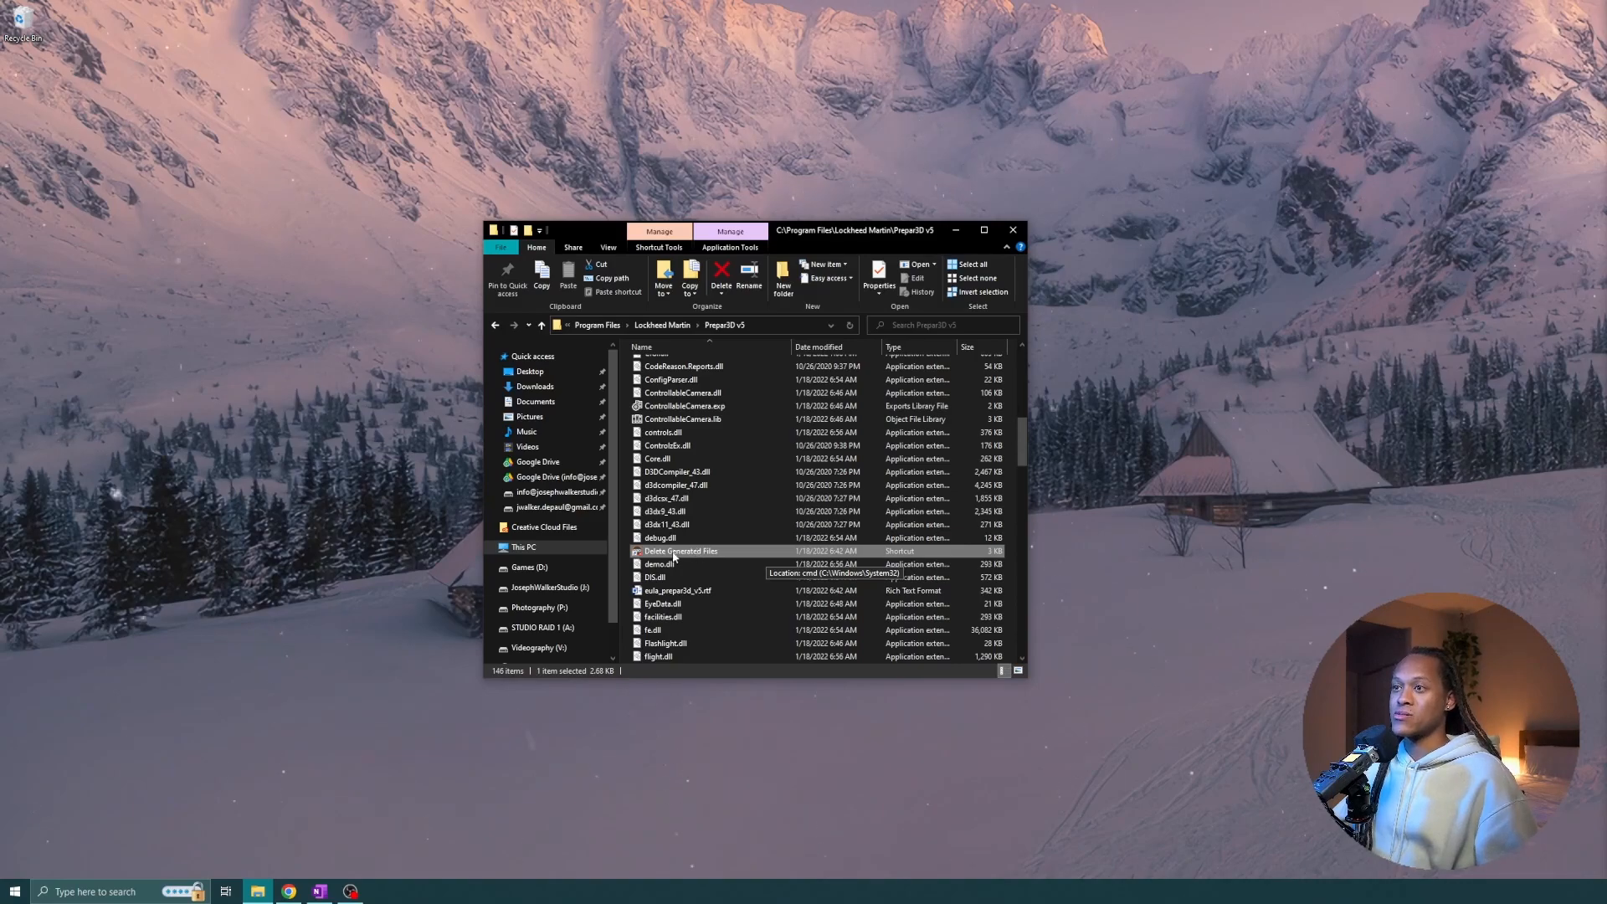
Run Delete Generated Files to reset configs, then enter %APPDATA% in the address bar.
{"action": "double_click", "coordinate": [680, 550]}
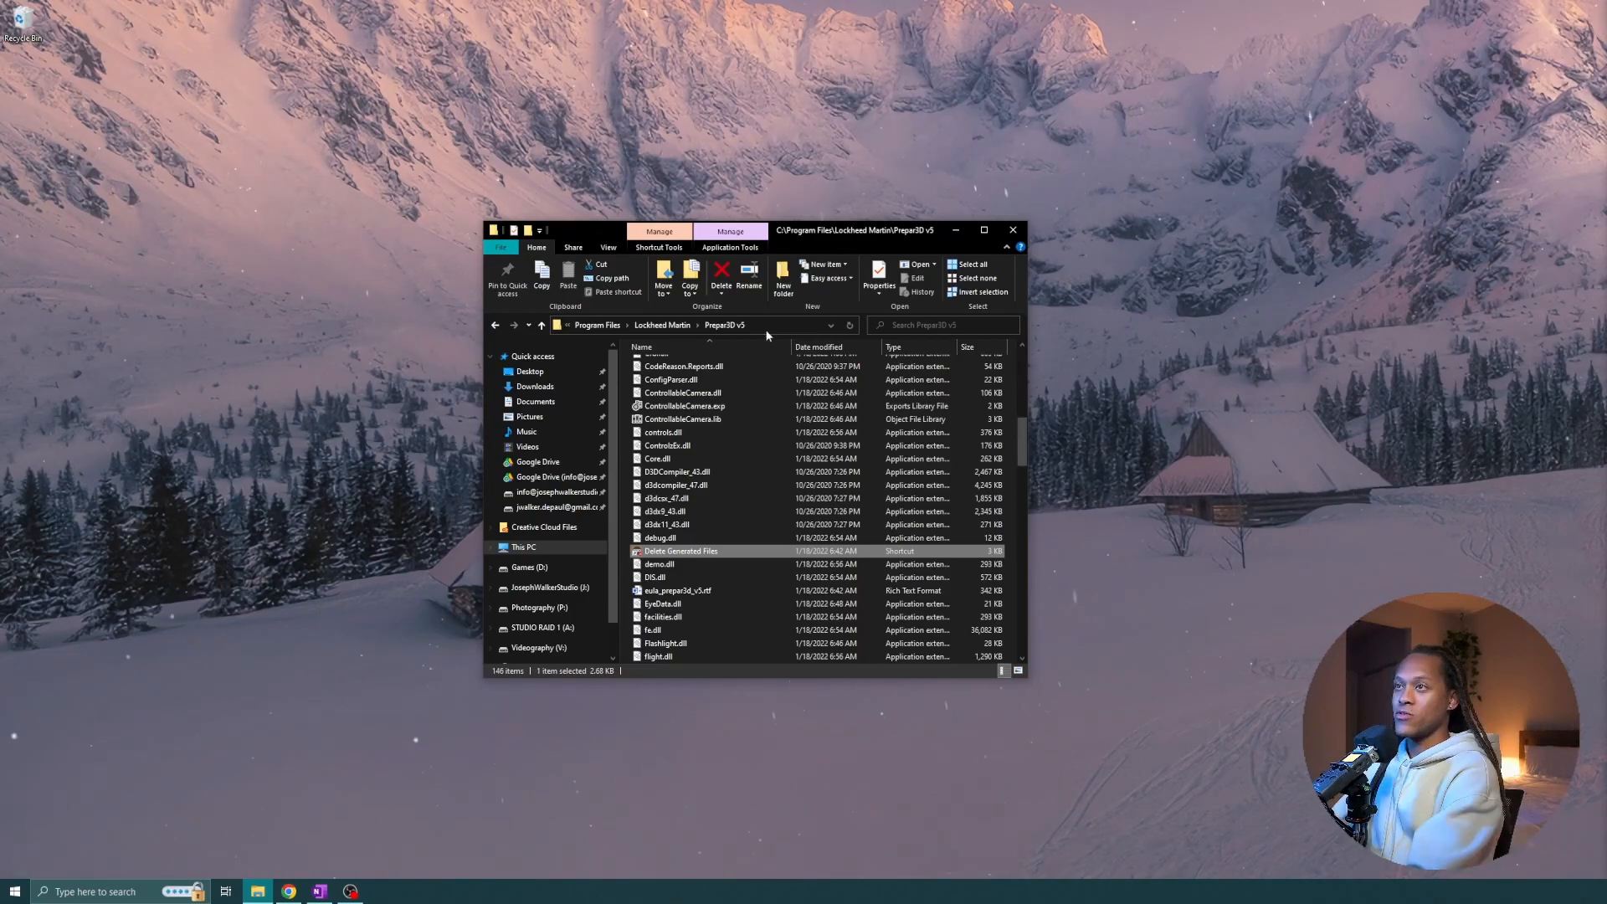
{"action": "left_click", "coordinate": [767, 325]}
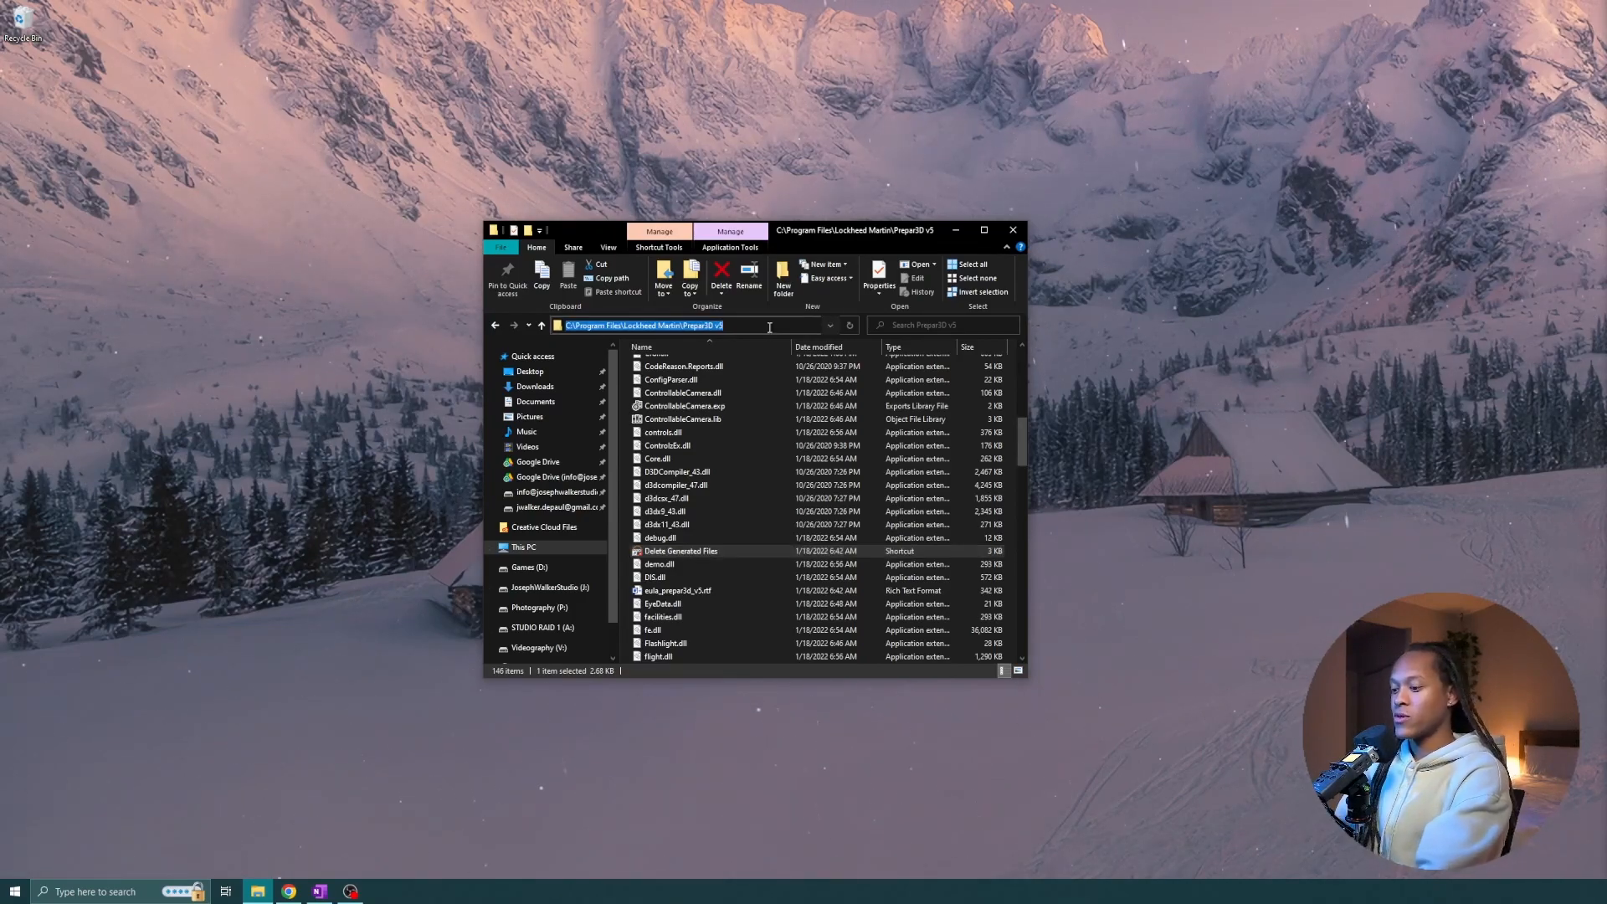
{"action": "type", "text": "AP"}
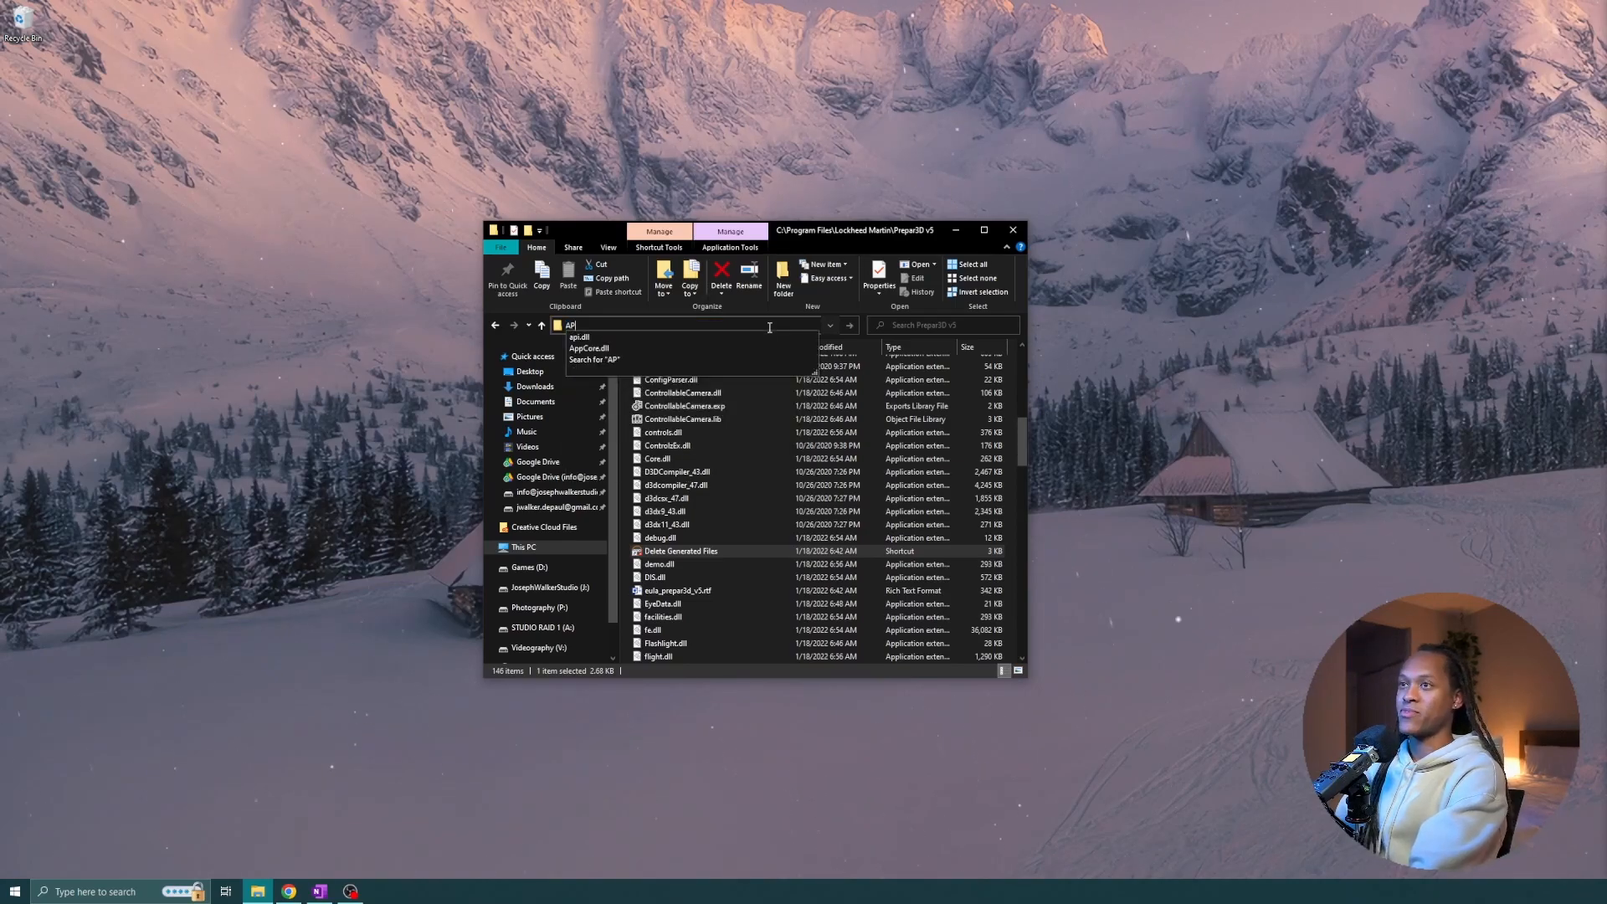
{"action": "type", "text": "%APPDATA"}
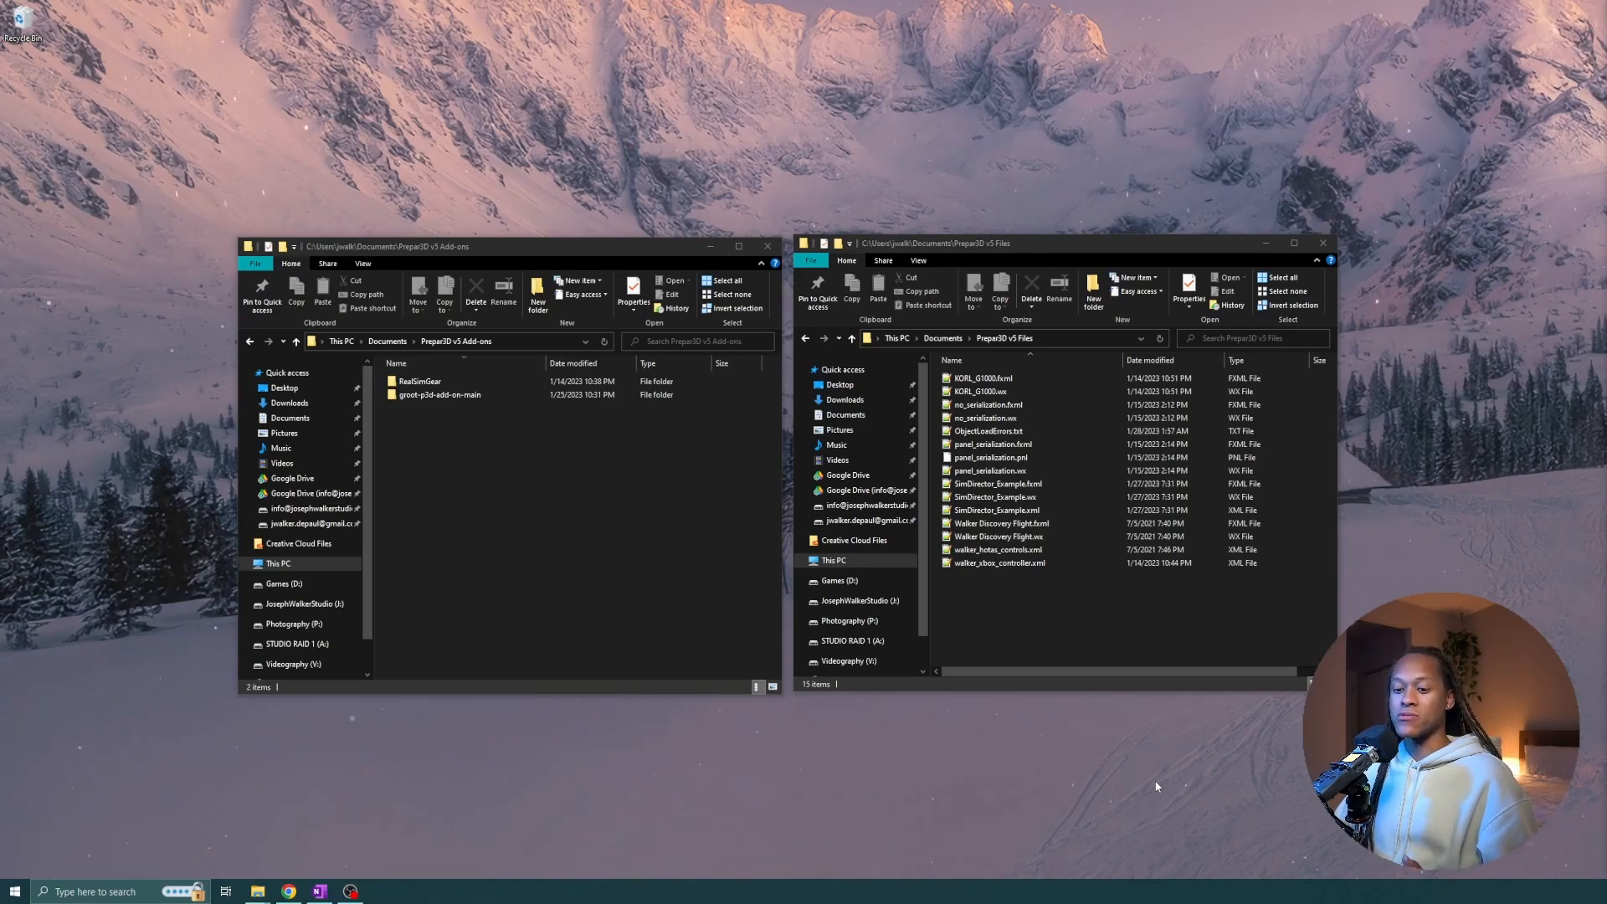
{"action": "mouse_move", "coordinate": [542, 486]}
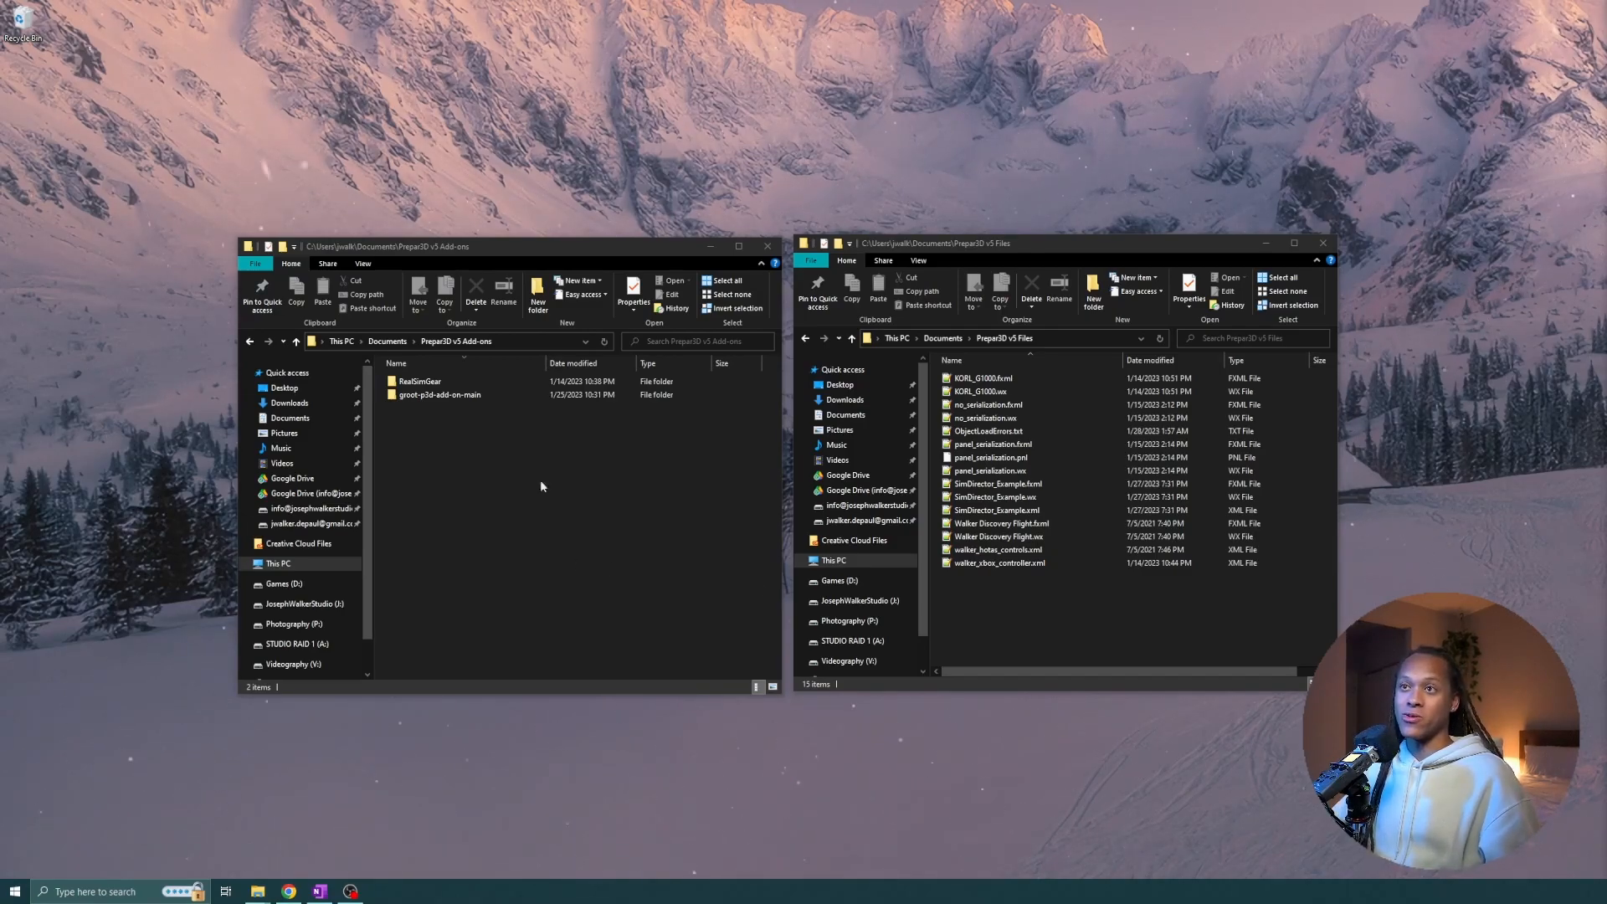